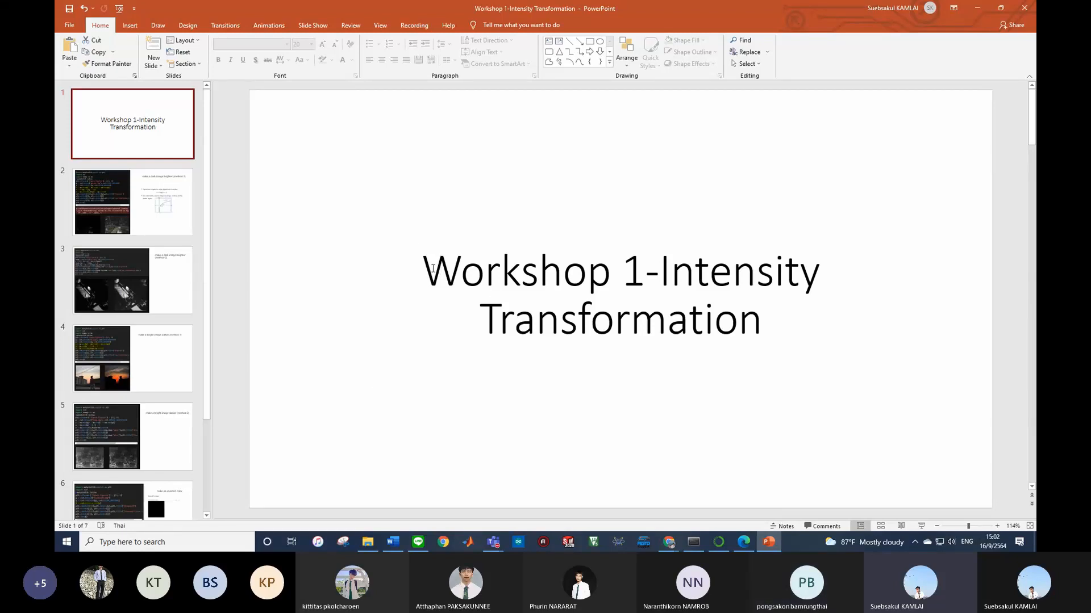
{"action": "mouse_move", "coordinate": [845, 391]}
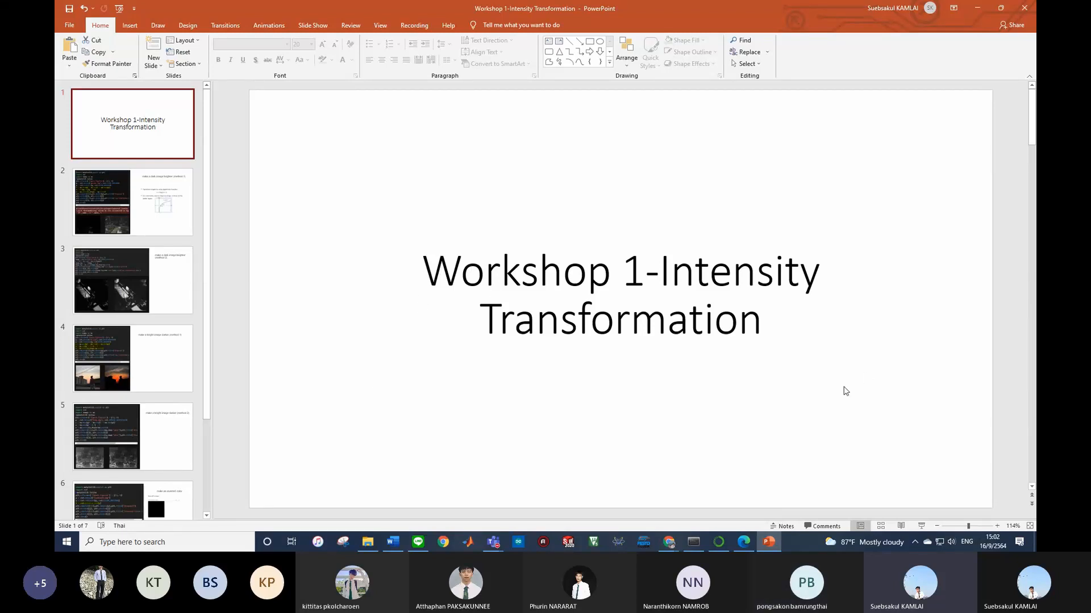
Step: Select the slide 2 thumbnail about brightening a dark image
{"action": "left_click", "coordinate": [132, 201]}
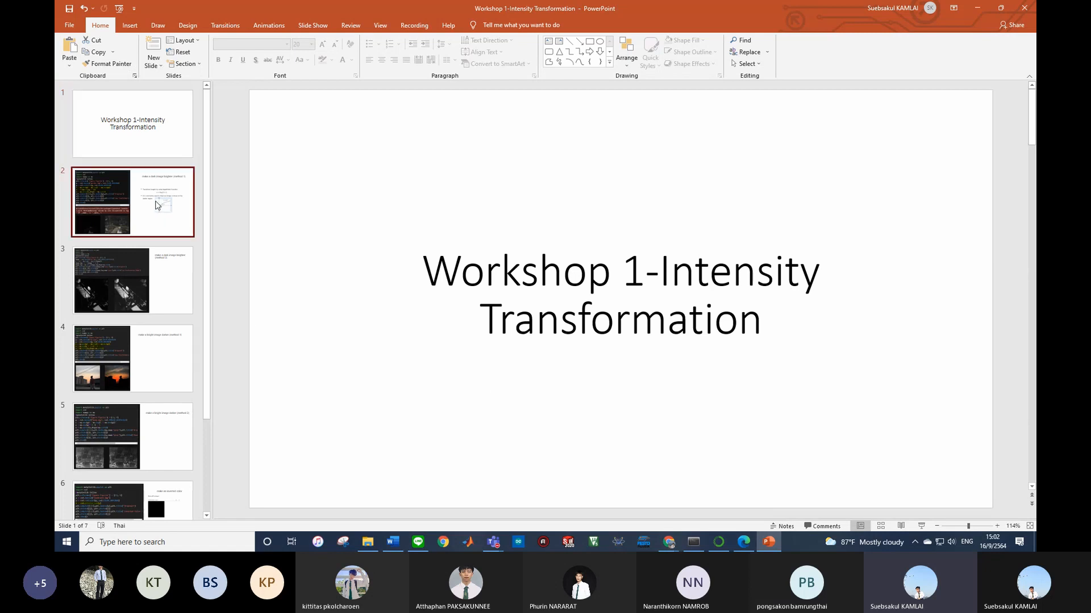
Step: Display slide 2, 'make a dark image brighter (method 1)', with log-transform code and garden images
{"action": "left_click", "coordinate": [132, 203]}
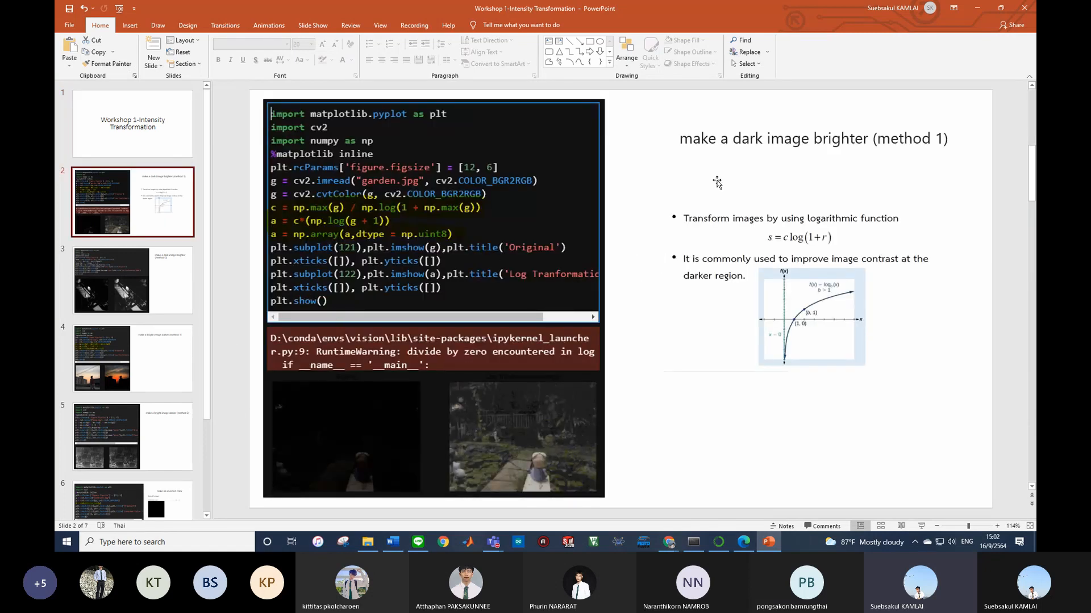
{"action": "mouse_move", "coordinate": [694, 161]}
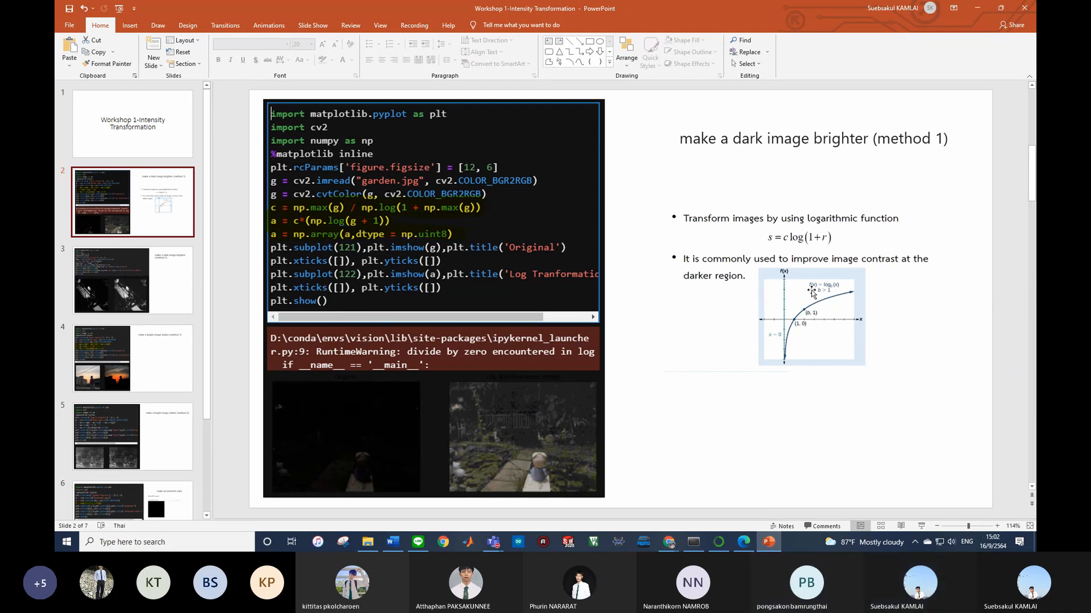
{"action": "mouse_move", "coordinate": [690, 292]}
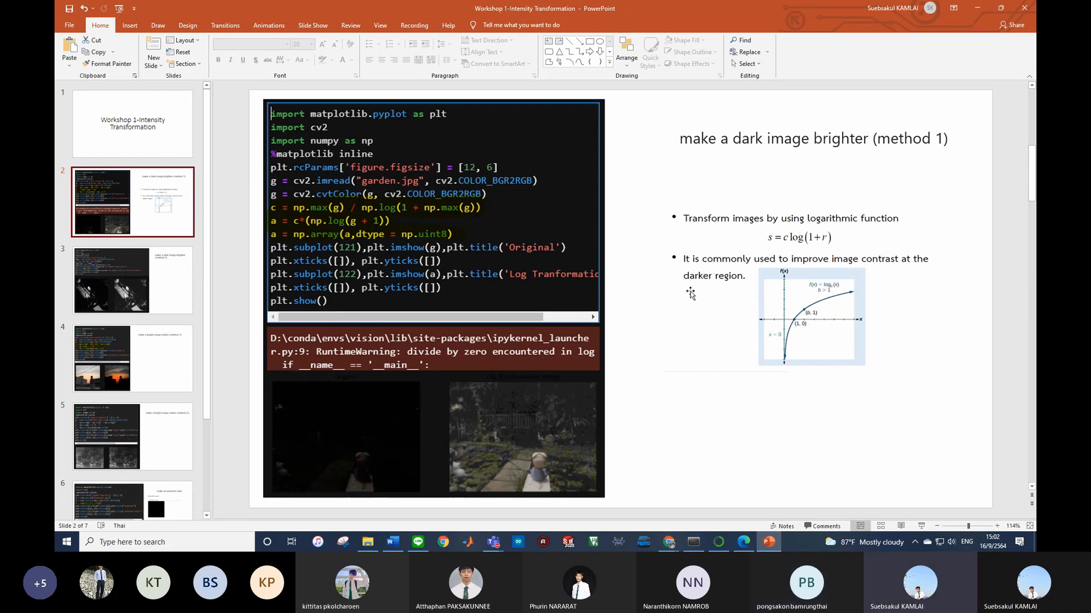
{"action": "mouse_move", "coordinate": [661, 332]}
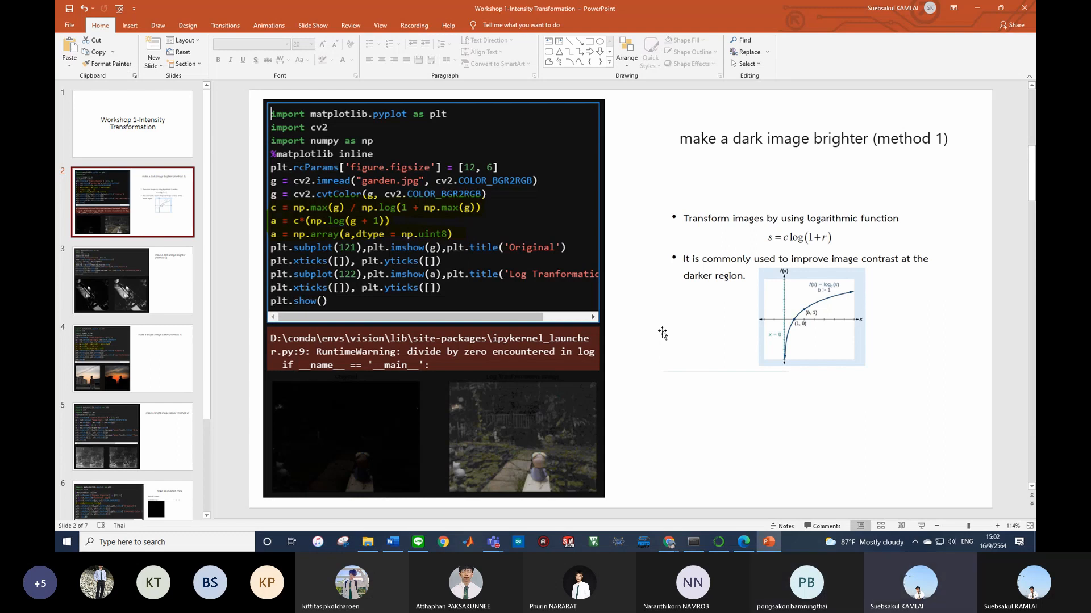
{"action": "mouse_move", "coordinate": [407, 430]}
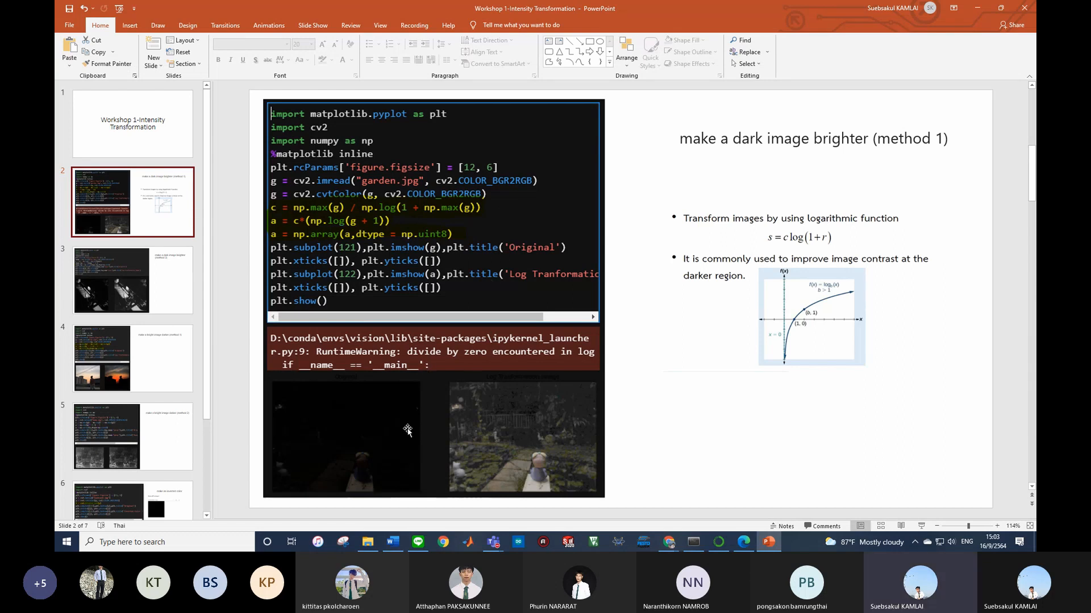
{"action": "mouse_move", "coordinate": [270, 455]}
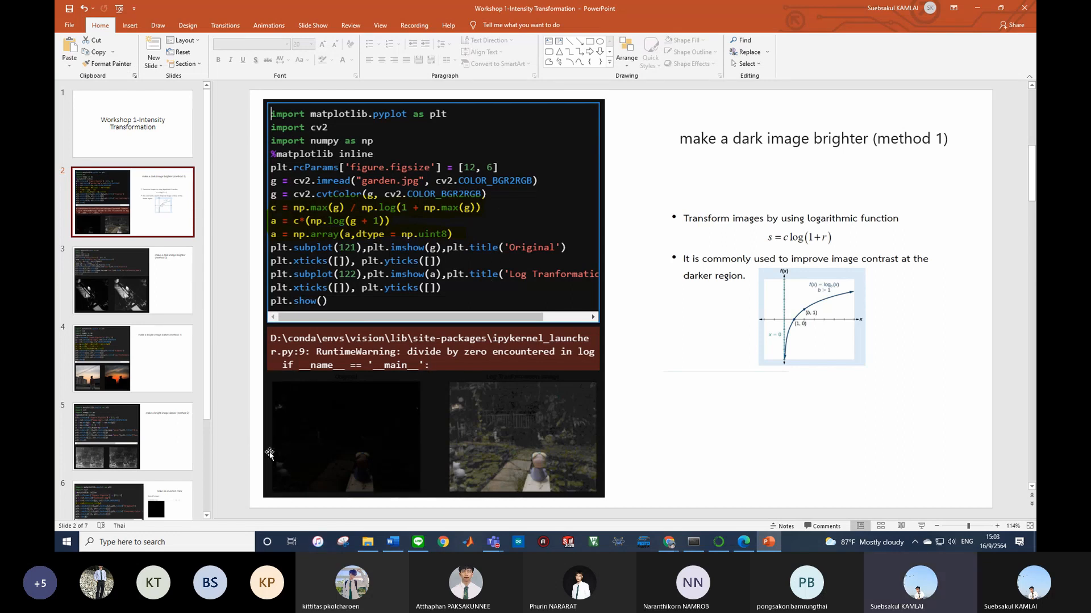
{"action": "mouse_move", "coordinate": [354, 504]}
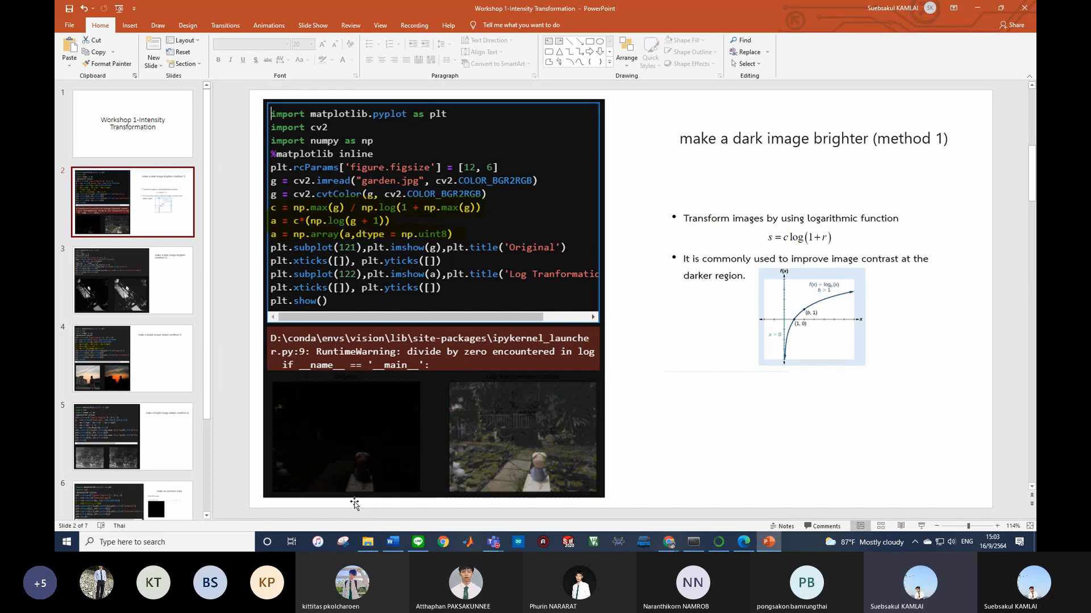
{"action": "mouse_move", "coordinate": [409, 375]}
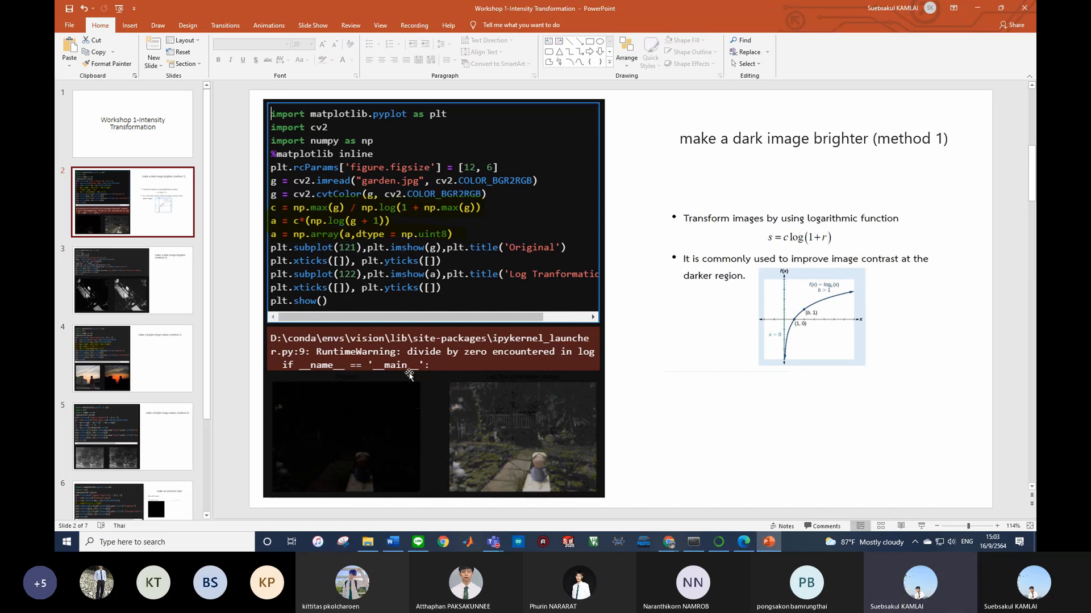
{"action": "mouse_move", "coordinate": [416, 412]}
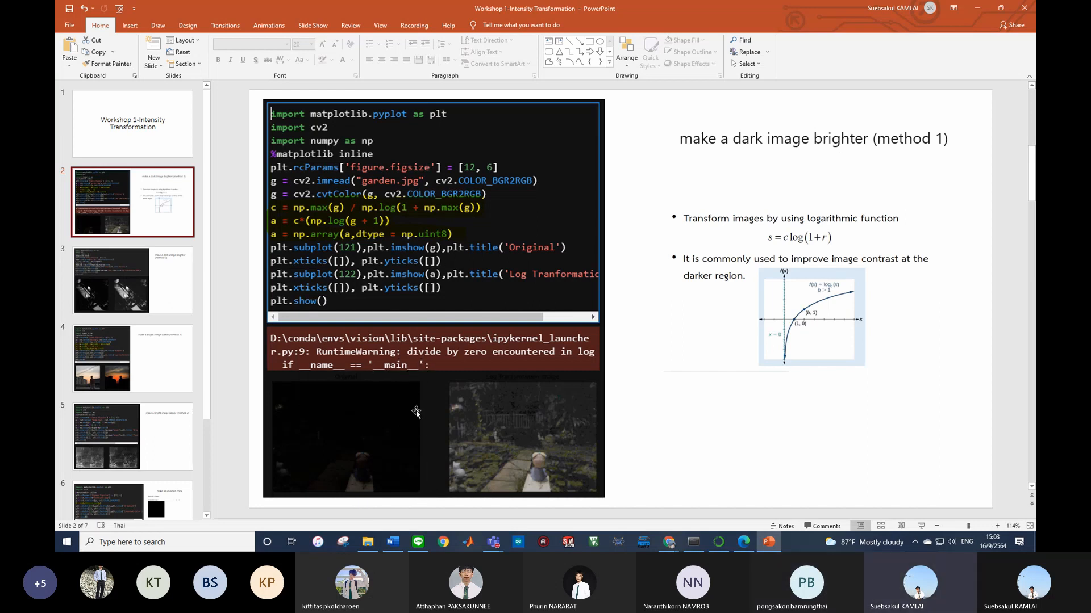
{"action": "mouse_move", "coordinate": [645, 363]}
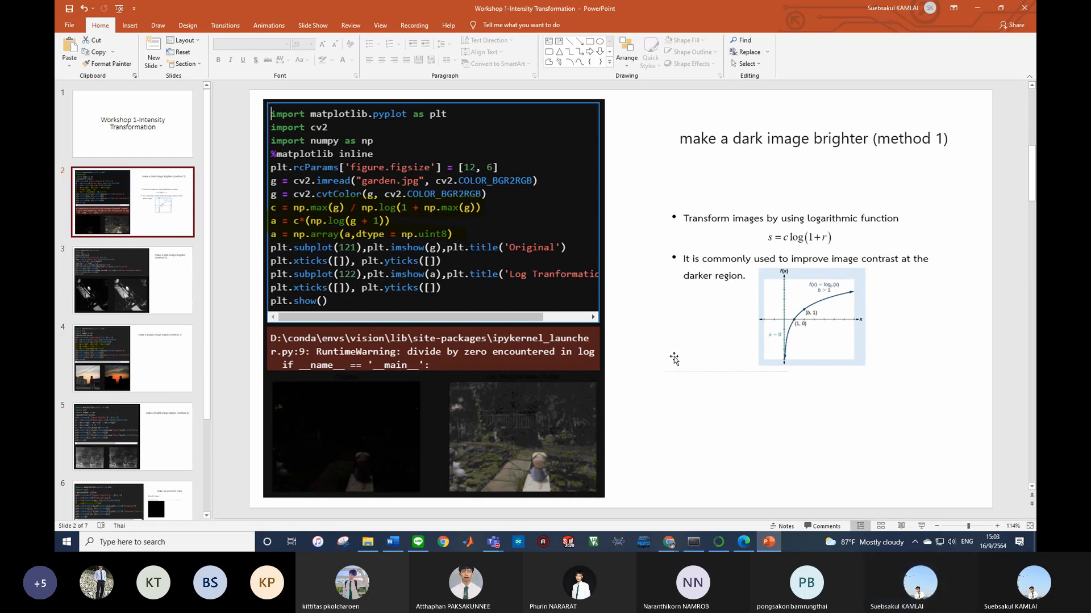
{"action": "mouse_move", "coordinate": [469, 510]}
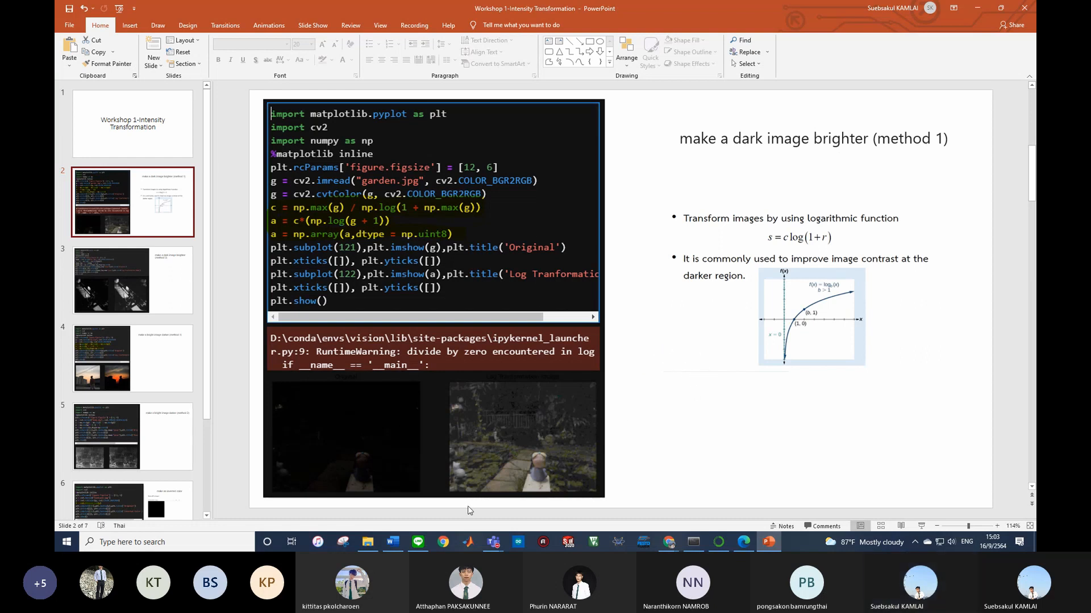
{"action": "mouse_move", "coordinate": [381, 369]}
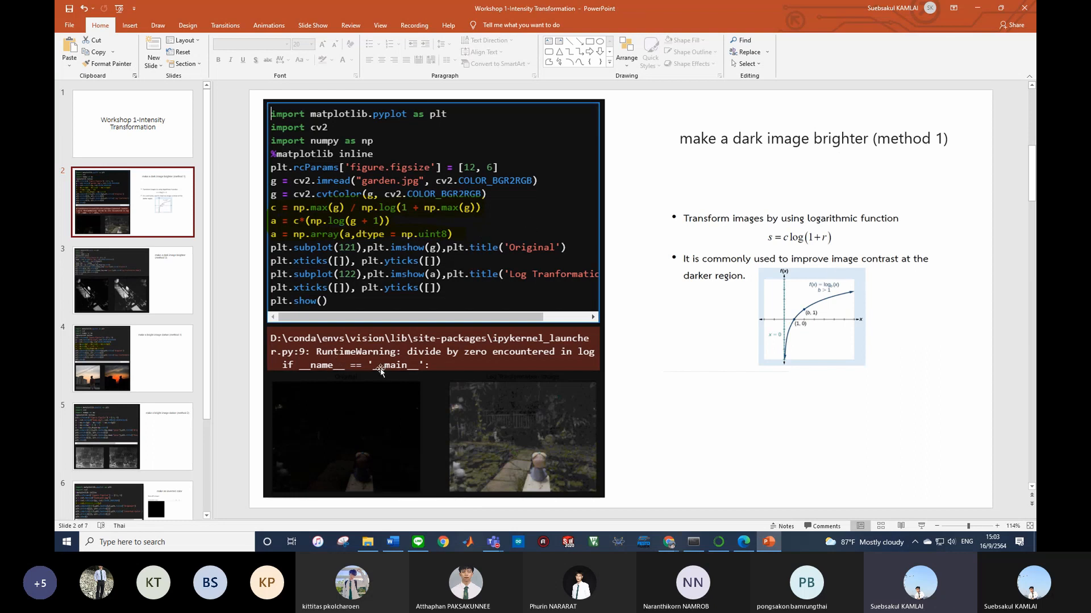
{"action": "mouse_move", "coordinate": [608, 422]}
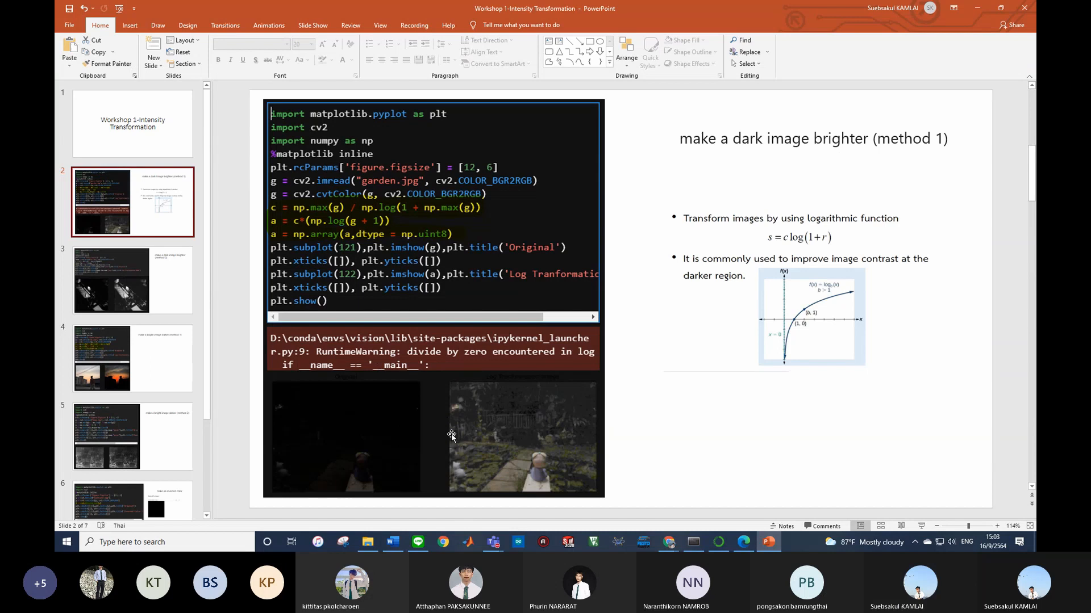
{"action": "mouse_move", "coordinate": [576, 474]}
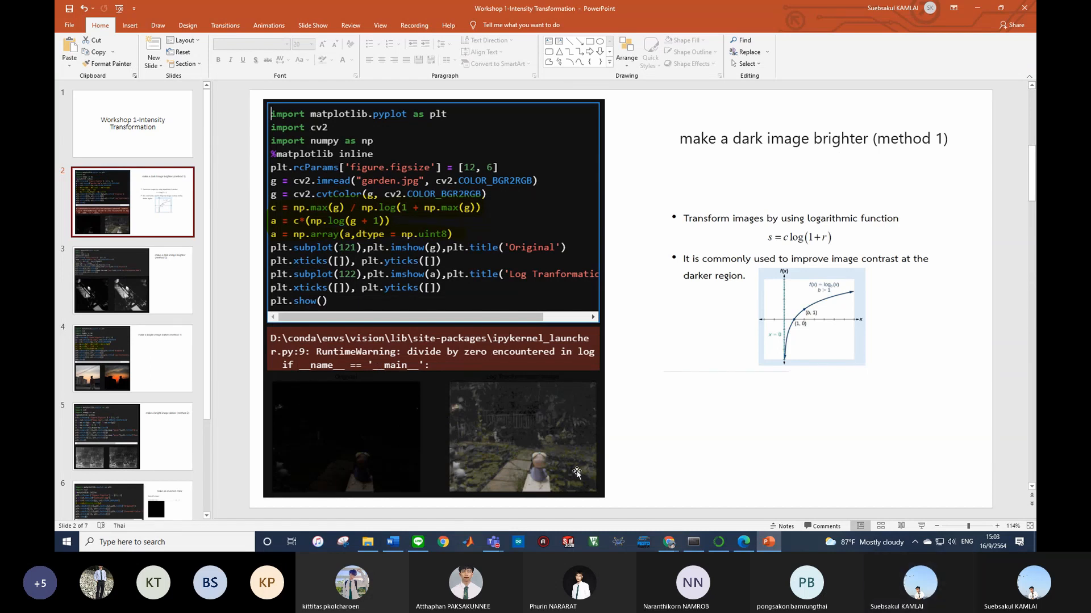
Step: Display slide 3, 'make a dark image brighter (method 2)', with grayscale power-law code and images
{"action": "left_click", "coordinate": [133, 280]}
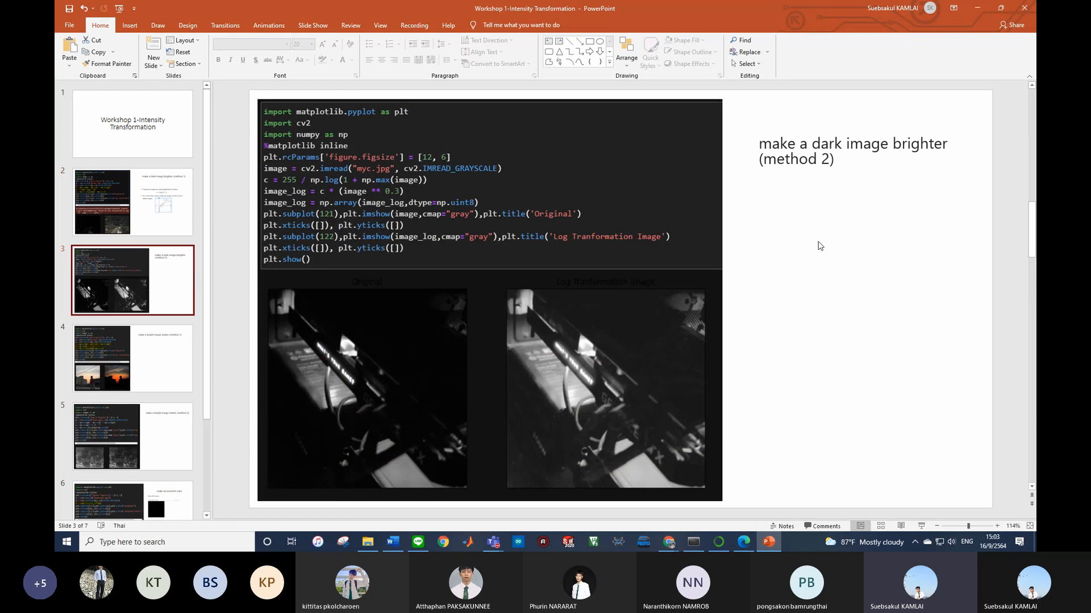
{"action": "mouse_move", "coordinate": [735, 356]}
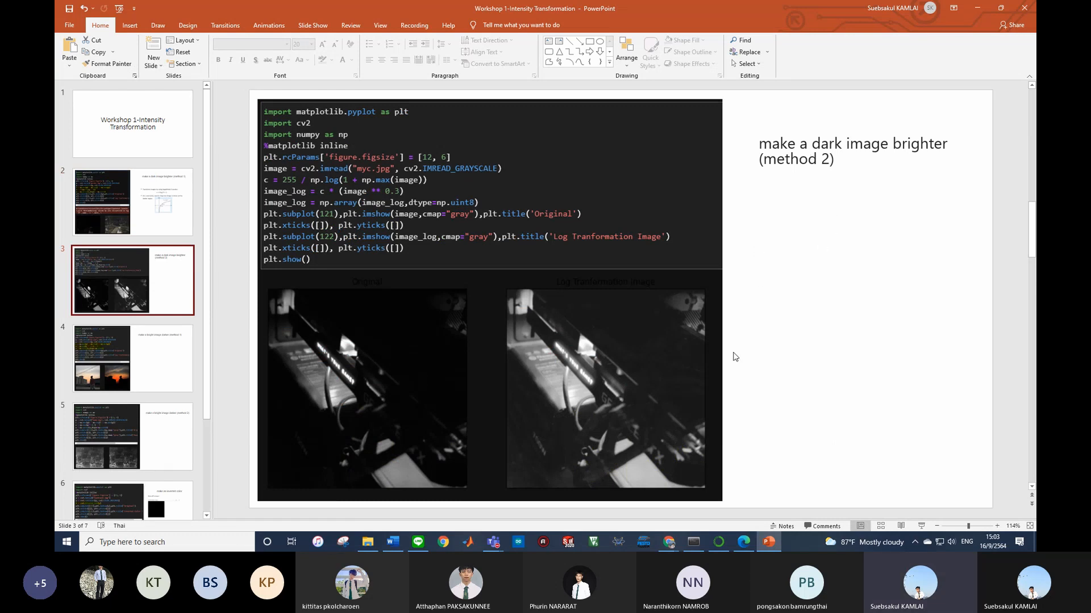
{"action": "mouse_move", "coordinate": [570, 216]}
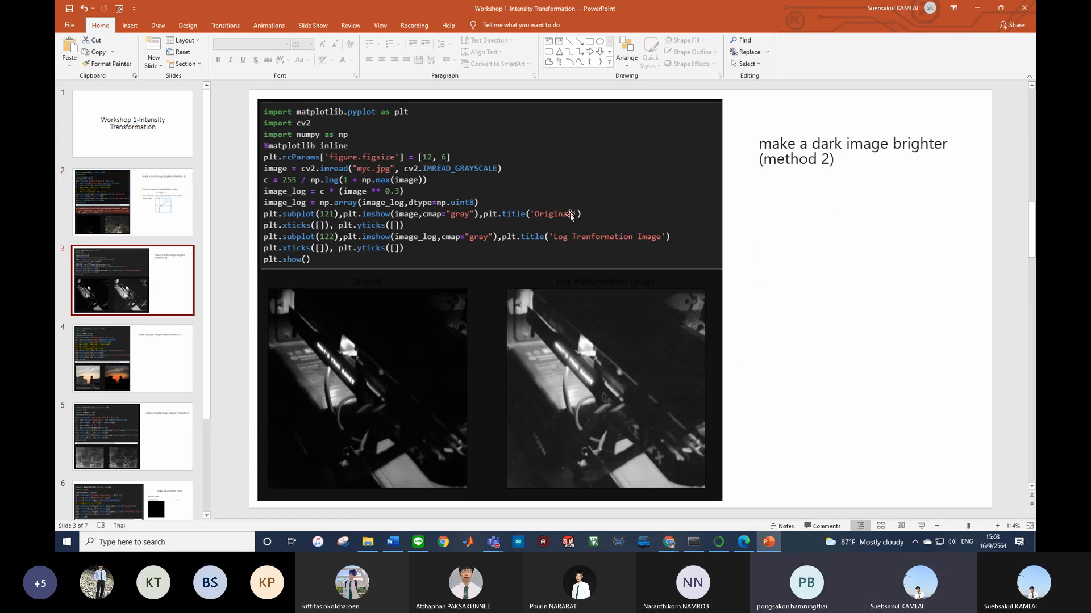
{"action": "mouse_move", "coordinate": [622, 184]}
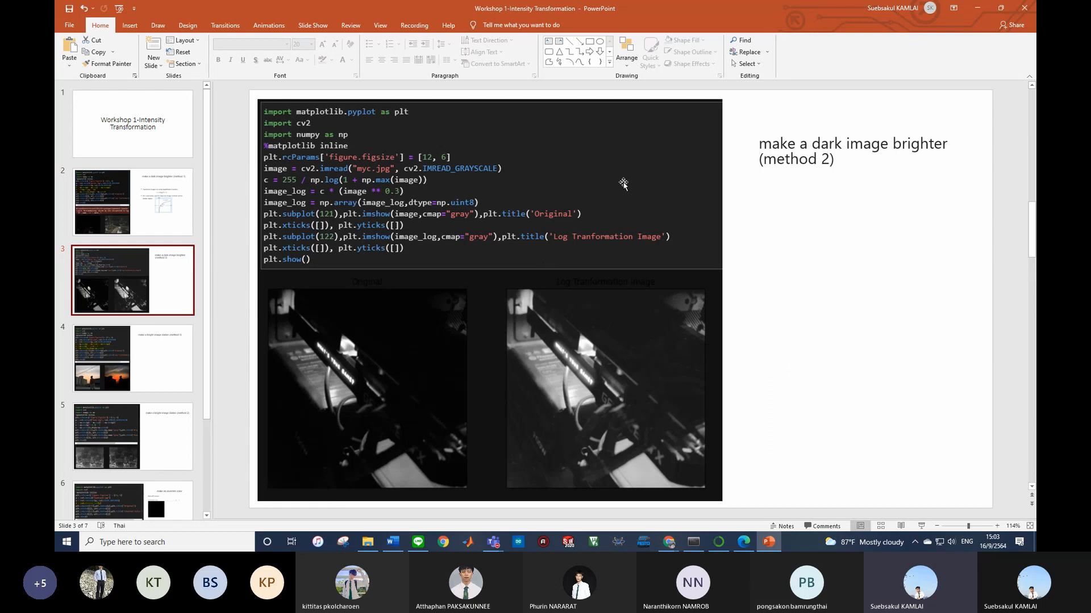
{"action": "mouse_move", "coordinate": [499, 224]}
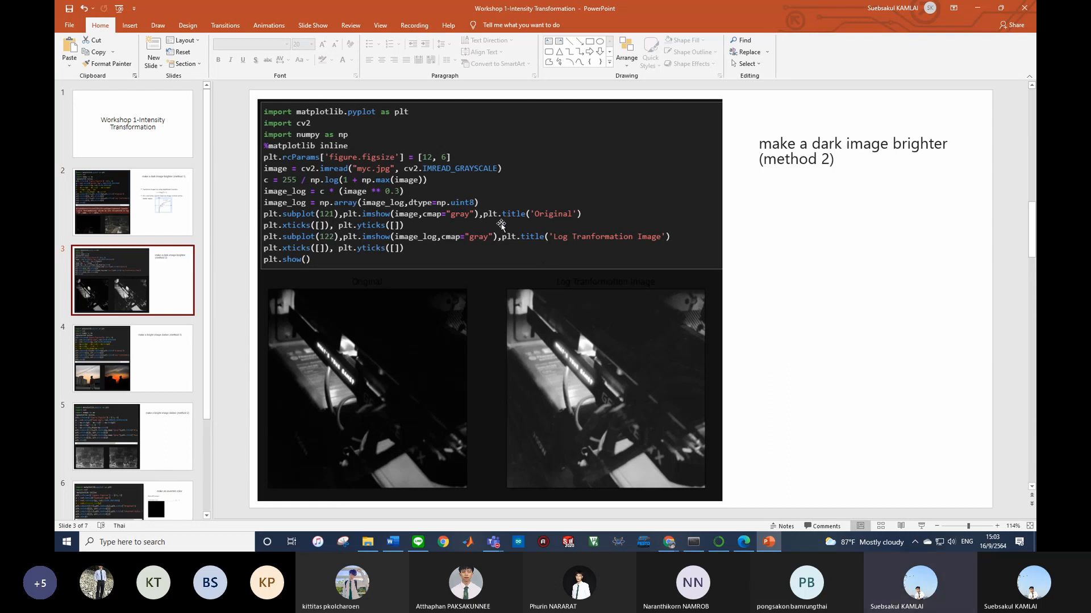
{"action": "mouse_move", "coordinate": [570, 403]}
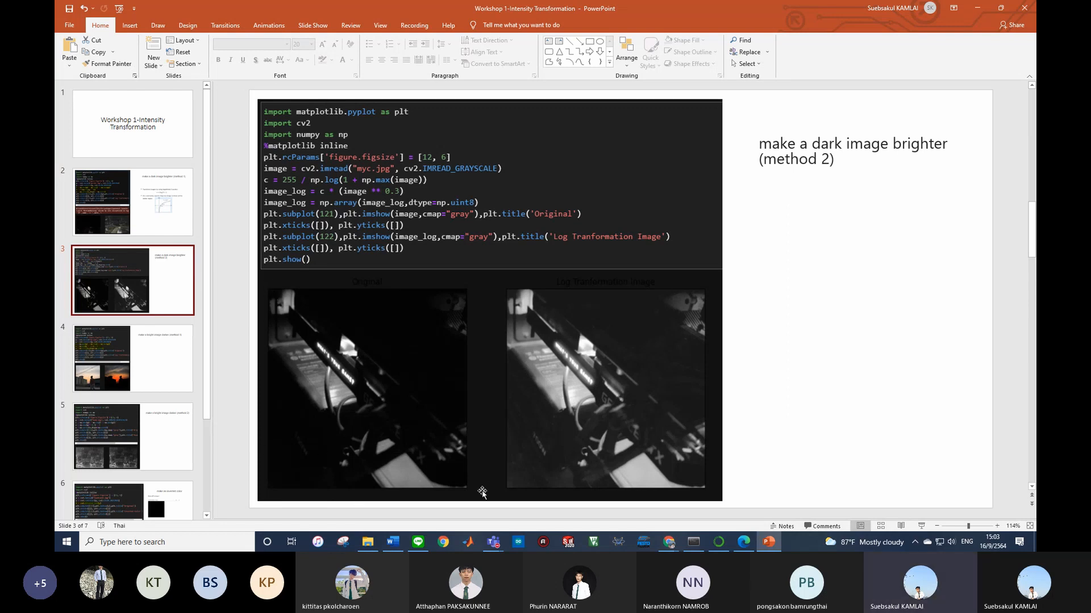
{"action": "mouse_move", "coordinate": [473, 328]}
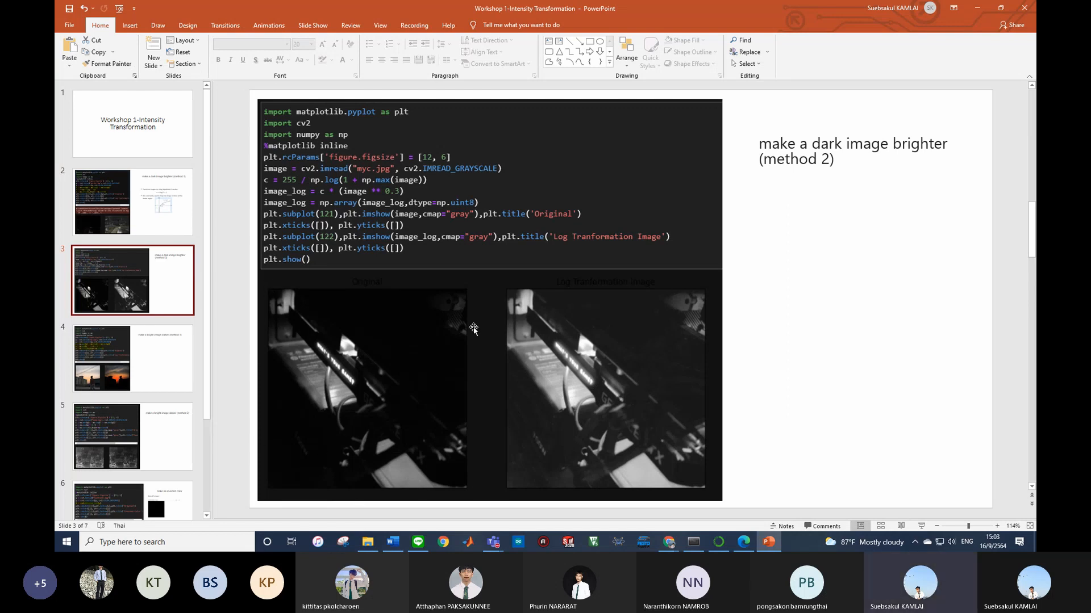
{"action": "mouse_move", "coordinate": [341, 468]}
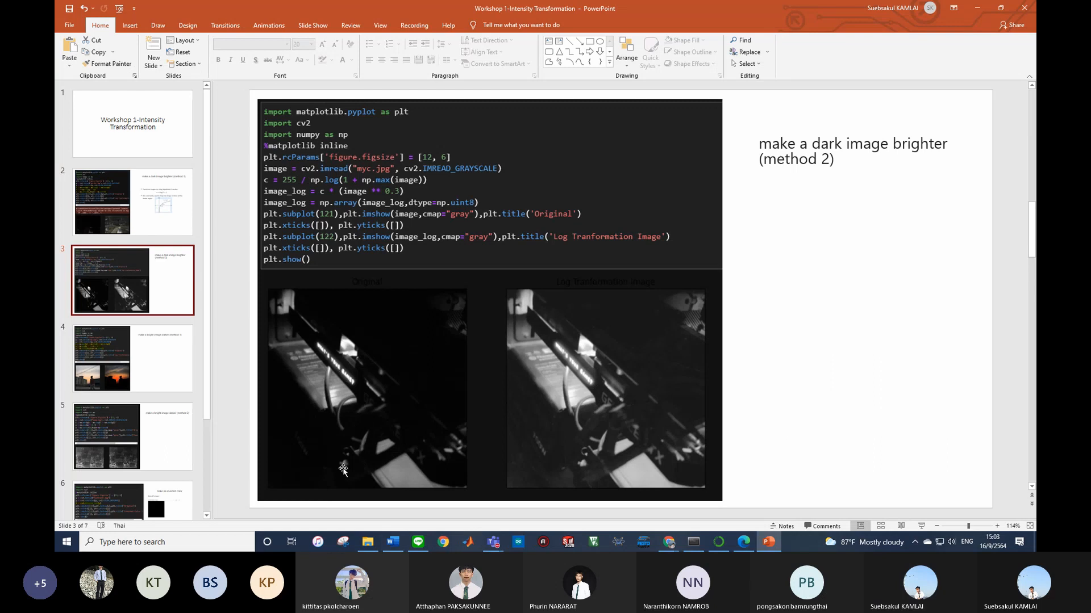
{"action": "mouse_move", "coordinate": [426, 480]}
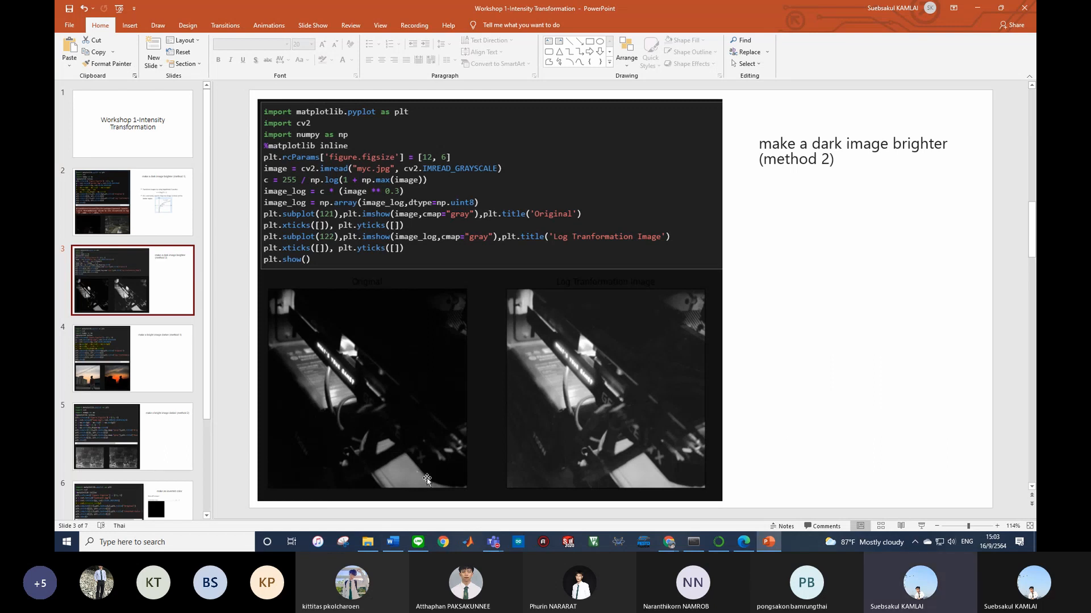
{"action": "mouse_move", "coordinate": [443, 471]}
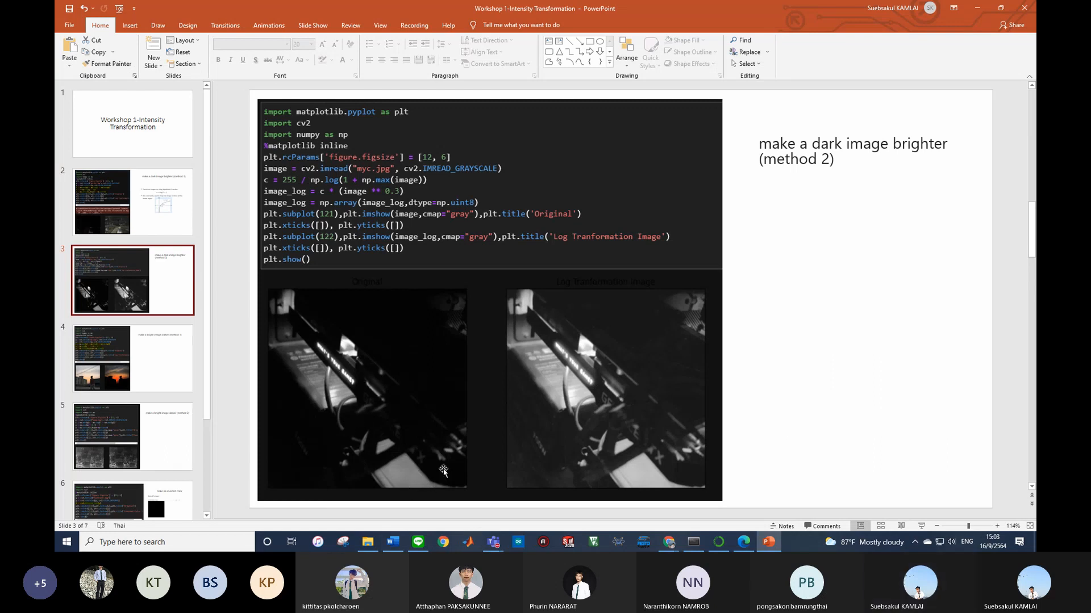
{"action": "mouse_move", "coordinate": [368, 409]}
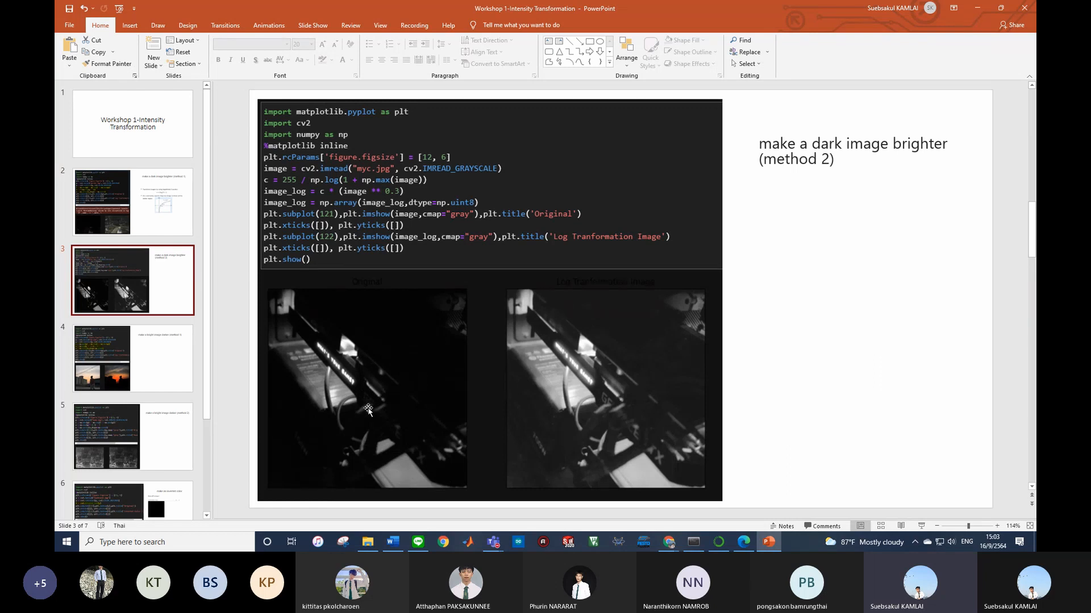
{"action": "mouse_move", "coordinate": [385, 475]}
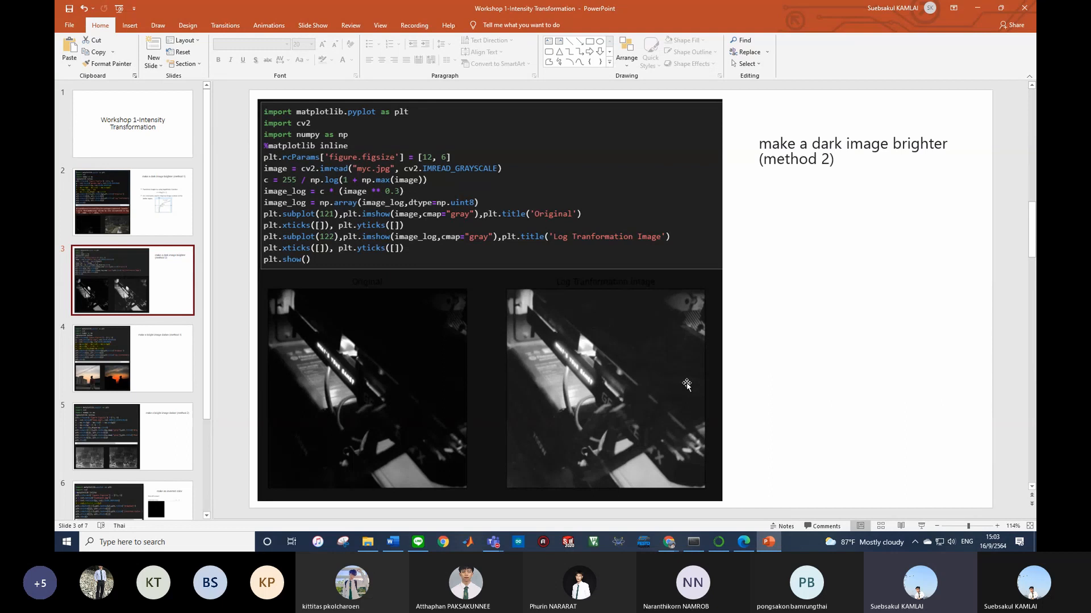
{"action": "mouse_move", "coordinate": [701, 334]}
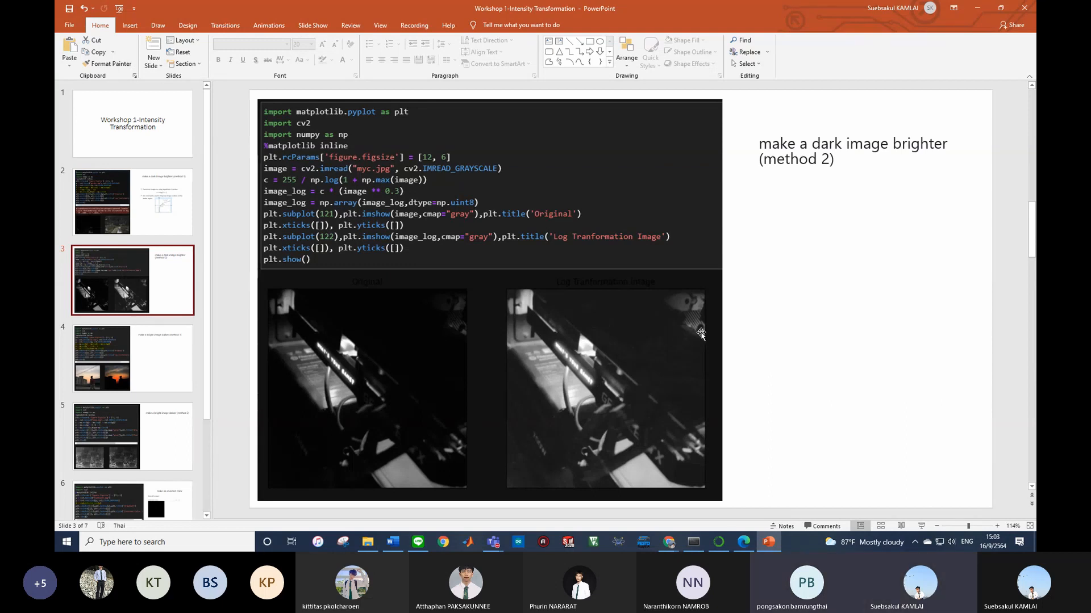
{"action": "mouse_move", "coordinate": [548, 404]}
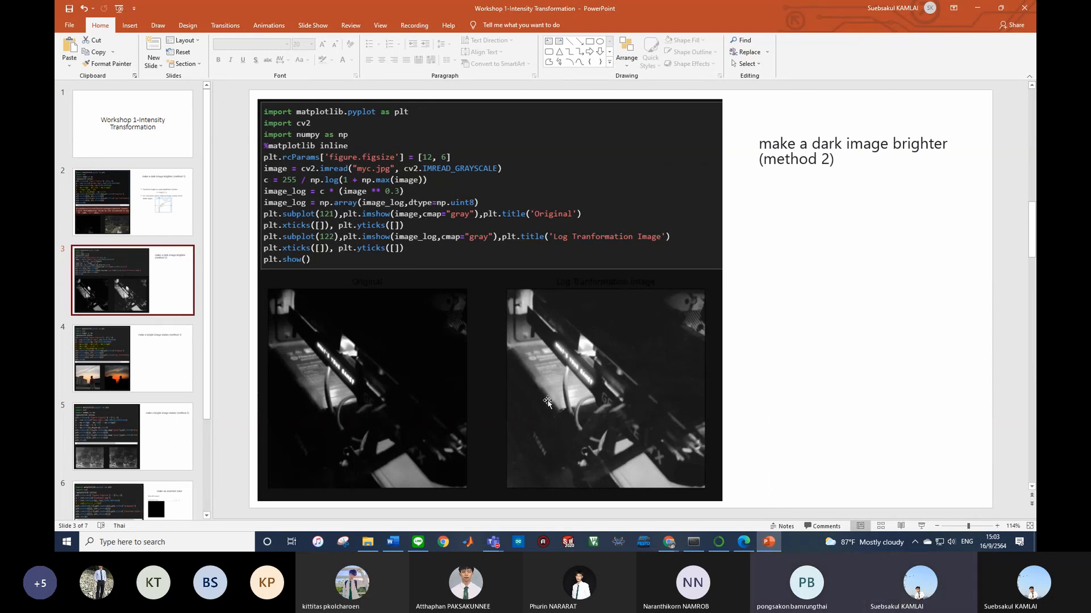
{"action": "mouse_move", "coordinate": [578, 273]}
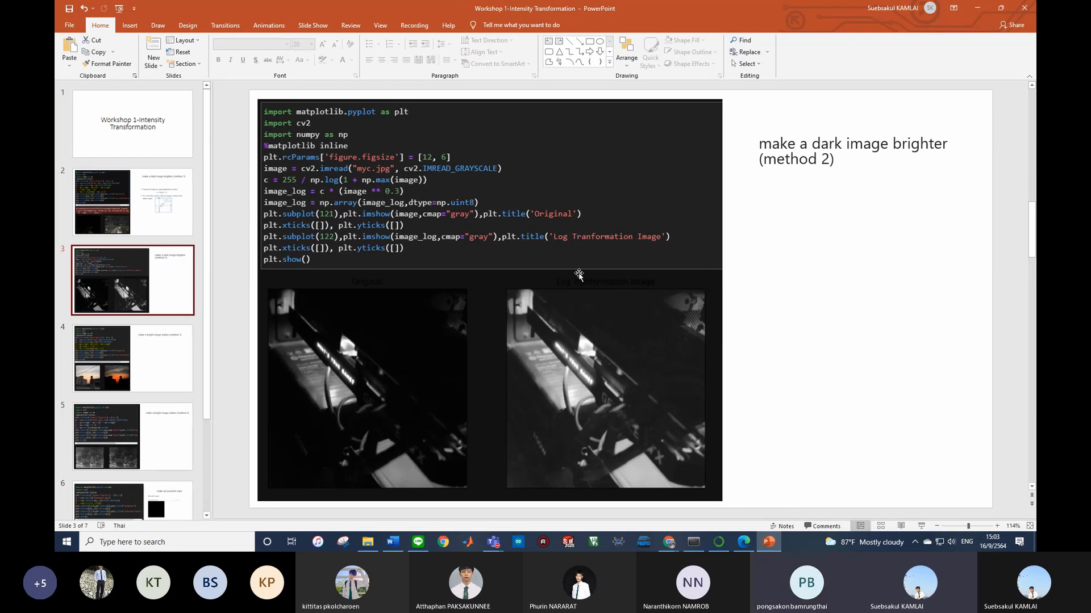
{"action": "mouse_move", "coordinate": [144, 352]}
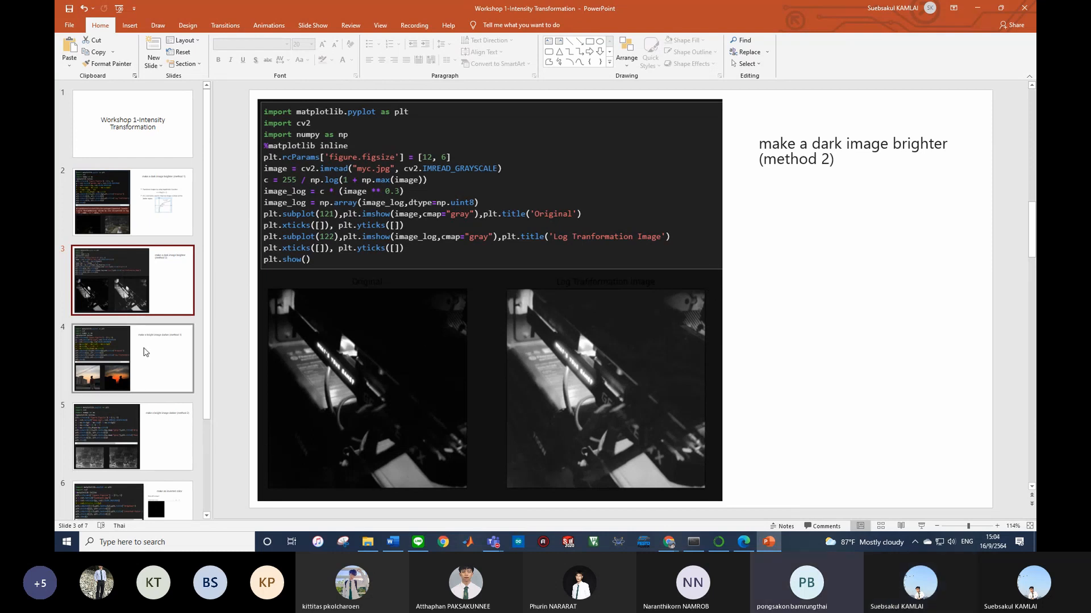
Step: Display slide 4, 'make a bright image darker (method 1)', with its code and sunset images
{"action": "left_click", "coordinate": [132, 359]}
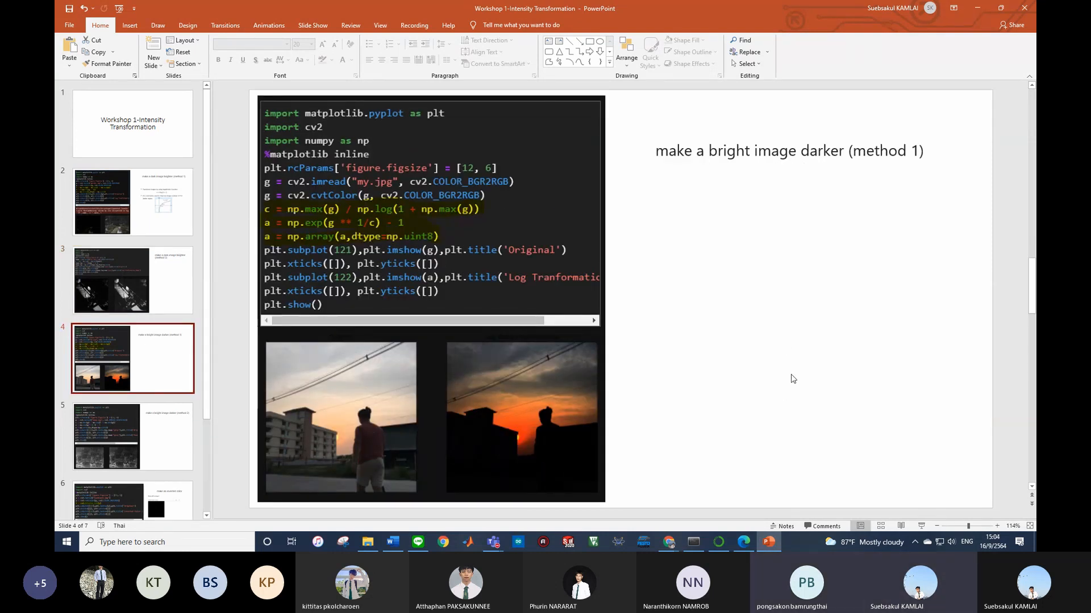
{"action": "mouse_move", "coordinate": [738, 272]}
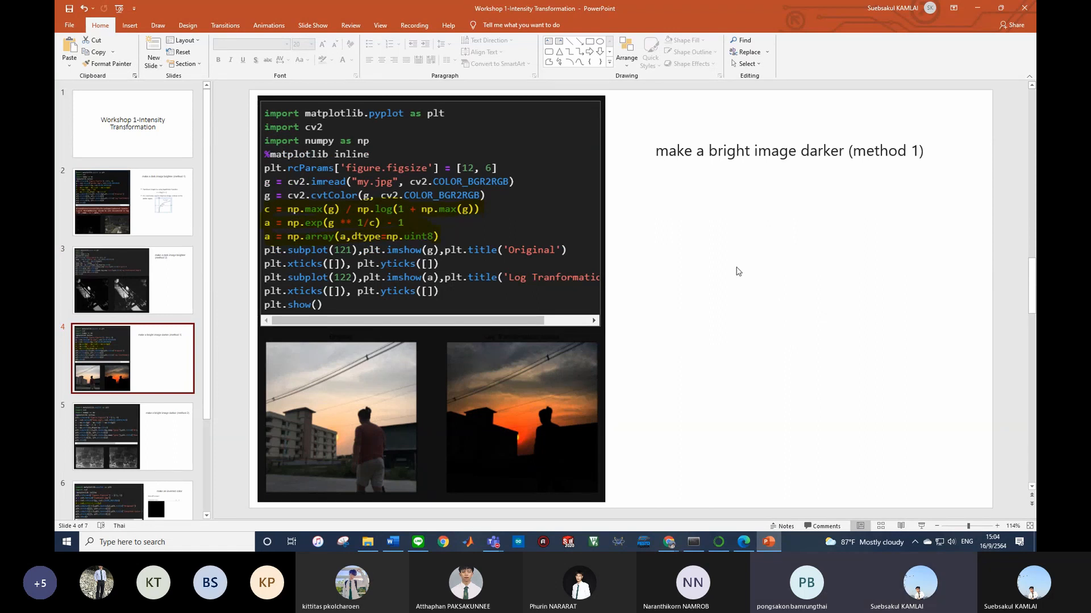
{"action": "mouse_move", "coordinate": [734, 192]}
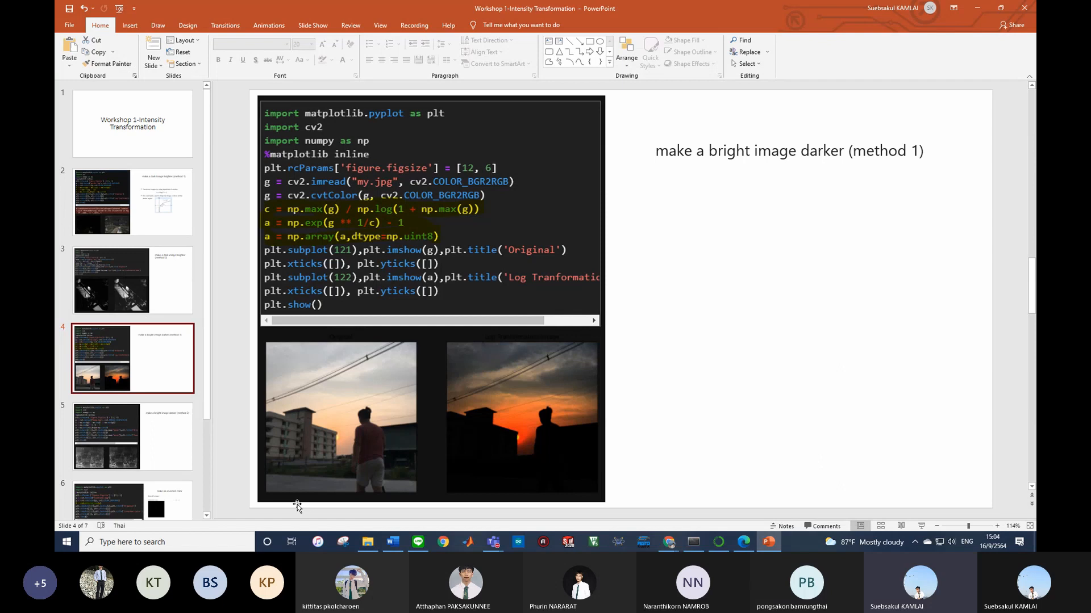
{"action": "mouse_move", "coordinate": [257, 388]}
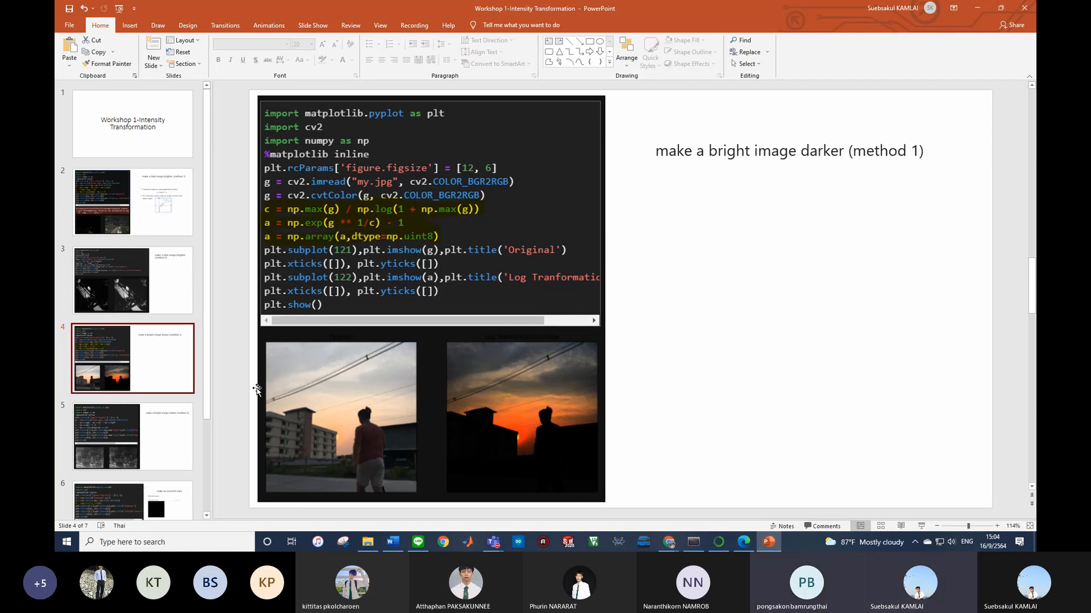
{"action": "mouse_move", "coordinate": [427, 474]}
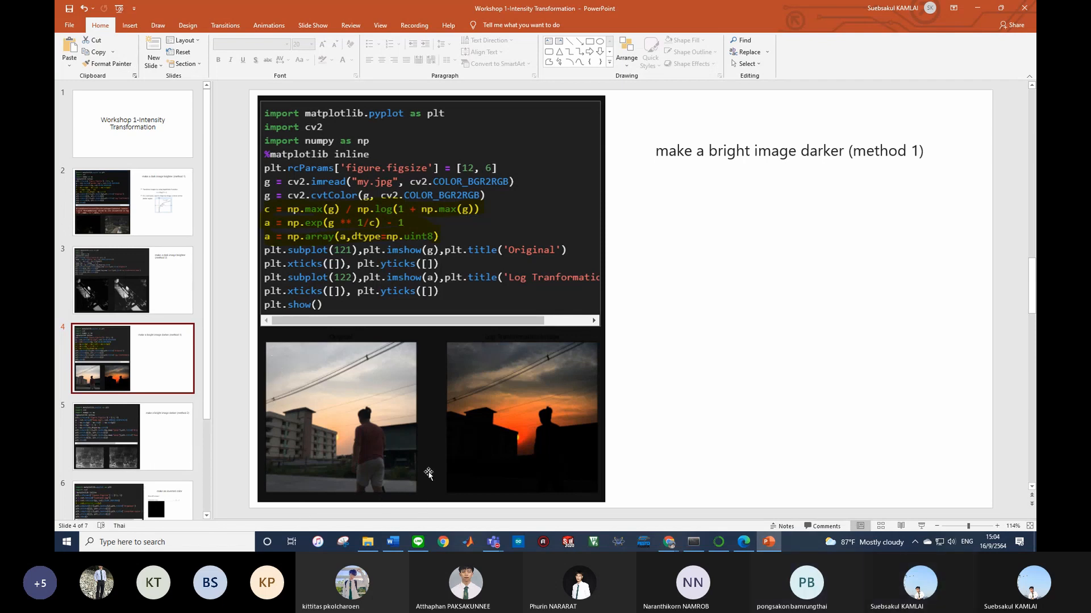
{"action": "mouse_move", "coordinate": [503, 403]}
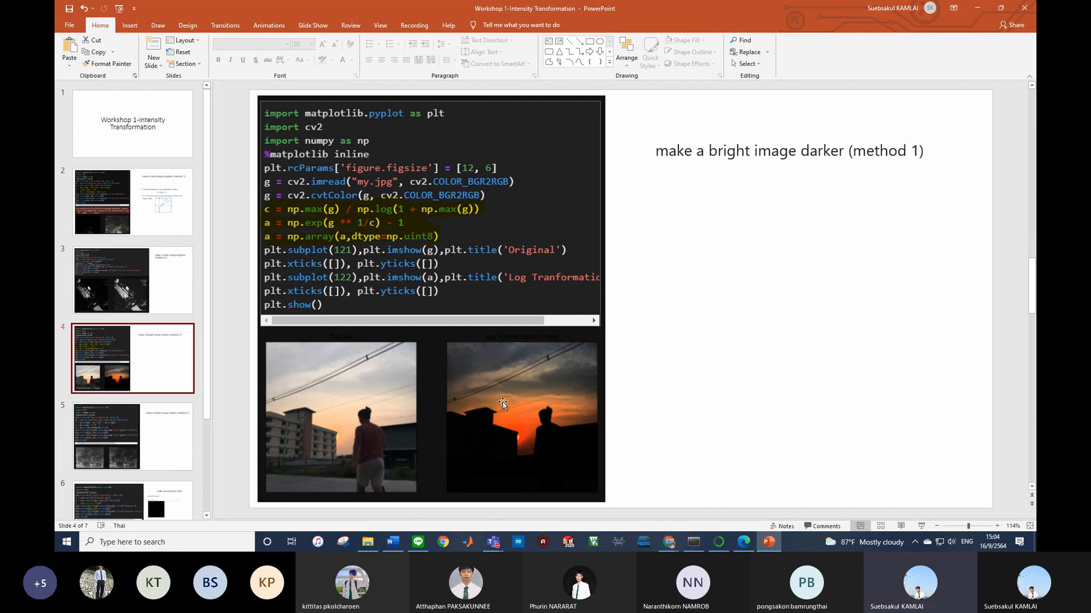
{"action": "mouse_move", "coordinate": [464, 292]}
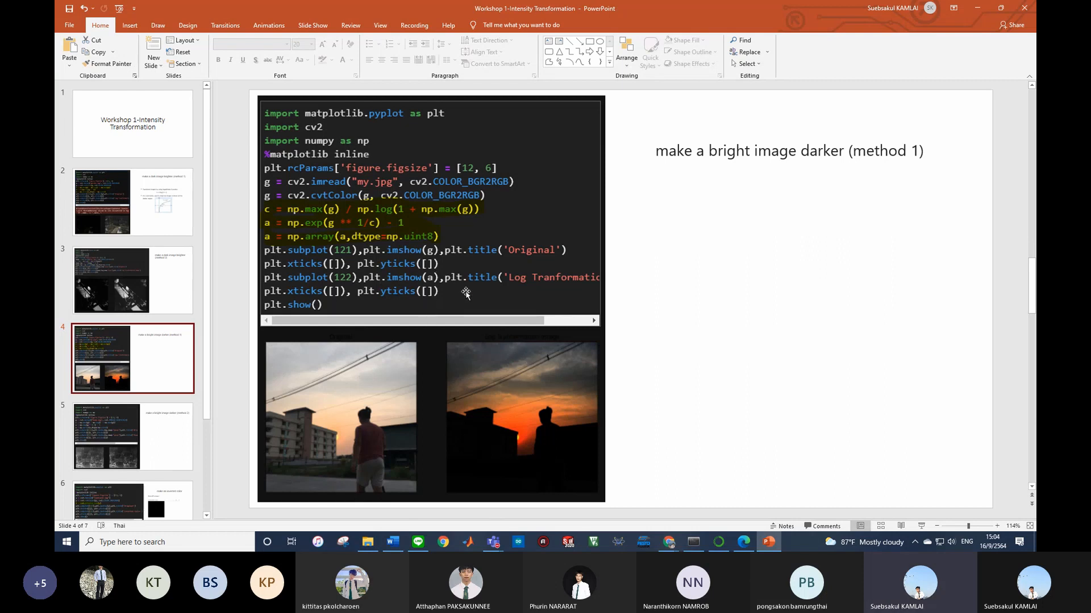
{"action": "mouse_move", "coordinate": [416, 285]}
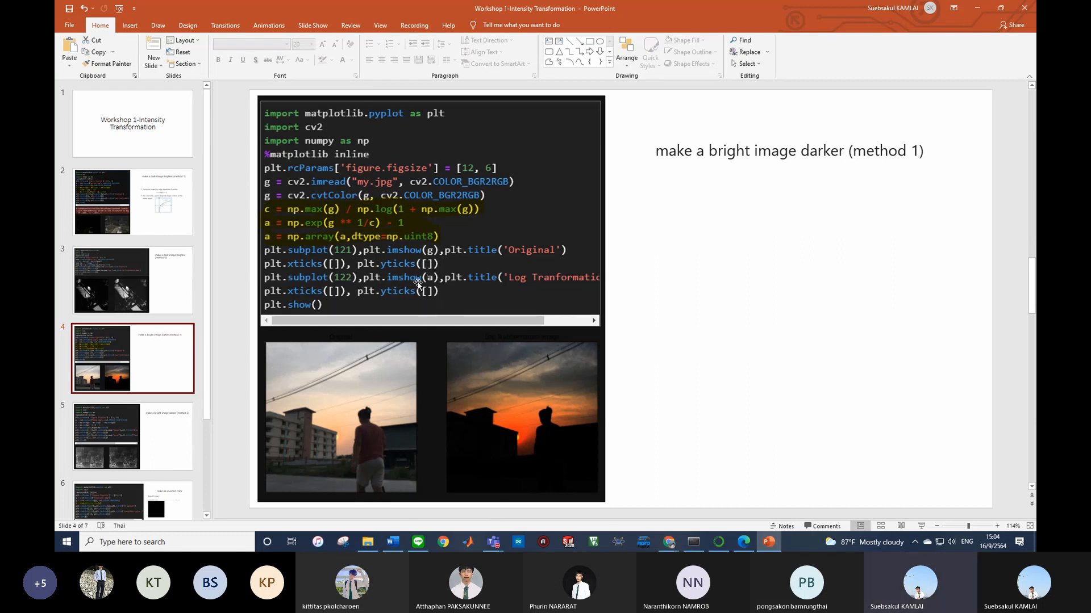
{"action": "mouse_move", "coordinate": [560, 386]}
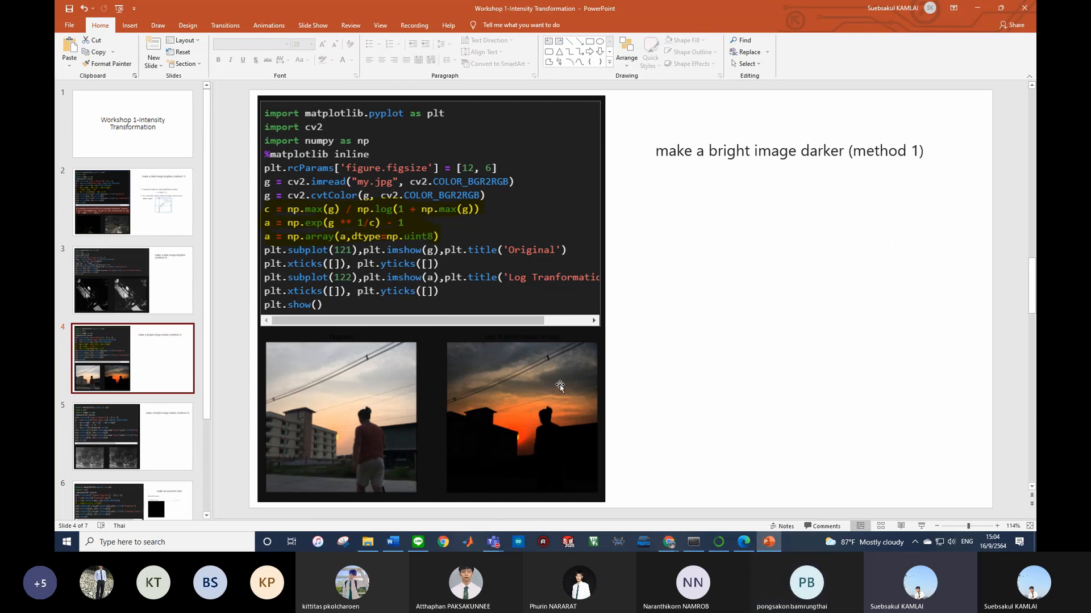
{"action": "mouse_move", "coordinate": [420, 426]}
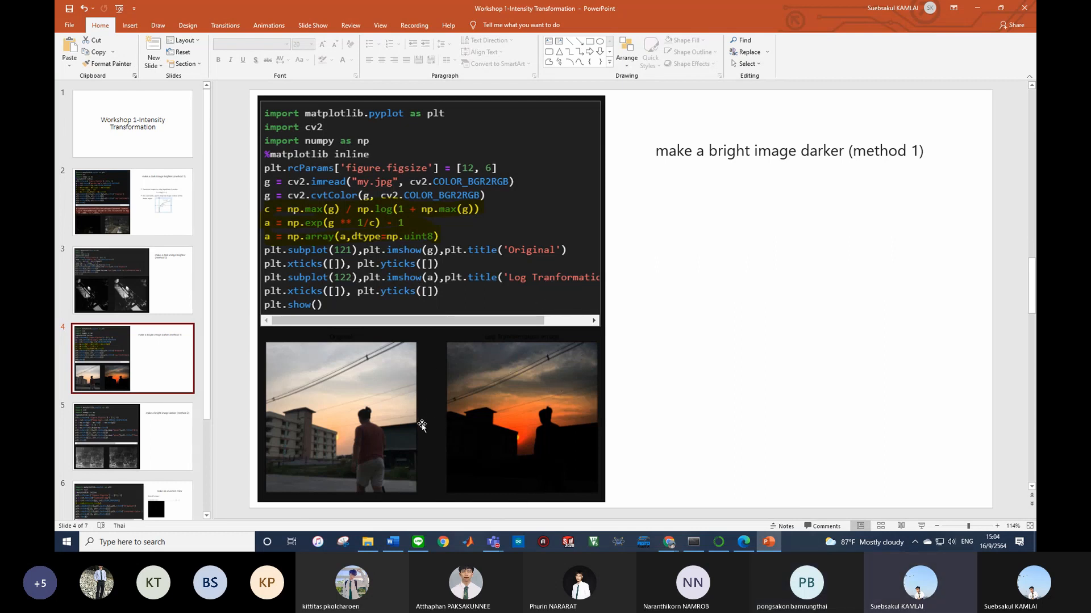
{"action": "mouse_move", "coordinate": [353, 508]}
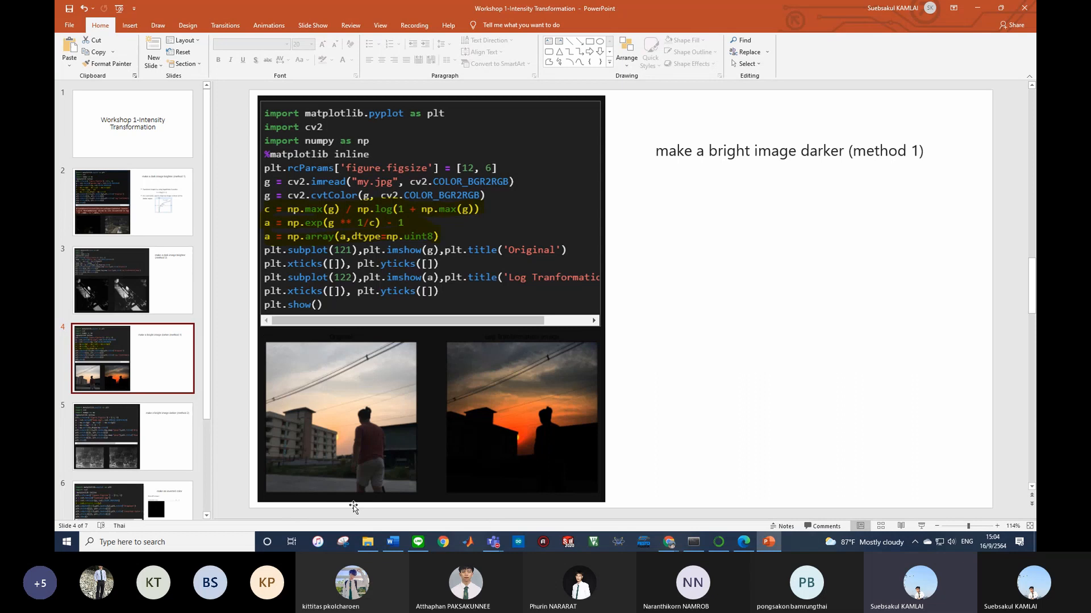
{"action": "mouse_move", "coordinate": [444, 468]}
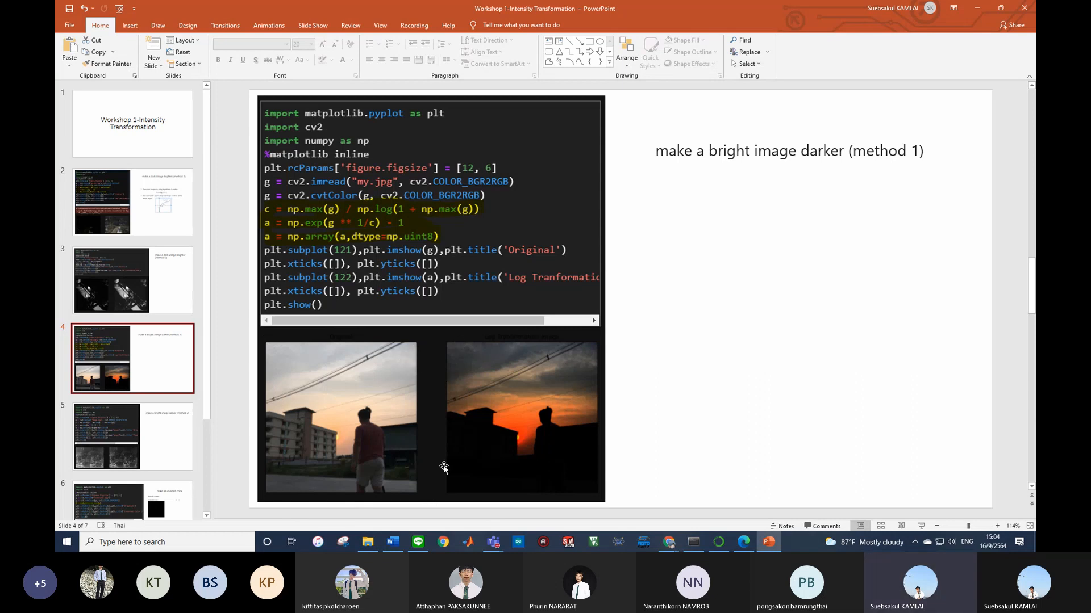
{"action": "mouse_move", "coordinate": [434, 437]}
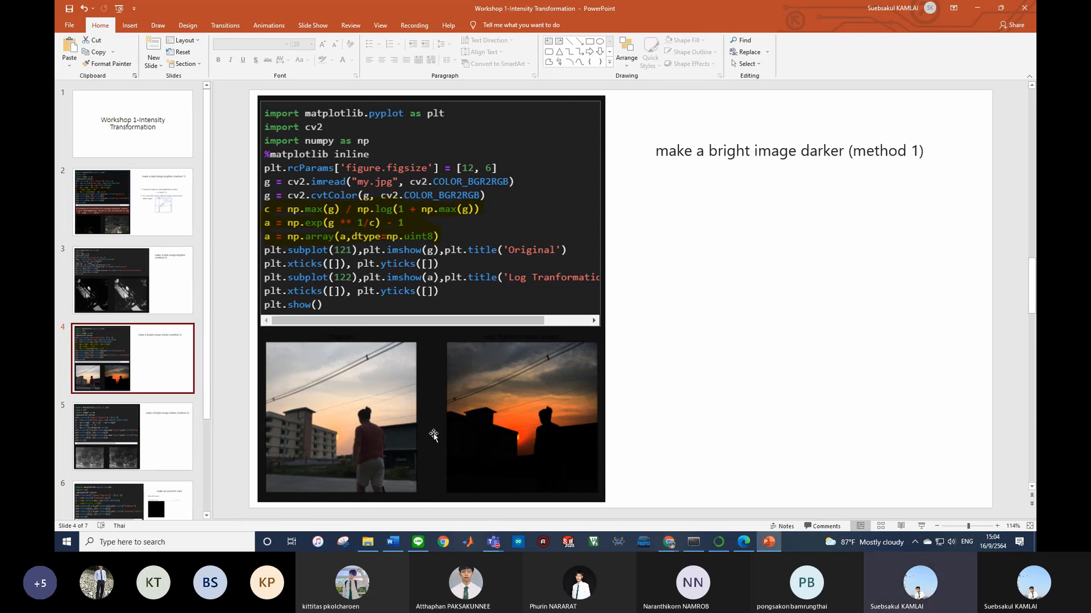
{"action": "mouse_move", "coordinate": [365, 443]}
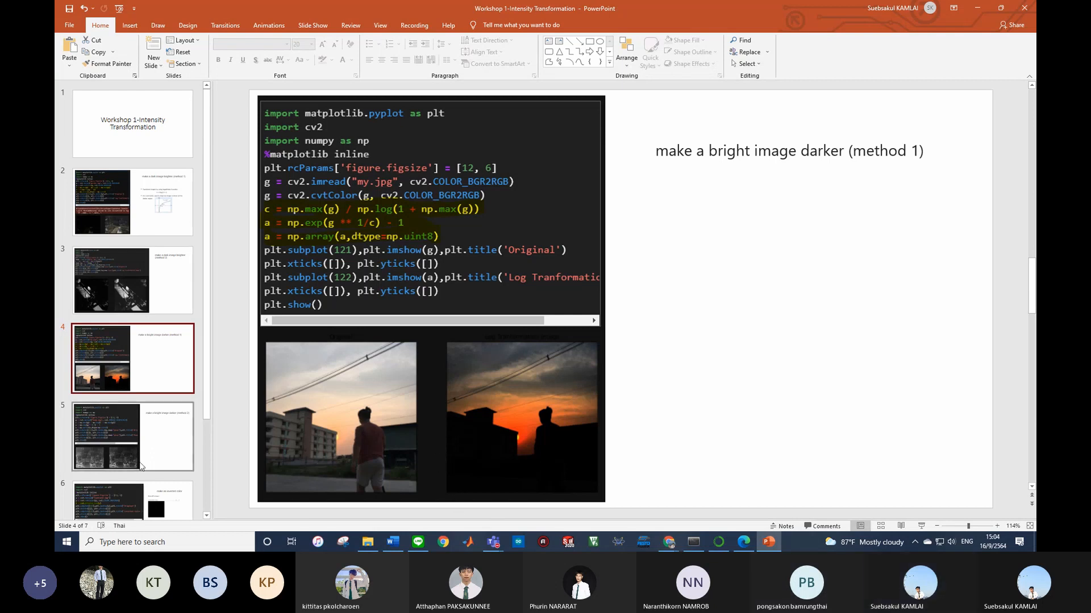
Step: Display slide 5 on darkening method 2, briefly revisiting the brightening method 1 slide
{"action": "left_click", "coordinate": [132, 437]}
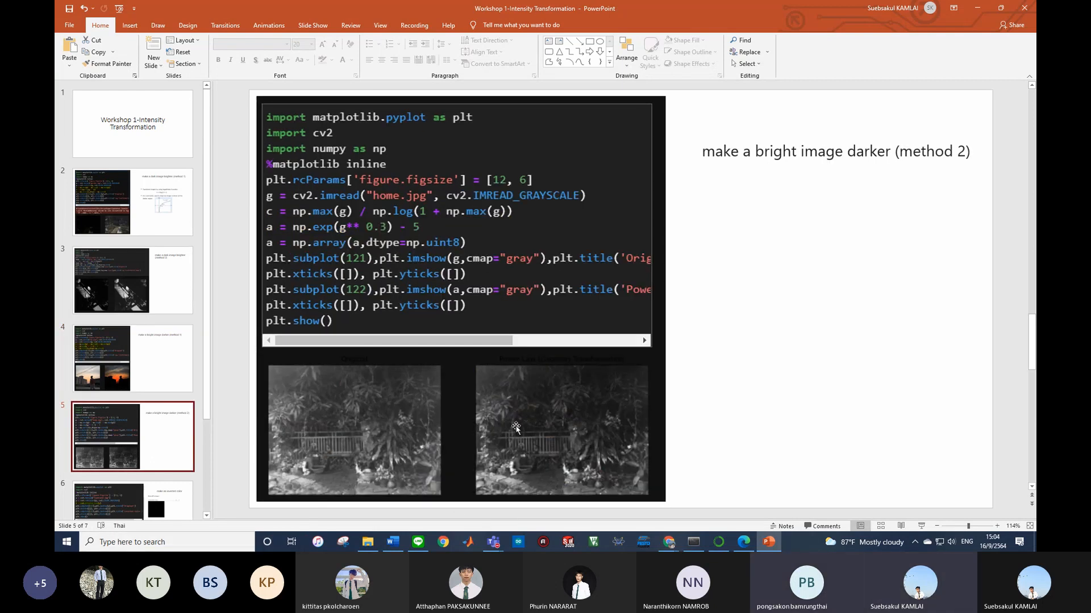
{"action": "mouse_move", "coordinate": [297, 436]}
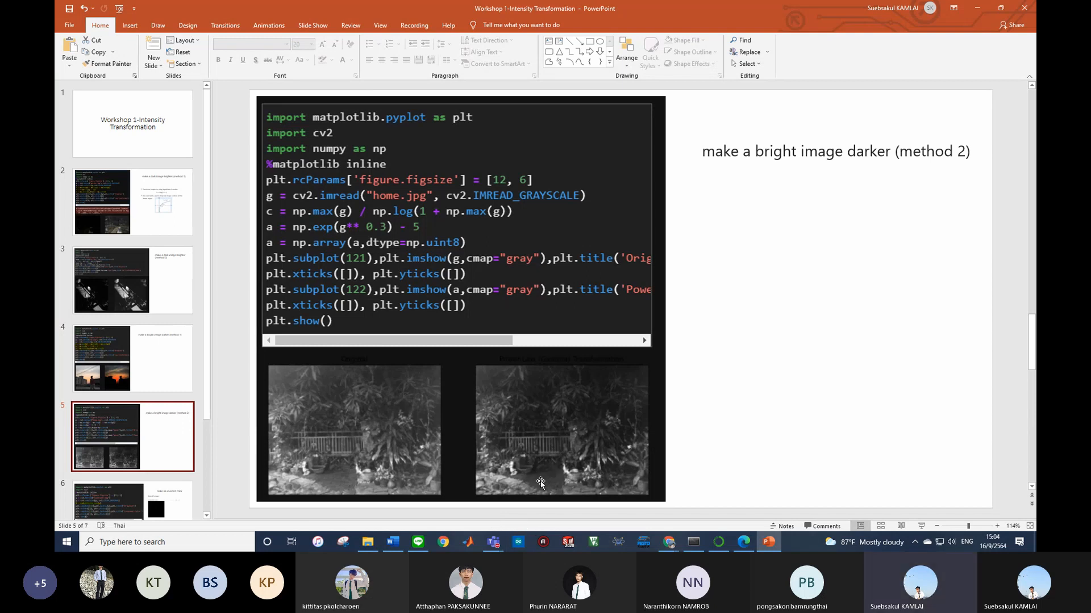
{"action": "left_click", "coordinate": [132, 201]}
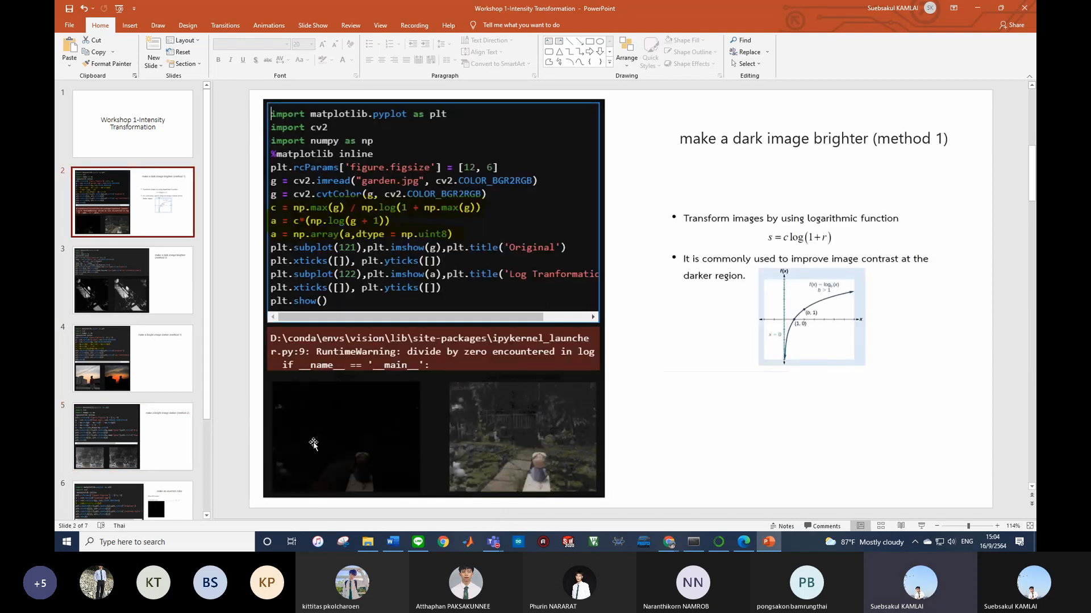
{"action": "left_click", "coordinate": [107, 437]}
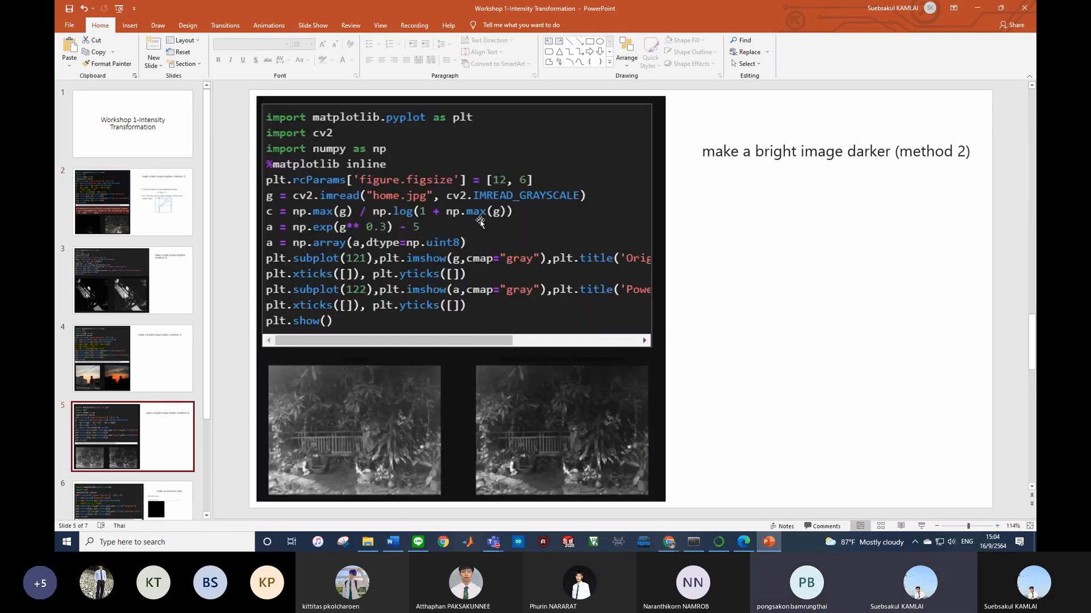
{"action": "mouse_move", "coordinate": [479, 278]}
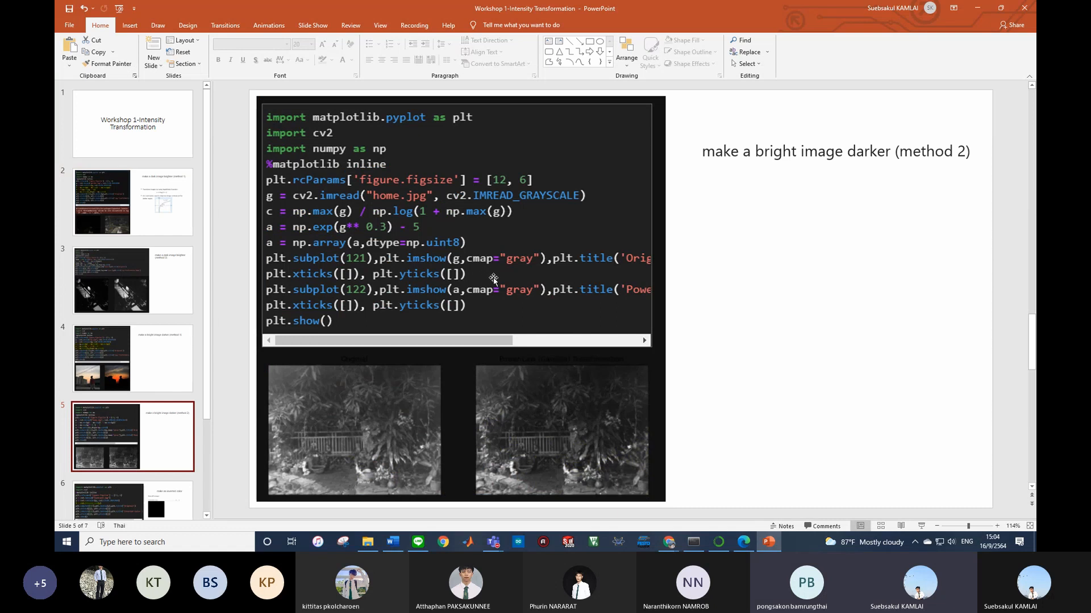
{"action": "mouse_move", "coordinate": [638, 245]}
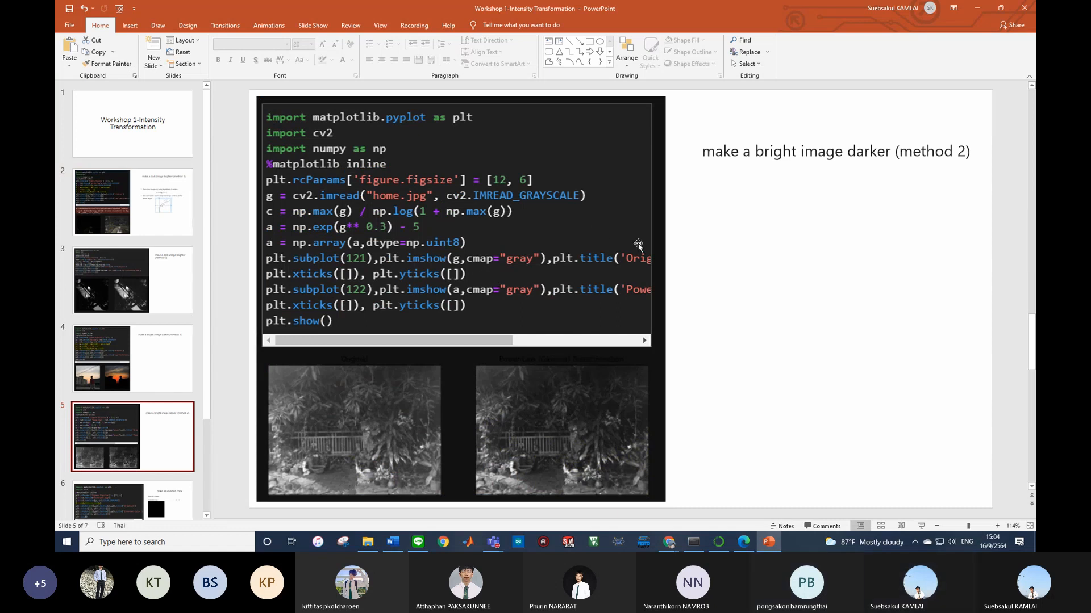
{"action": "mouse_move", "coordinate": [328, 496]}
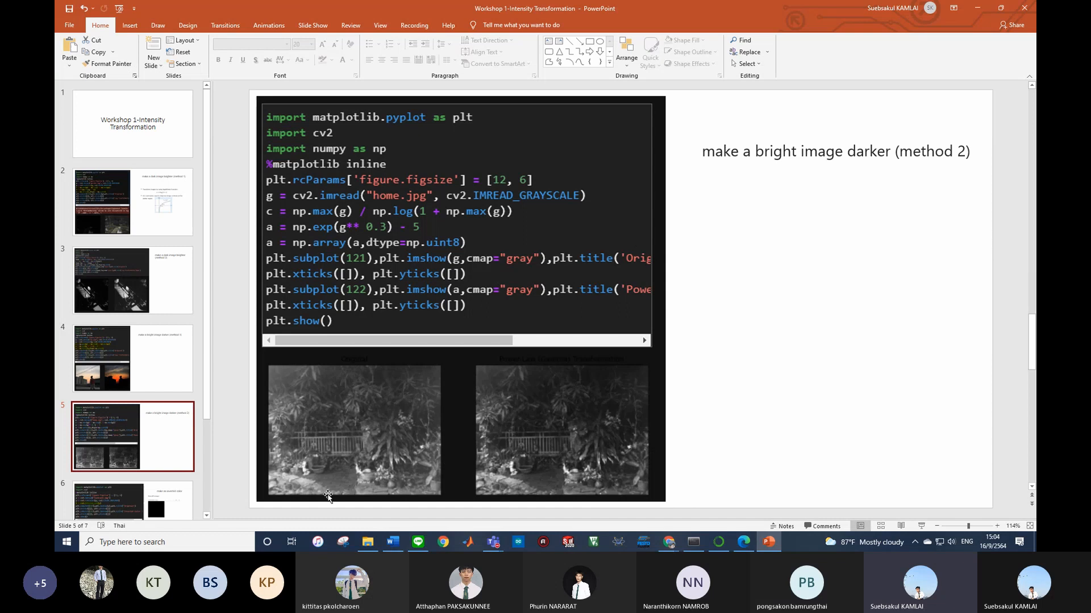
{"action": "mouse_move", "coordinate": [471, 481]}
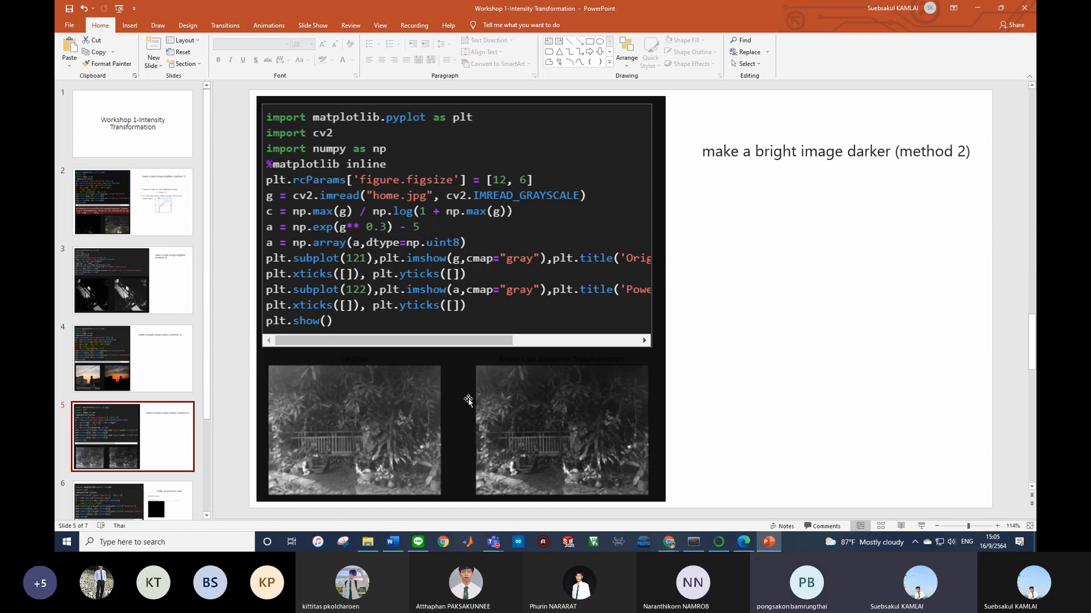
{"action": "mouse_move", "coordinate": [466, 316]}
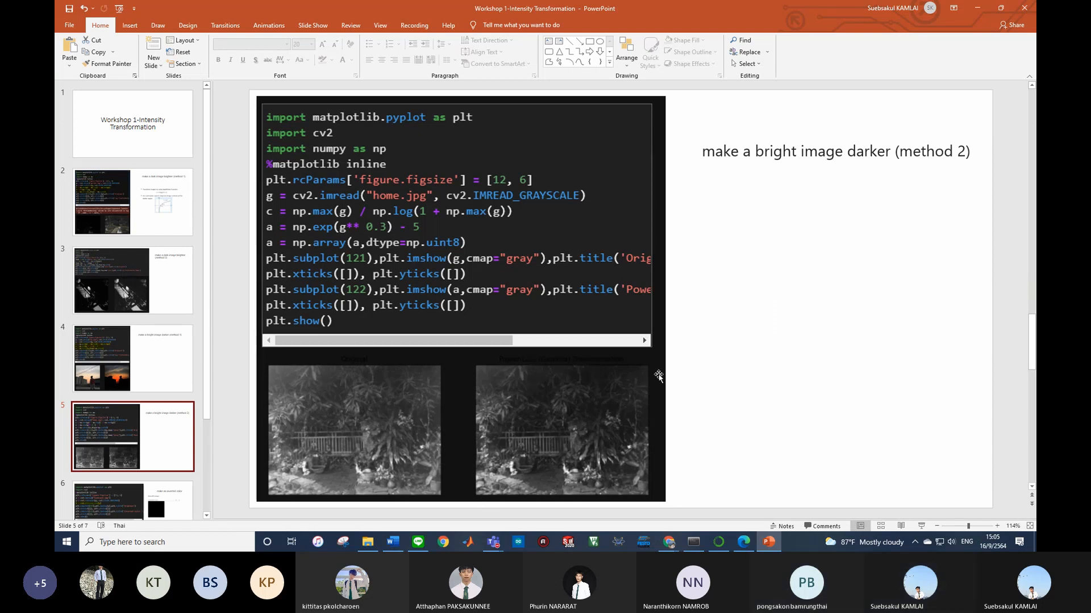
{"action": "mouse_move", "coordinate": [492, 472]}
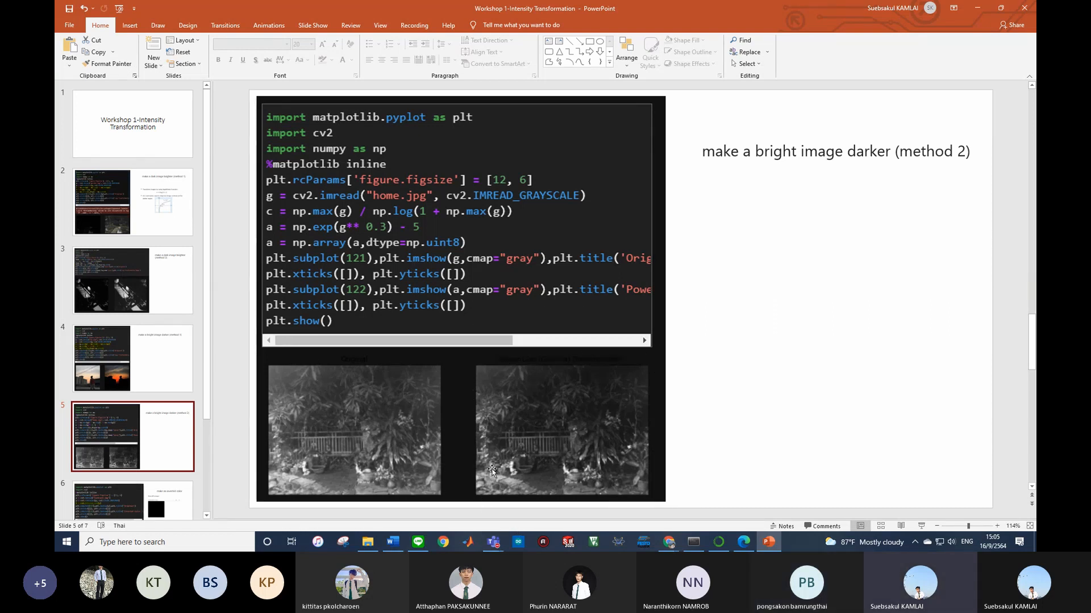
{"action": "mouse_move", "coordinate": [264, 365]}
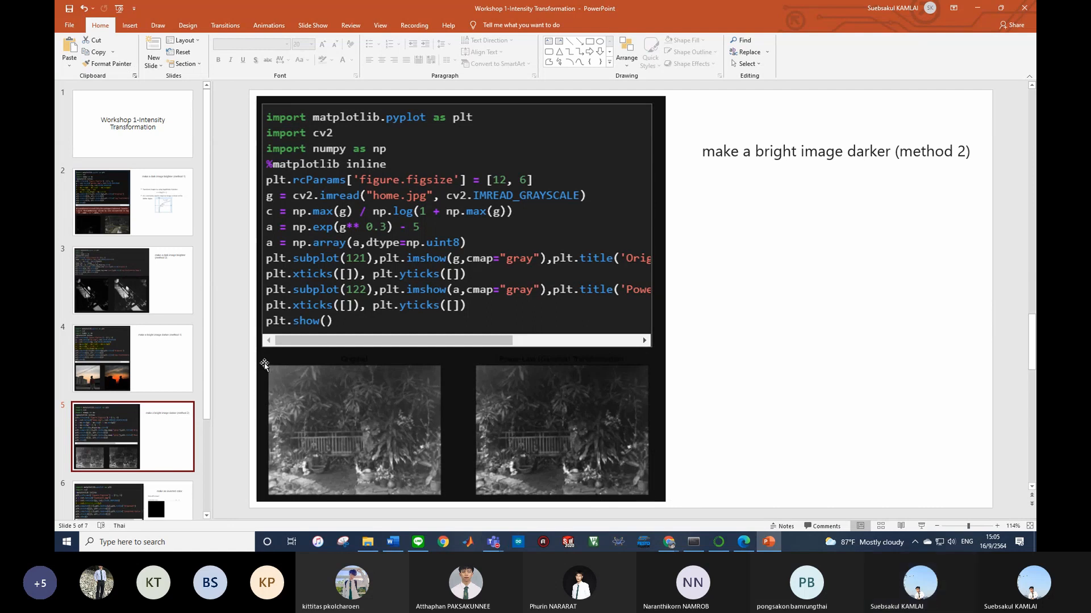
{"action": "mouse_move", "coordinate": [316, 380]}
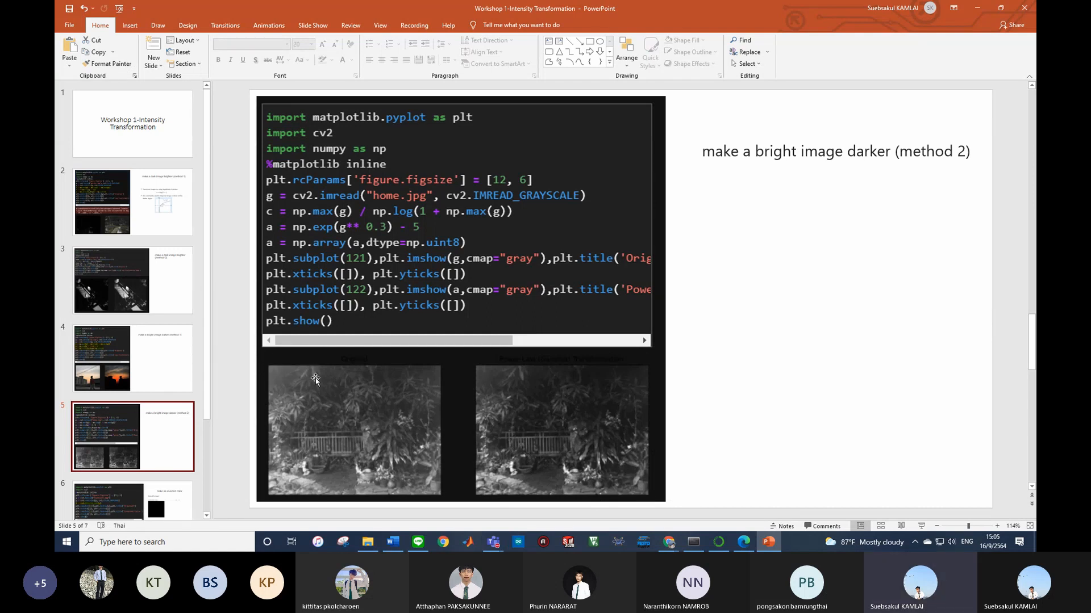
{"action": "mouse_move", "coordinate": [343, 390]}
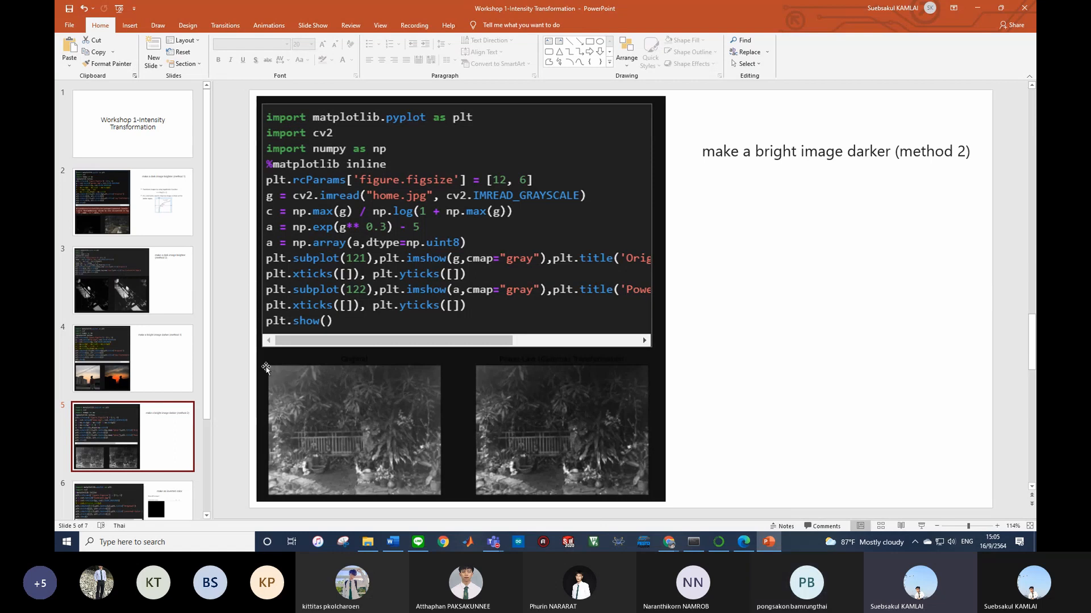
{"action": "mouse_move", "coordinate": [257, 436]}
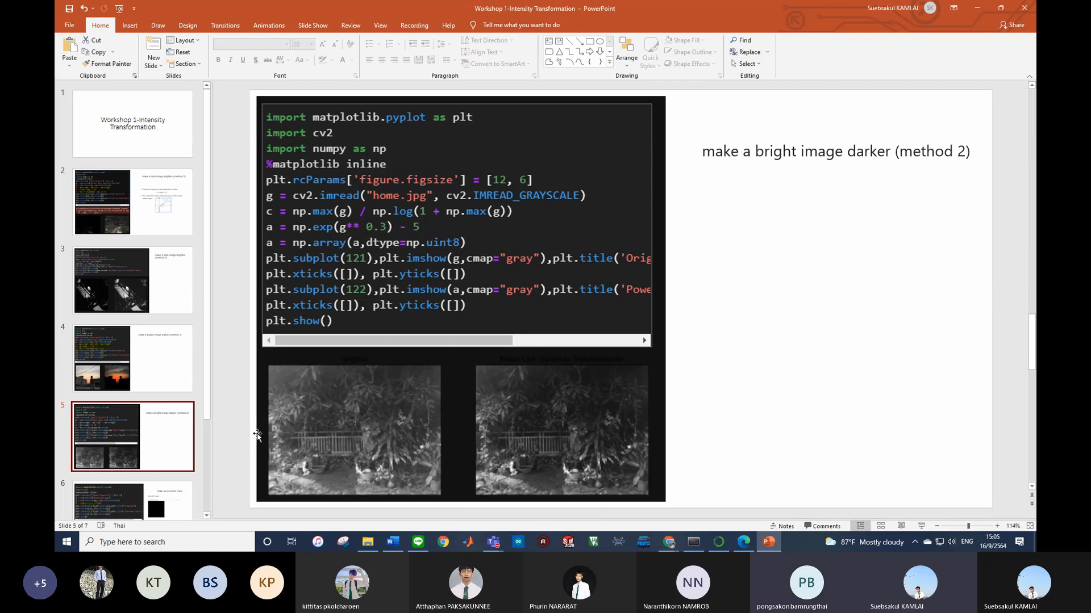
{"action": "mouse_move", "coordinate": [275, 363]}
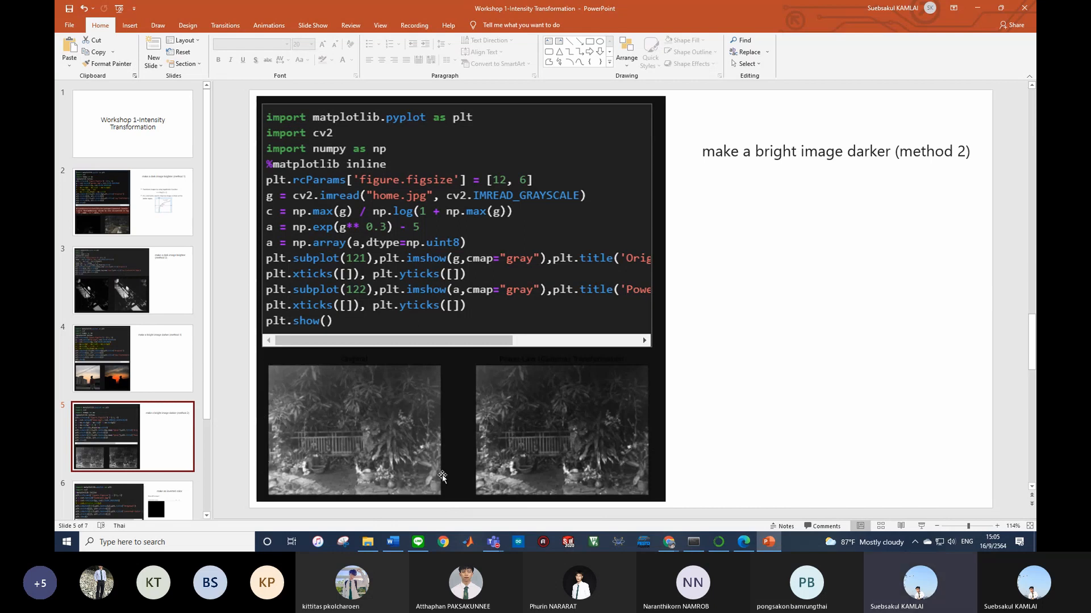
{"action": "mouse_move", "coordinate": [460, 409]}
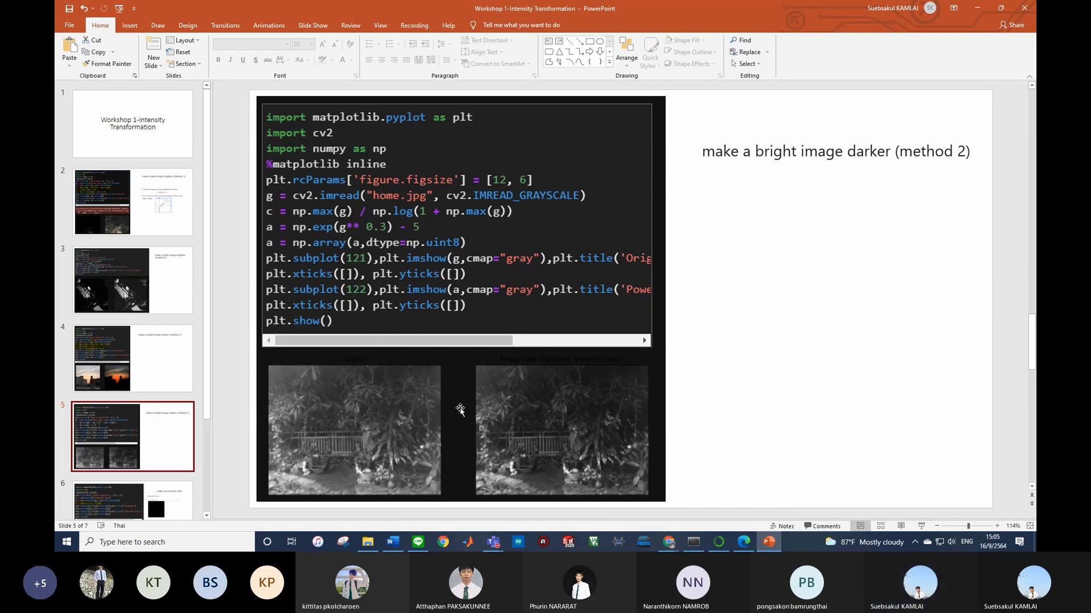
{"action": "mouse_move", "coordinate": [652, 468]}
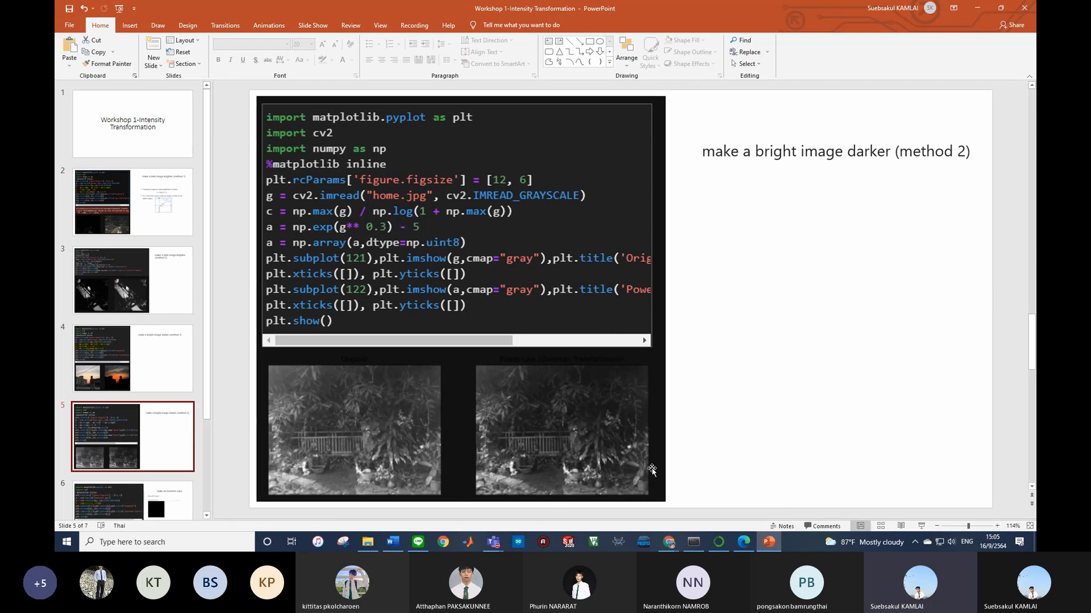
{"action": "mouse_move", "coordinate": [391, 415]}
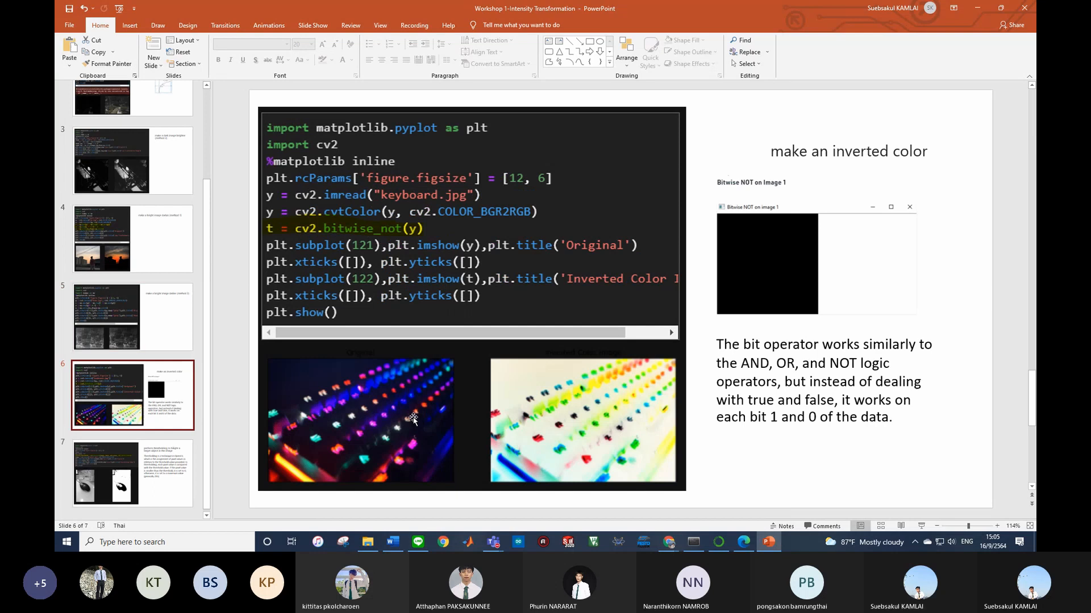
{"action": "mouse_move", "coordinate": [761, 269]}
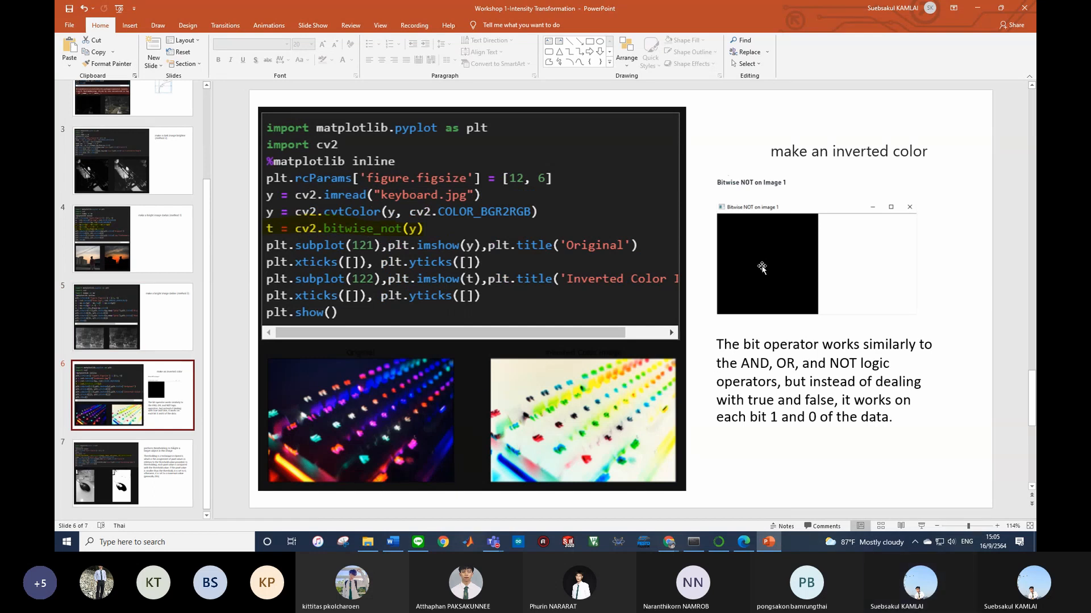
{"action": "mouse_move", "coordinate": [840, 197]}
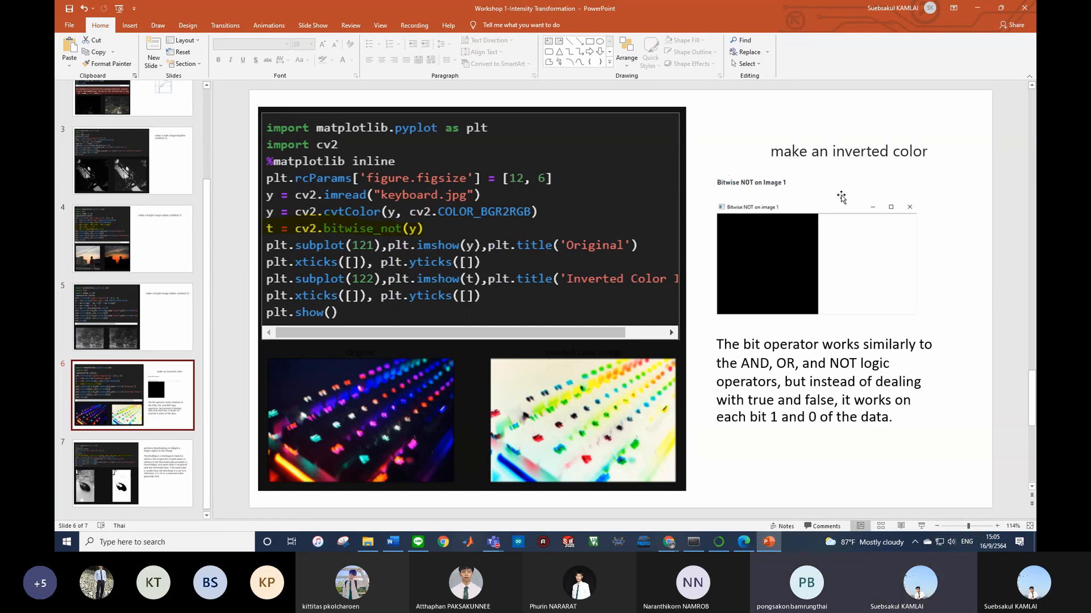
{"action": "mouse_move", "coordinate": [375, 298]}
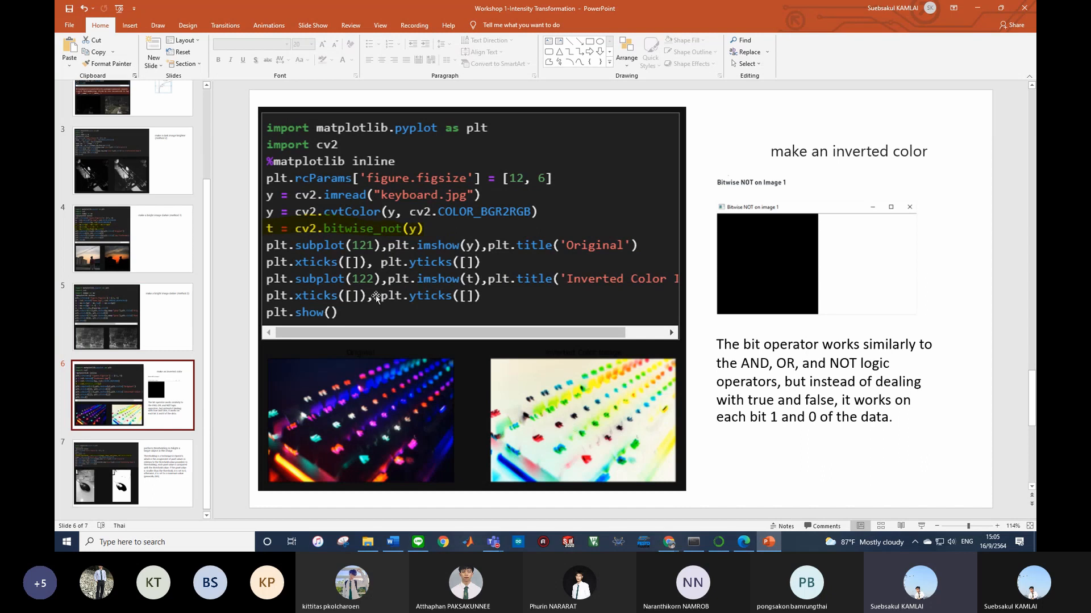
{"action": "mouse_move", "coordinate": [552, 387]}
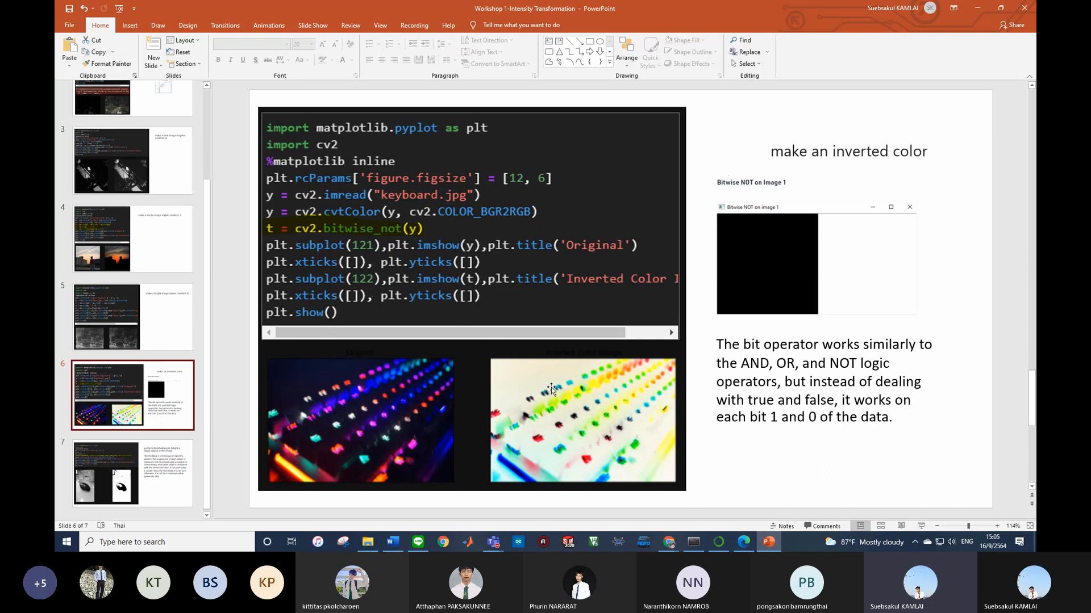
{"action": "mouse_move", "coordinate": [582, 361]}
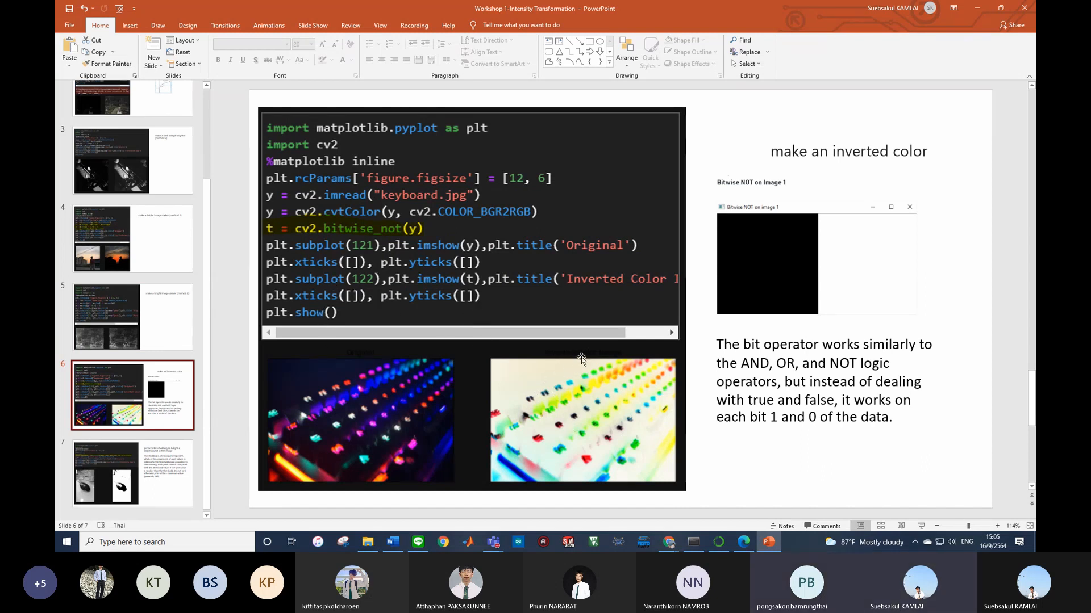
{"action": "mouse_move", "coordinate": [410, 341]}
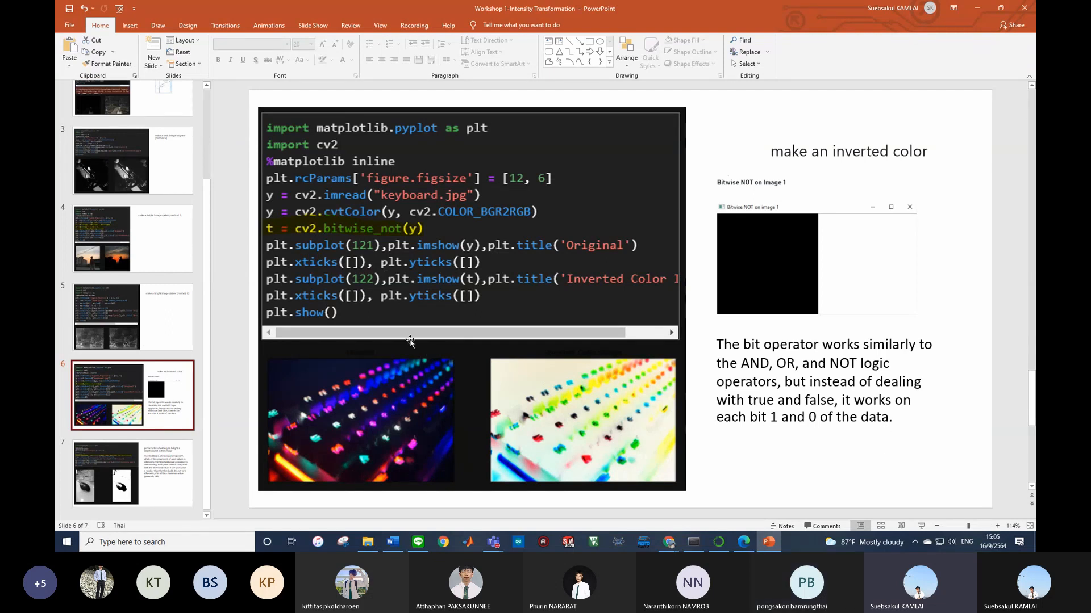
{"action": "mouse_move", "coordinate": [488, 309]}
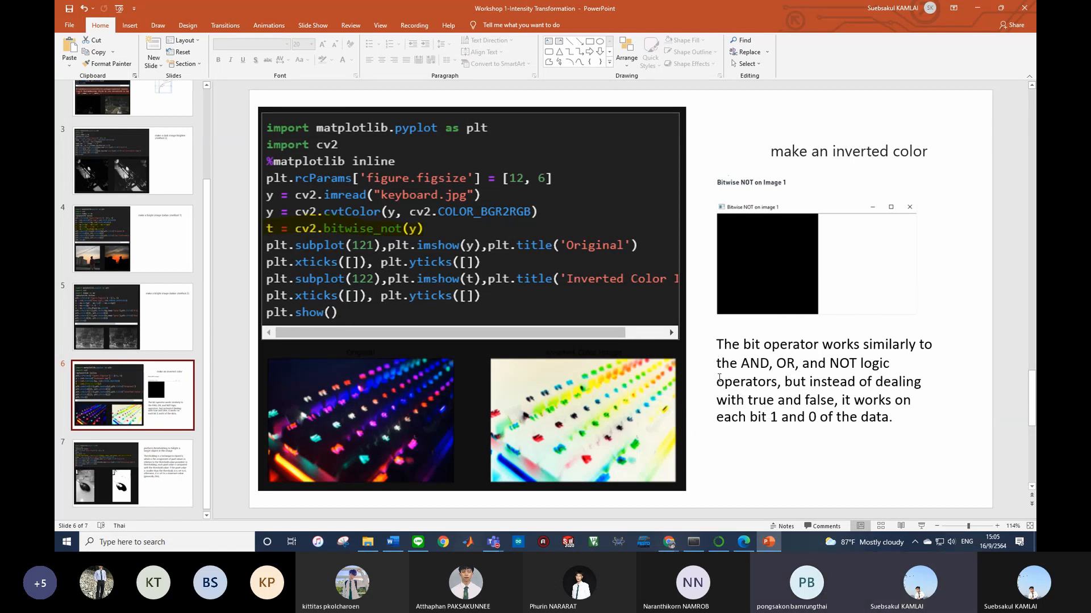
{"action": "mouse_move", "coordinate": [617, 425]}
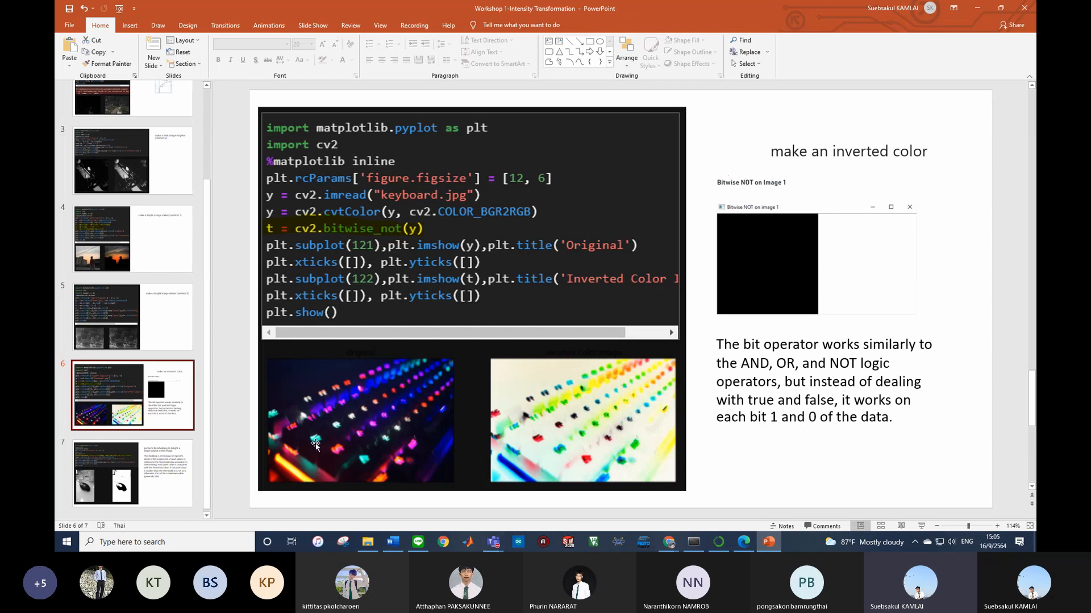
{"action": "mouse_move", "coordinate": [291, 341]}
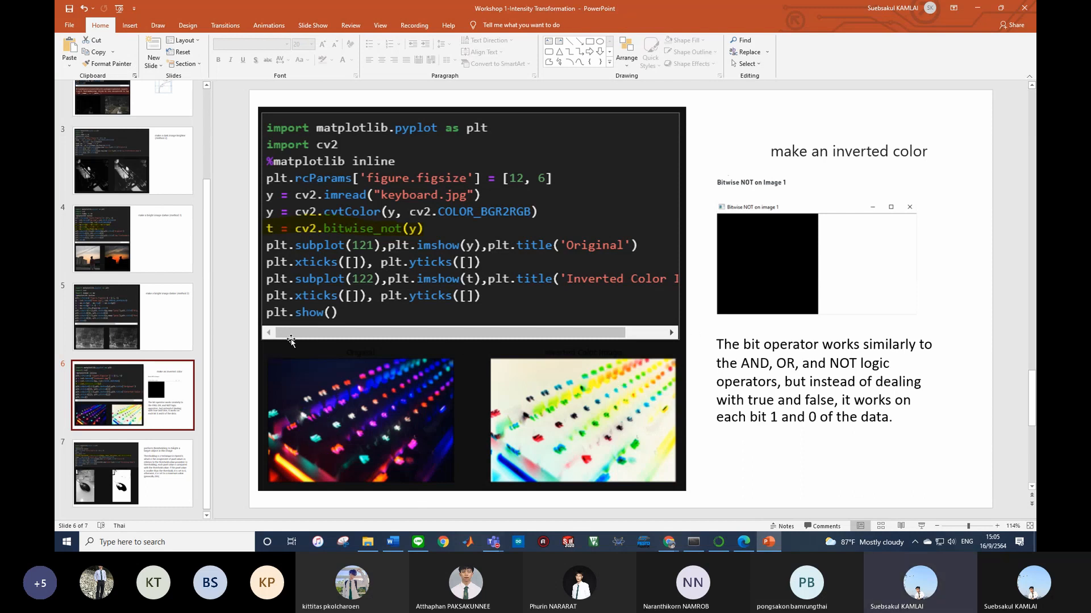
{"action": "mouse_move", "coordinate": [478, 422]}
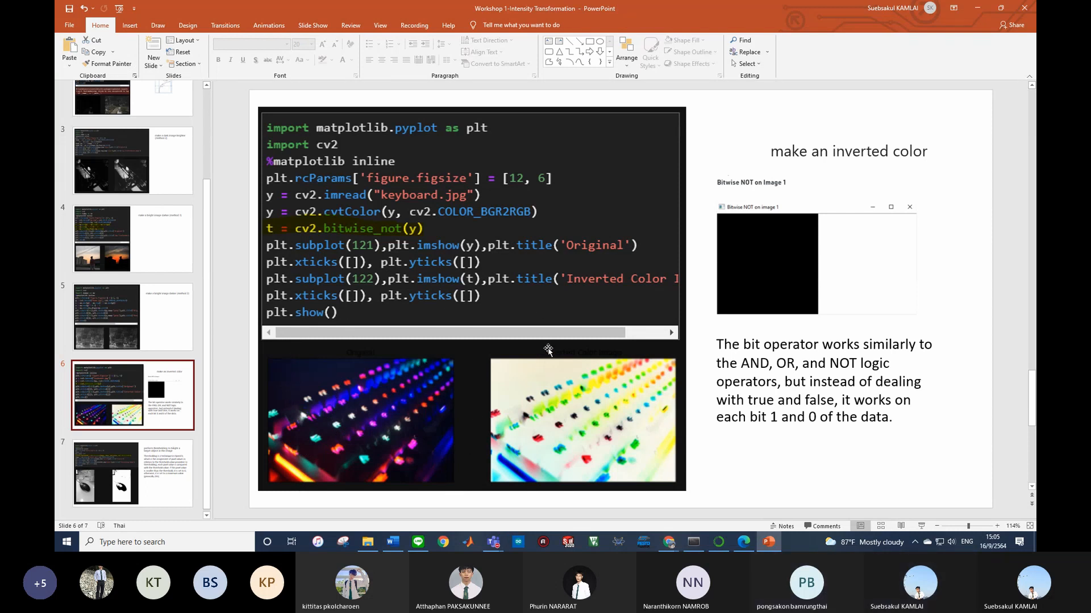
{"action": "mouse_move", "coordinate": [359, 405]}
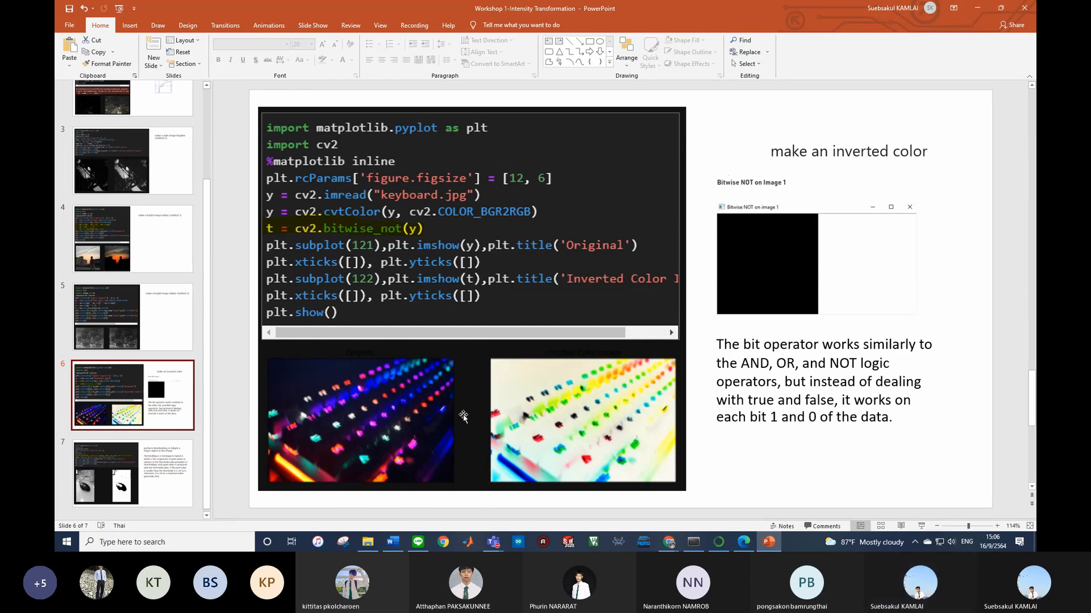
{"action": "mouse_move", "coordinate": [133, 477]}
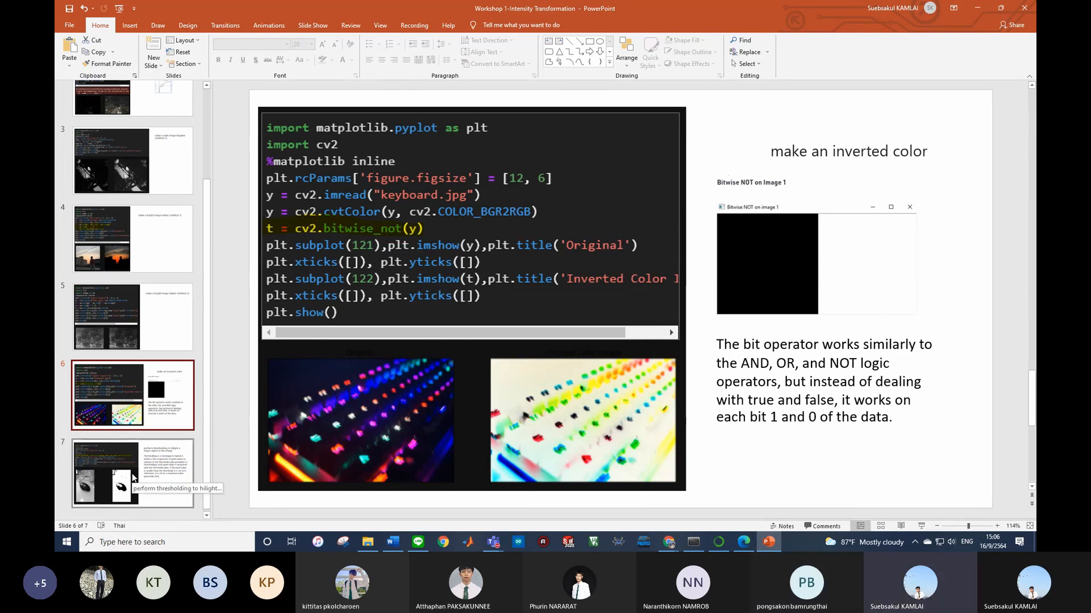
{"action": "left_click", "coordinate": [133, 473]}
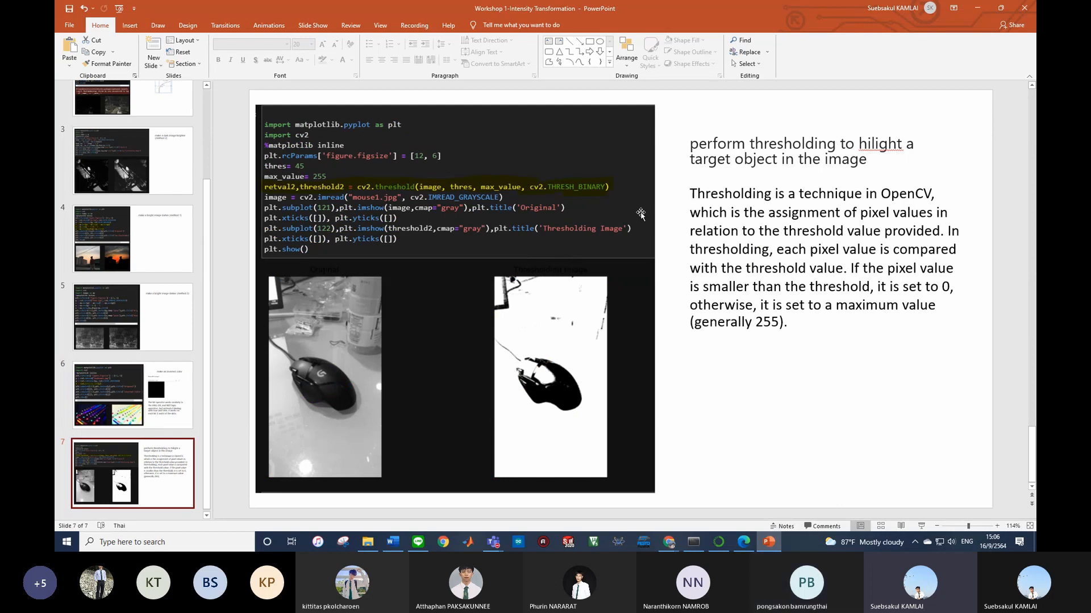
{"action": "mouse_move", "coordinate": [681, 233]}
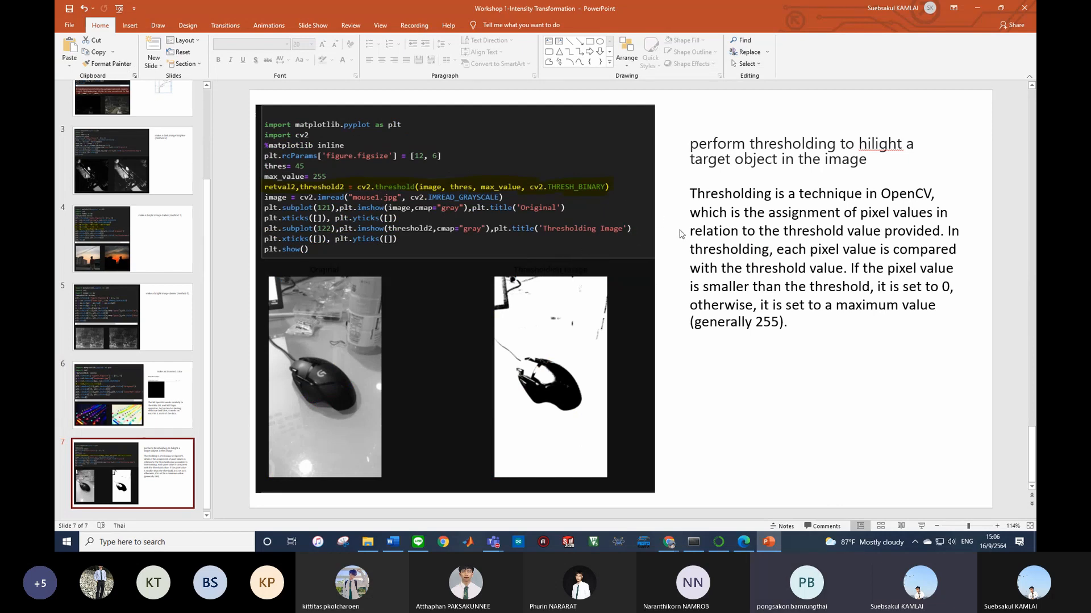
{"action": "mouse_move", "coordinate": [772, 179]}
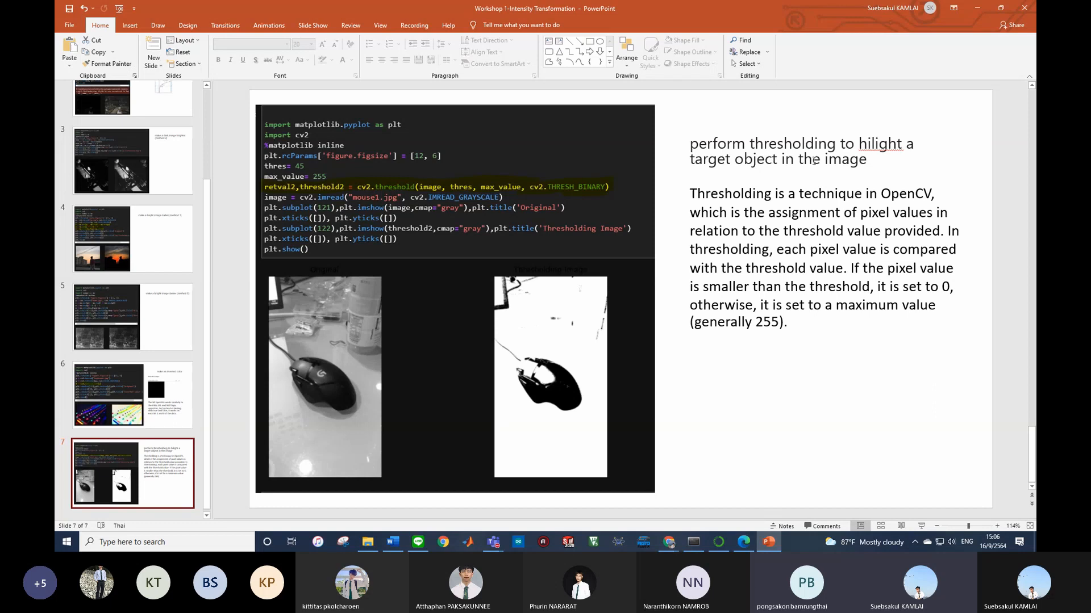
{"action": "mouse_move", "coordinate": [530, 317]}
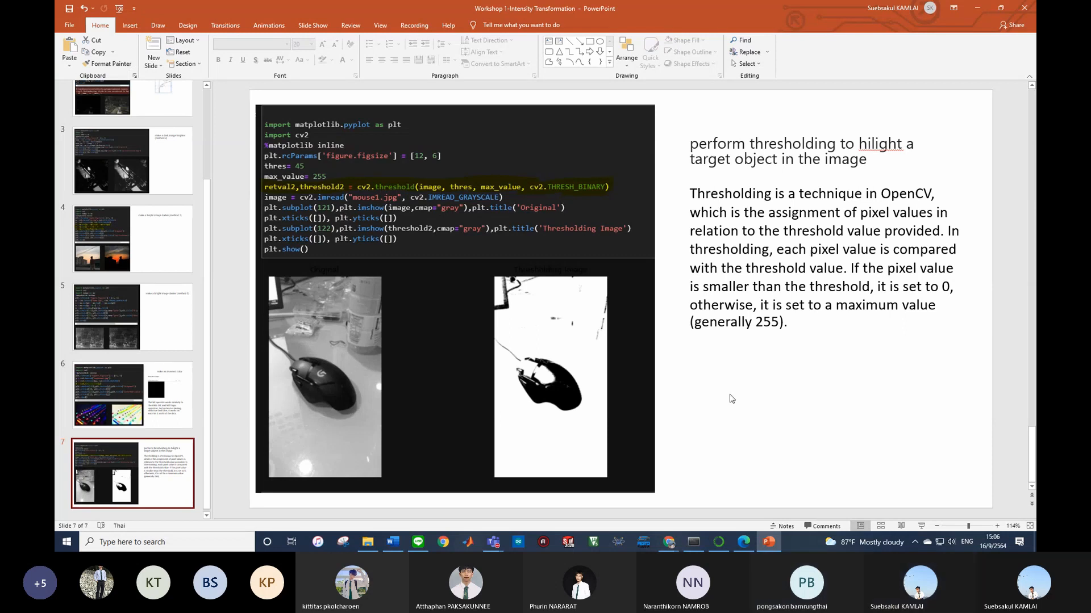
{"action": "mouse_move", "coordinate": [598, 281]}
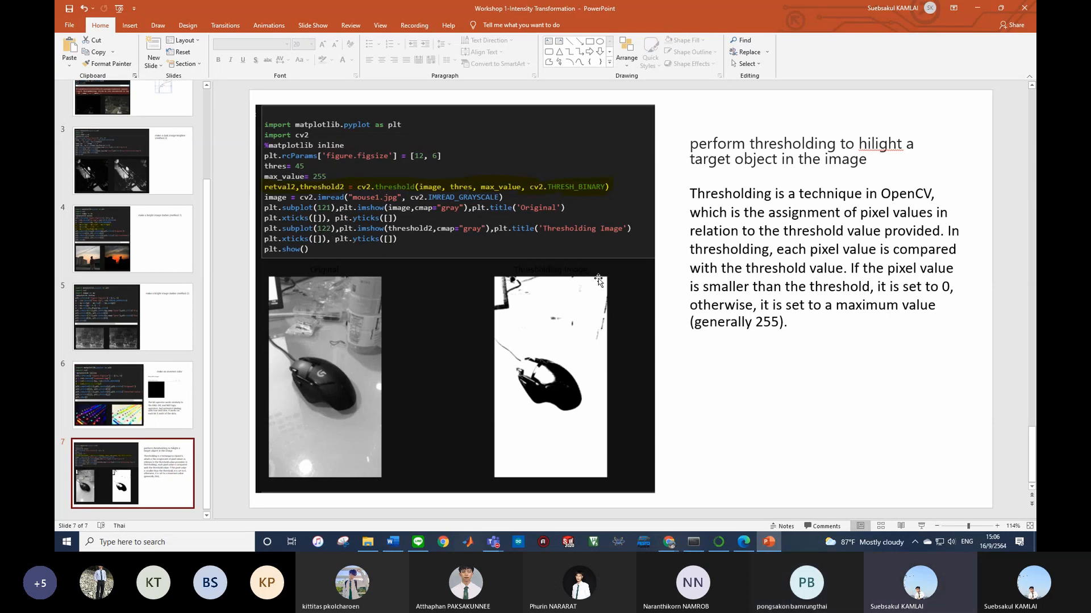
{"action": "mouse_move", "coordinate": [755, 318]}
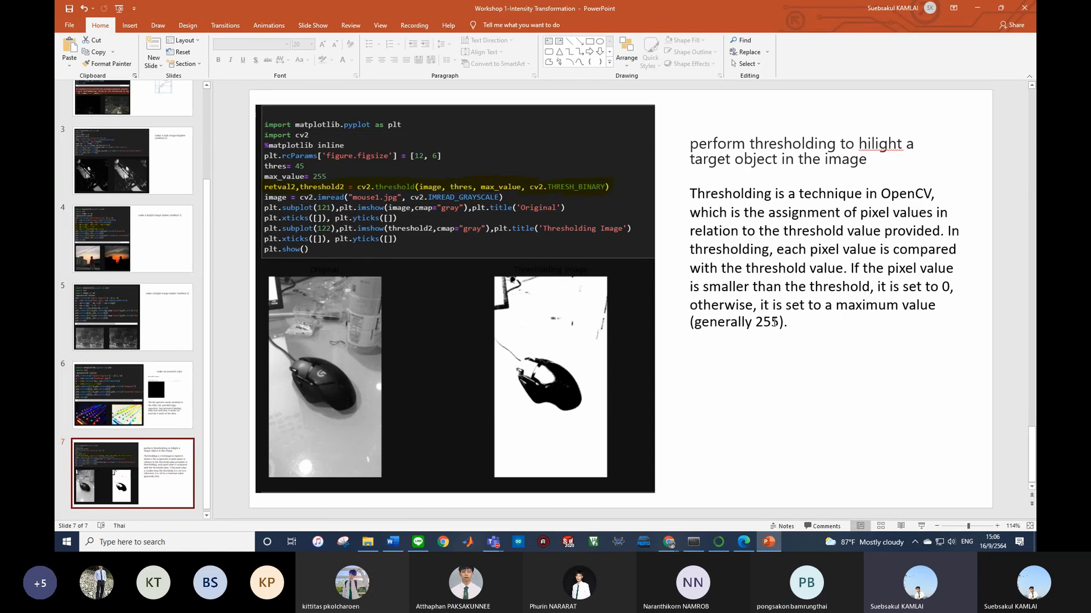
{"action": "mouse_move", "coordinate": [747, 377]}
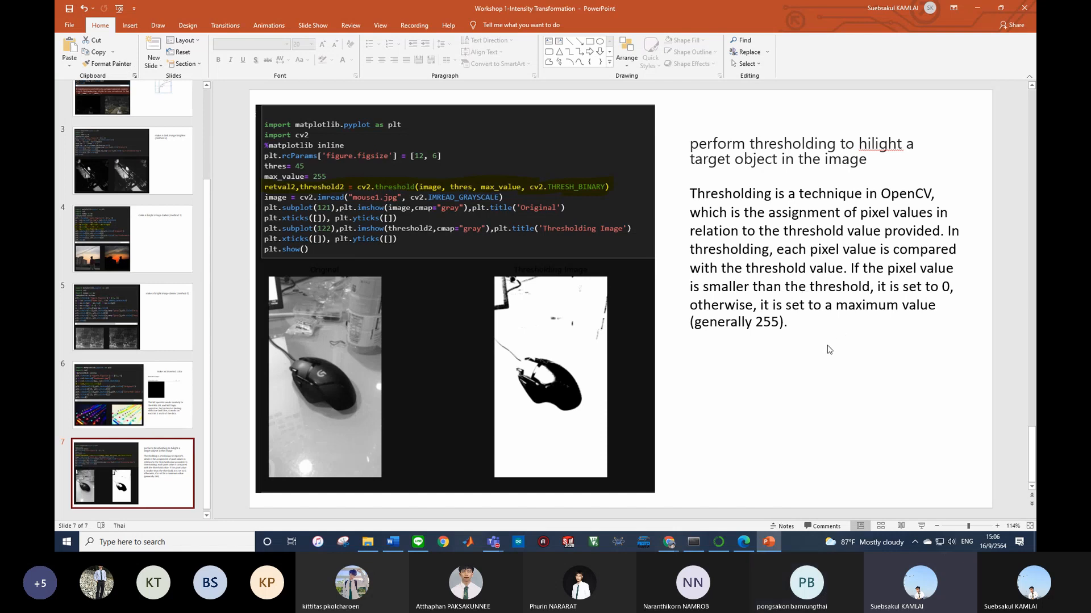
{"action": "mouse_move", "coordinate": [753, 356]}
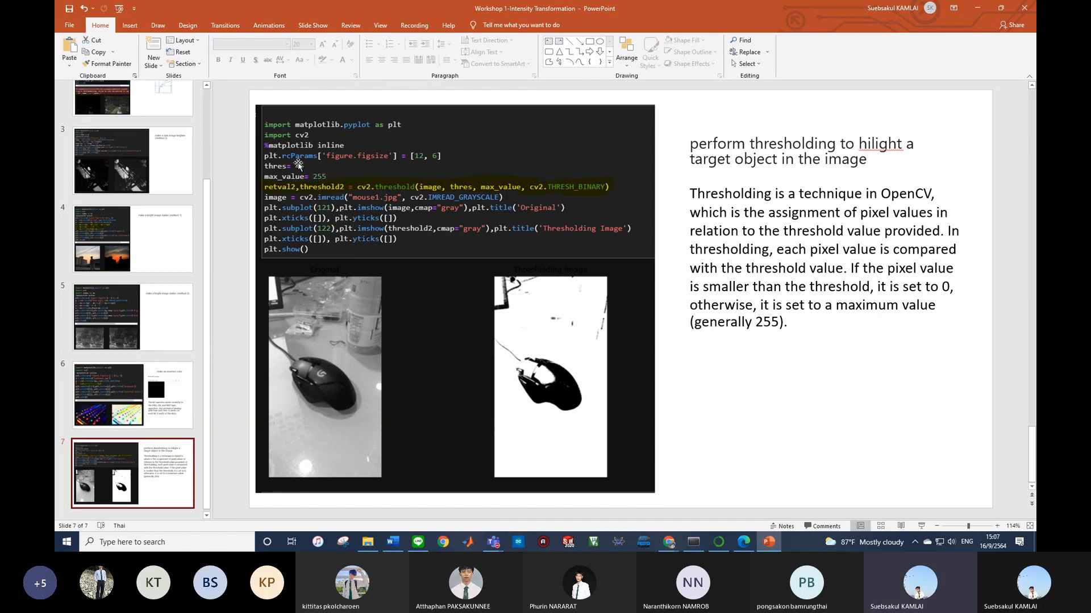
{"action": "type", "text": "45"}
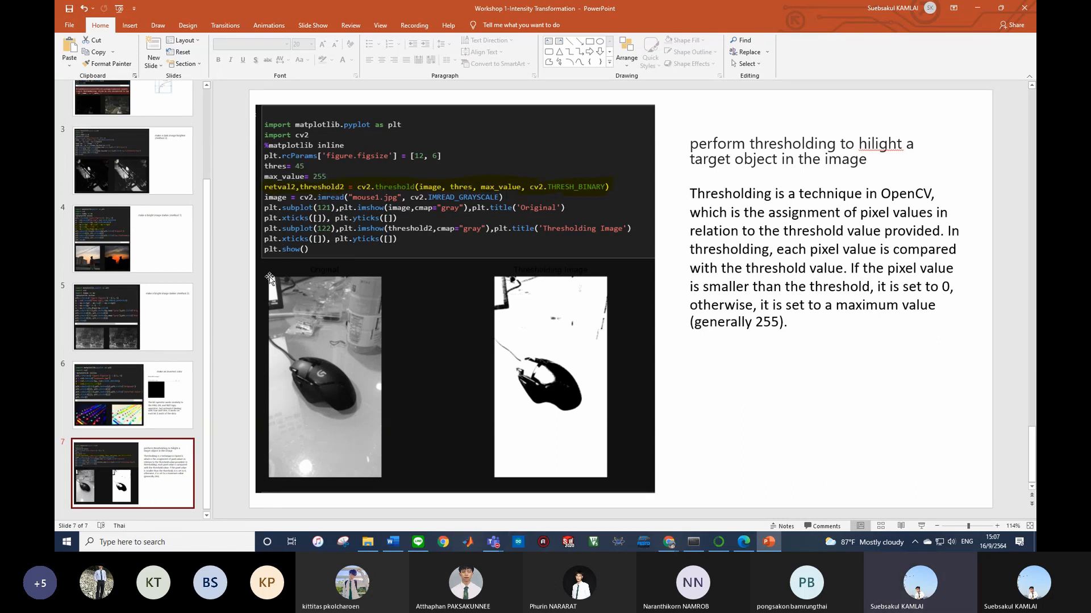
{"action": "mouse_move", "coordinate": [378, 279]}
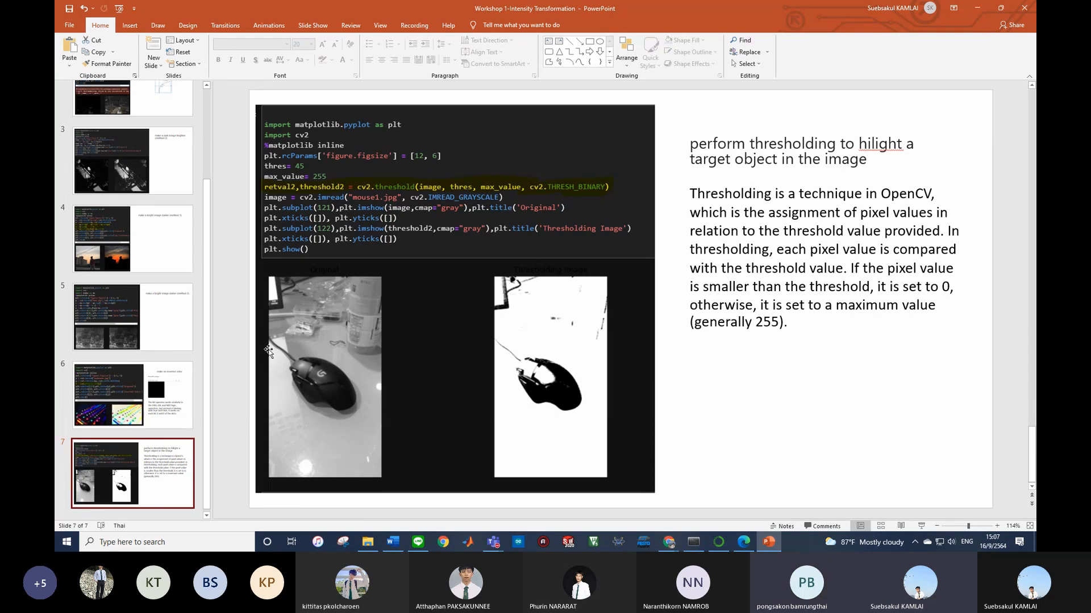
{"action": "mouse_move", "coordinate": [404, 416]}
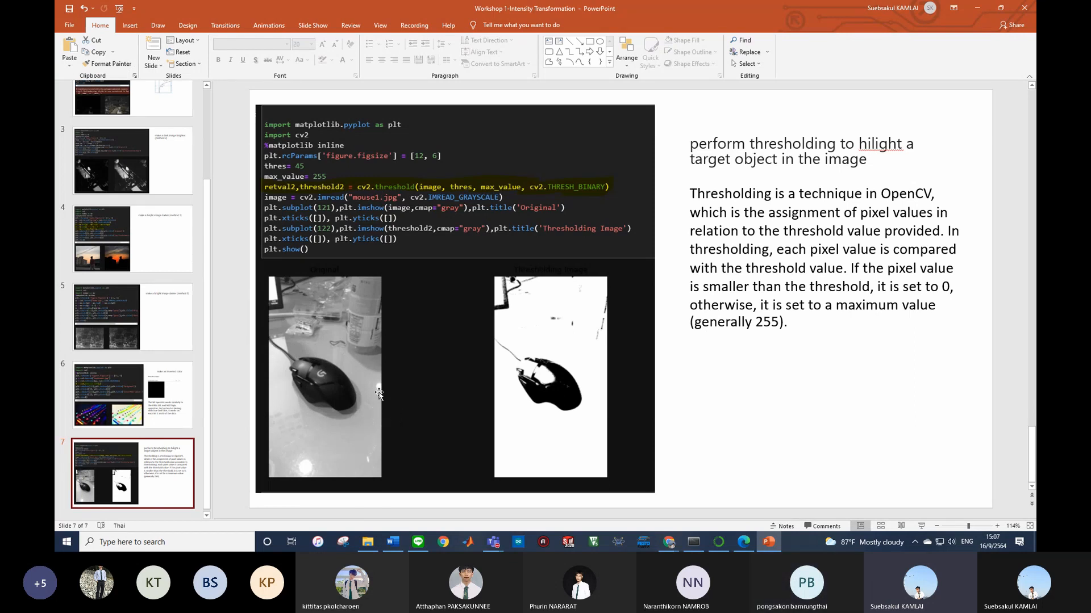
{"action": "mouse_move", "coordinate": [388, 415]}
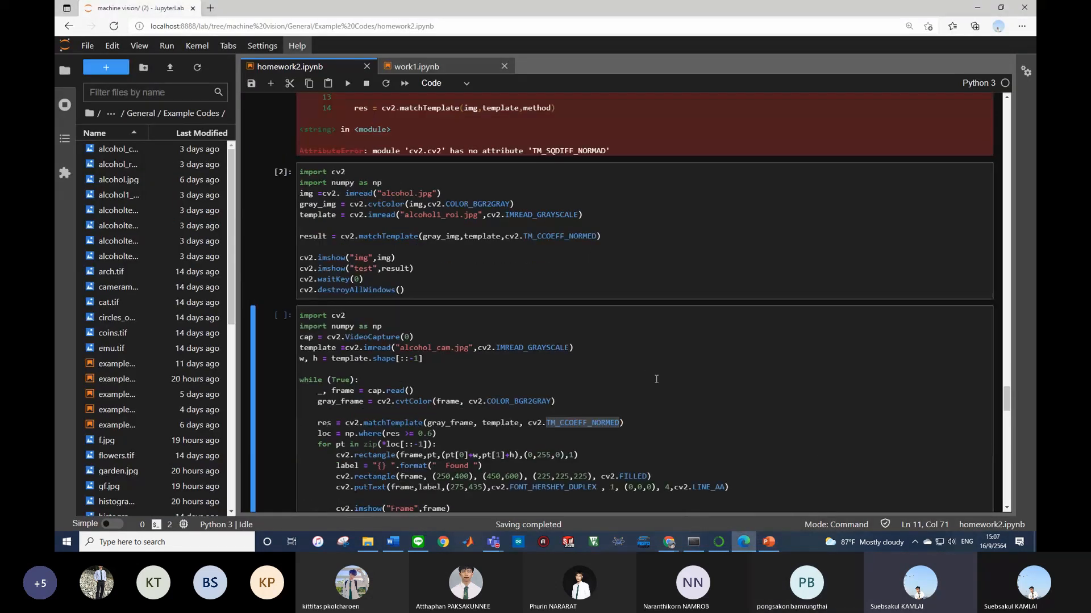
Step: Scroll homework2.ipynb to the matchTemplate loop over six methods and the TM_CCOEFF result
{"action": "scroll", "scroll_direction": "down", "scroll_amount": 3}
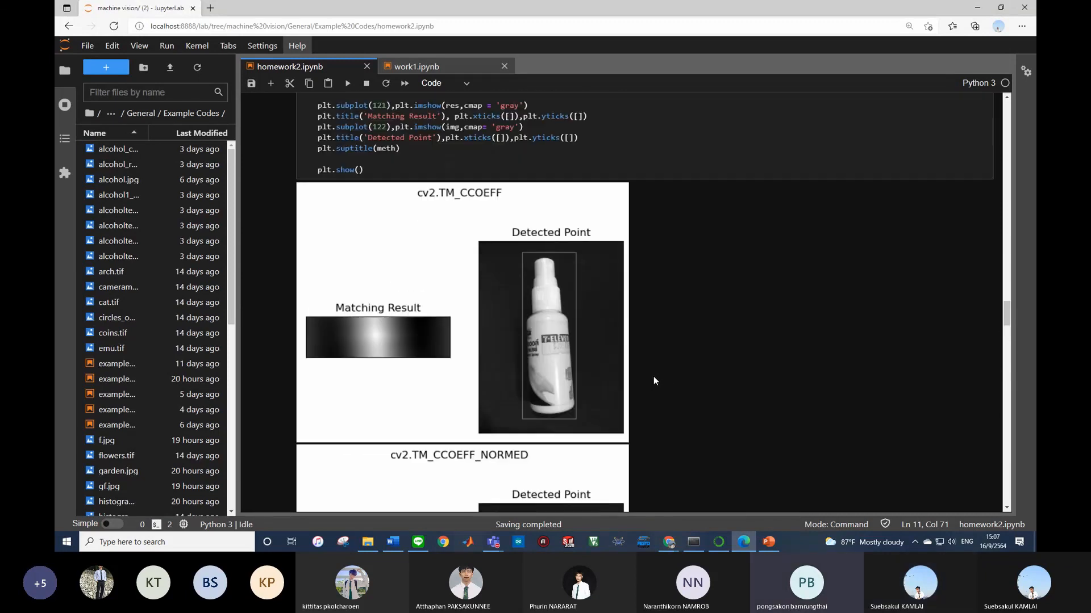
{"action": "scroll", "scroll_direction": "down", "scroll_amount": 3}
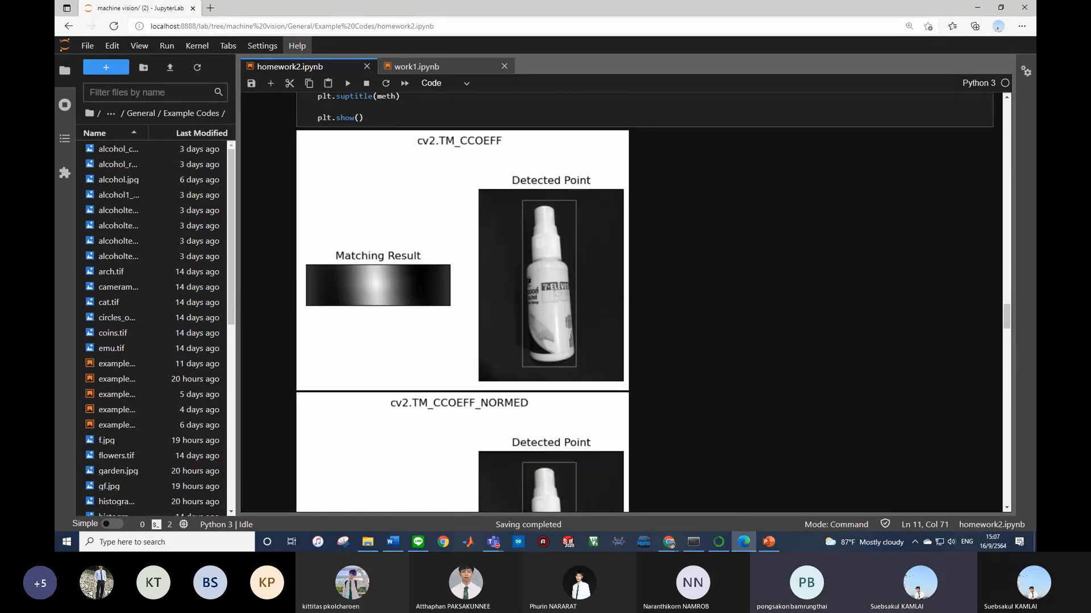
{"action": "mouse_move", "coordinate": [748, 374]}
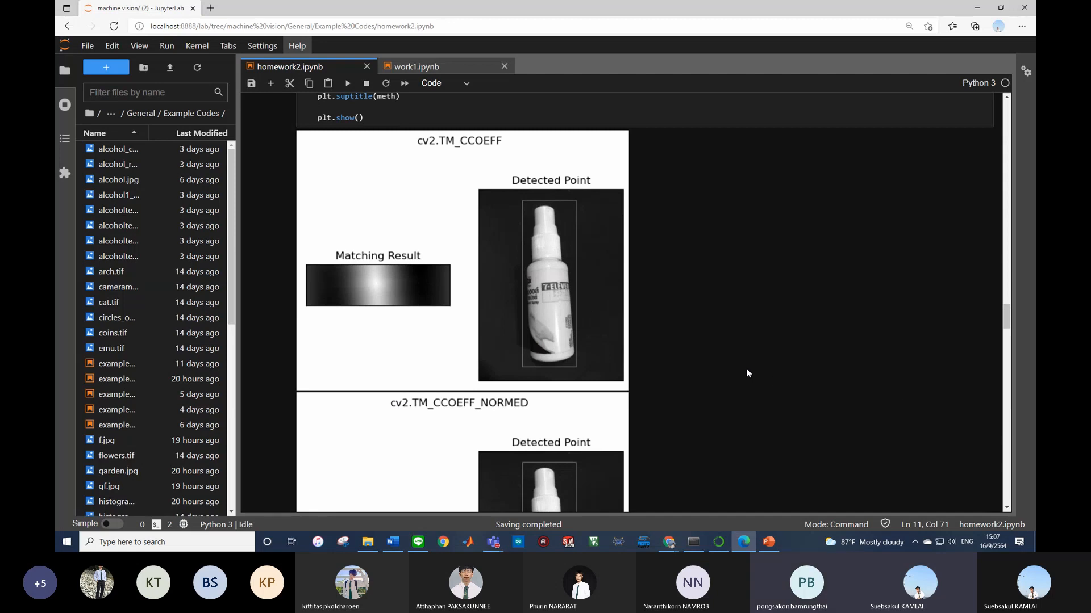
{"action": "mouse_move", "coordinate": [706, 365]}
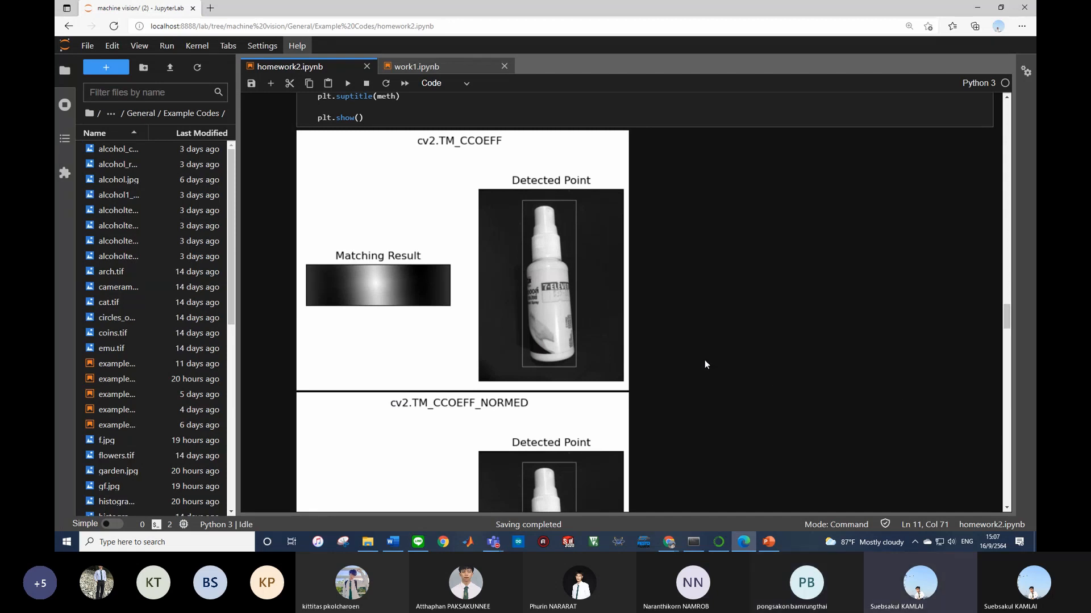
{"action": "mouse_move", "coordinate": [742, 354]}
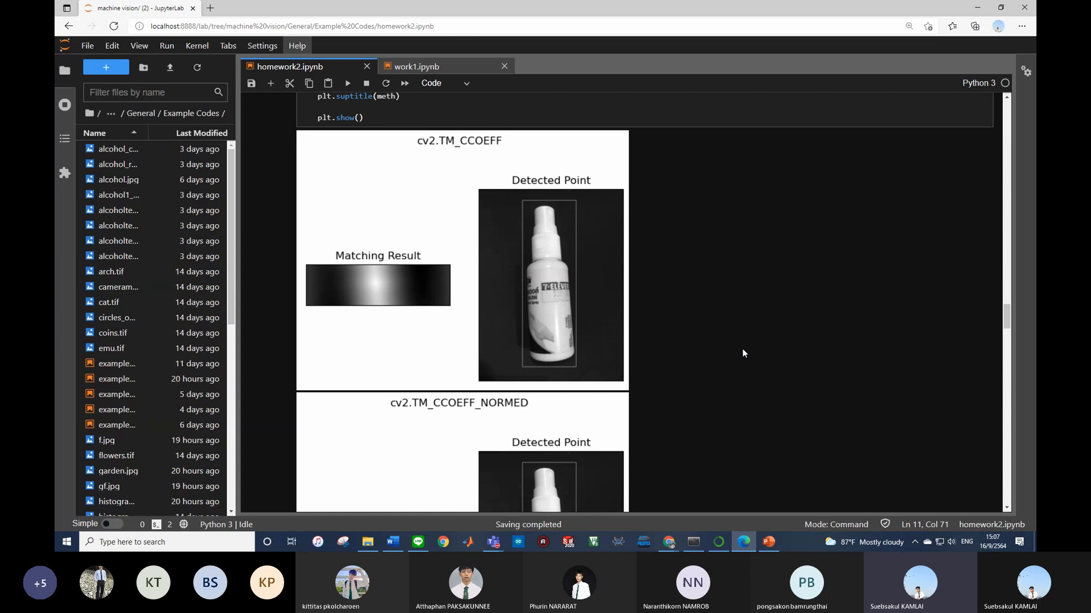
{"action": "mouse_move", "coordinate": [524, 212]}
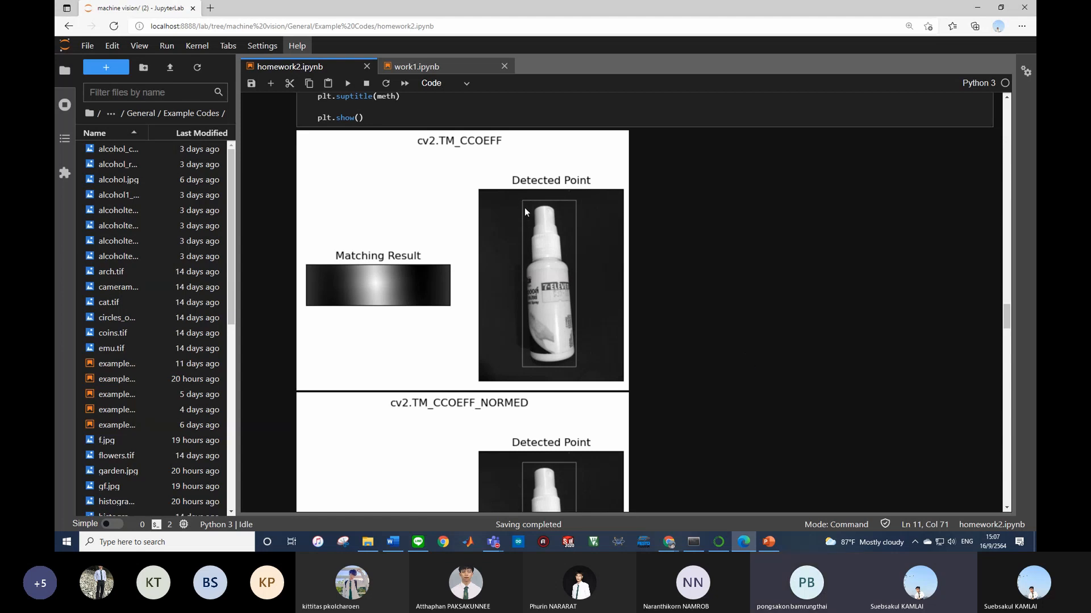
{"action": "mouse_move", "coordinate": [535, 388]}
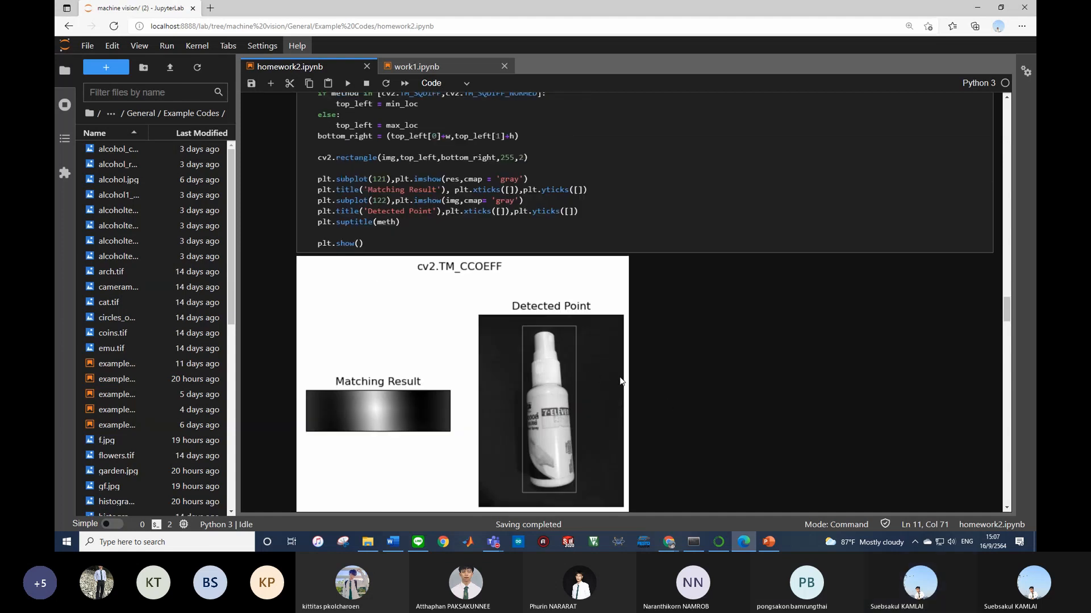
{"action": "scroll", "scroll_direction": "down", "scroll_amount": 3}
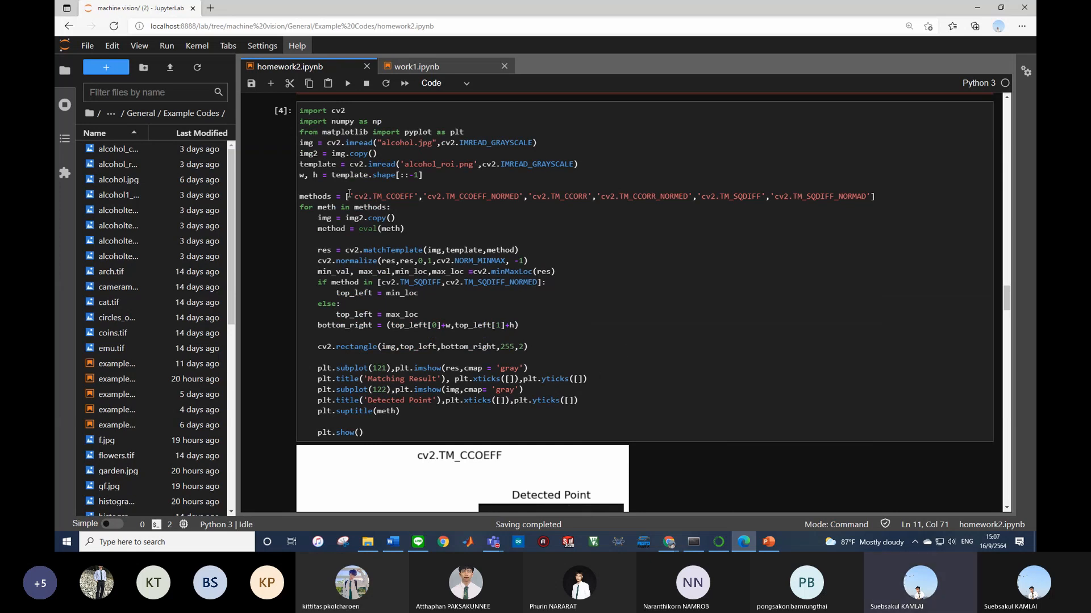
Step: Scroll through the TM_CCOEFF_NORMED and TM_CCORR detection results
{"action": "scroll", "scroll_direction": "down", "scroll_amount": 3}
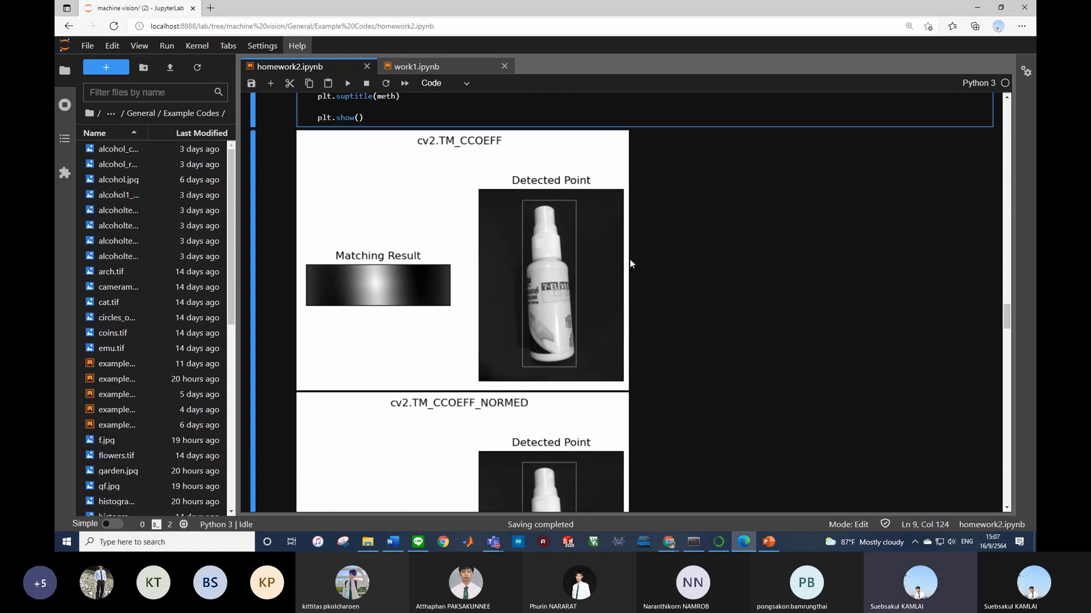
{"action": "scroll", "scroll_direction": "down", "scroll_amount": 3}
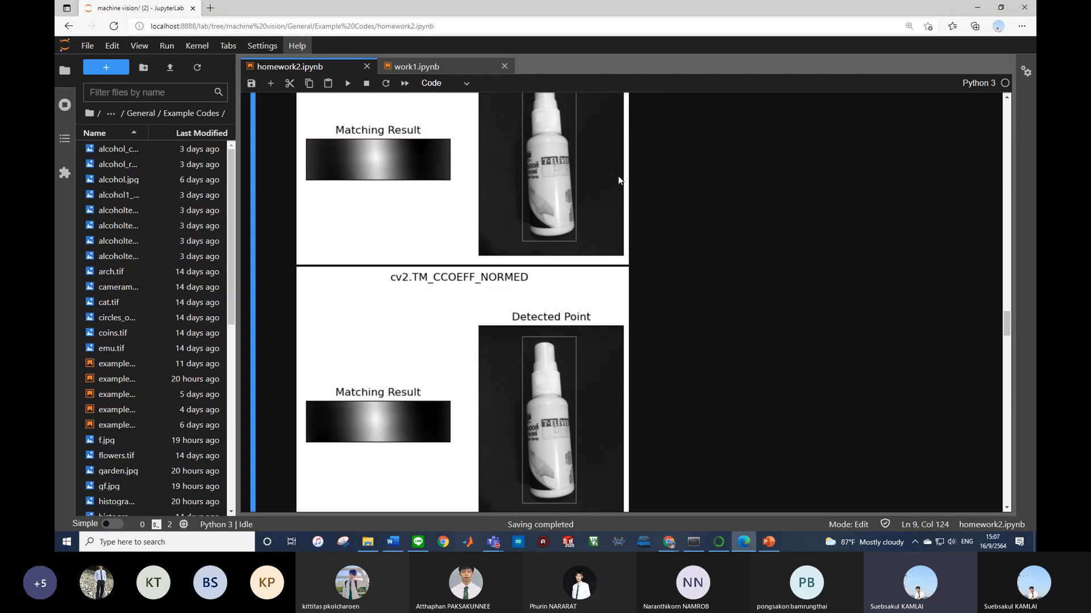
{"action": "mouse_move", "coordinate": [471, 390]}
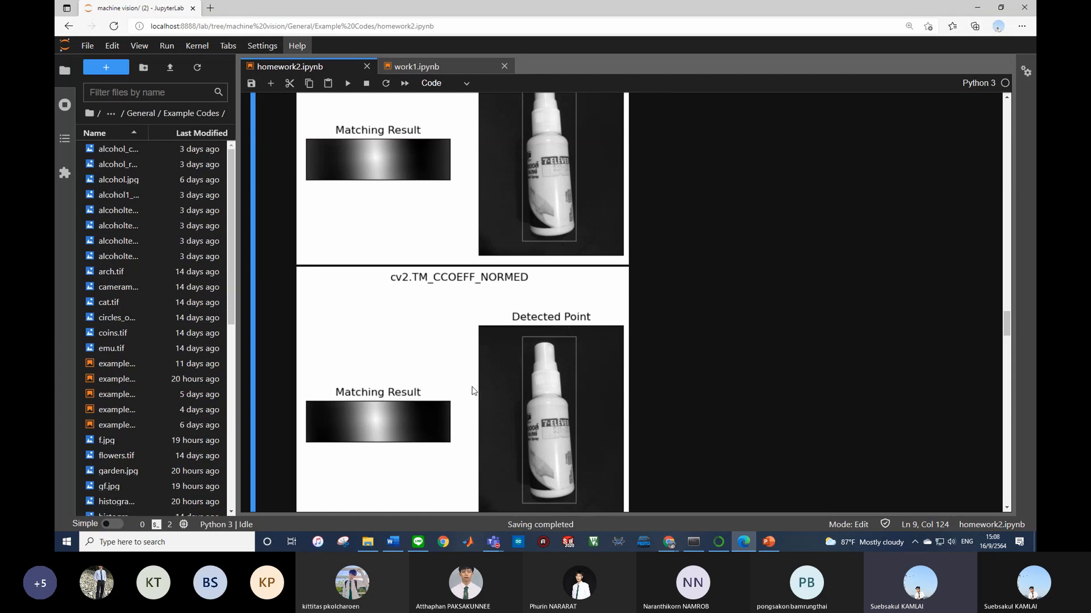
{"action": "mouse_move", "coordinate": [434, 363]}
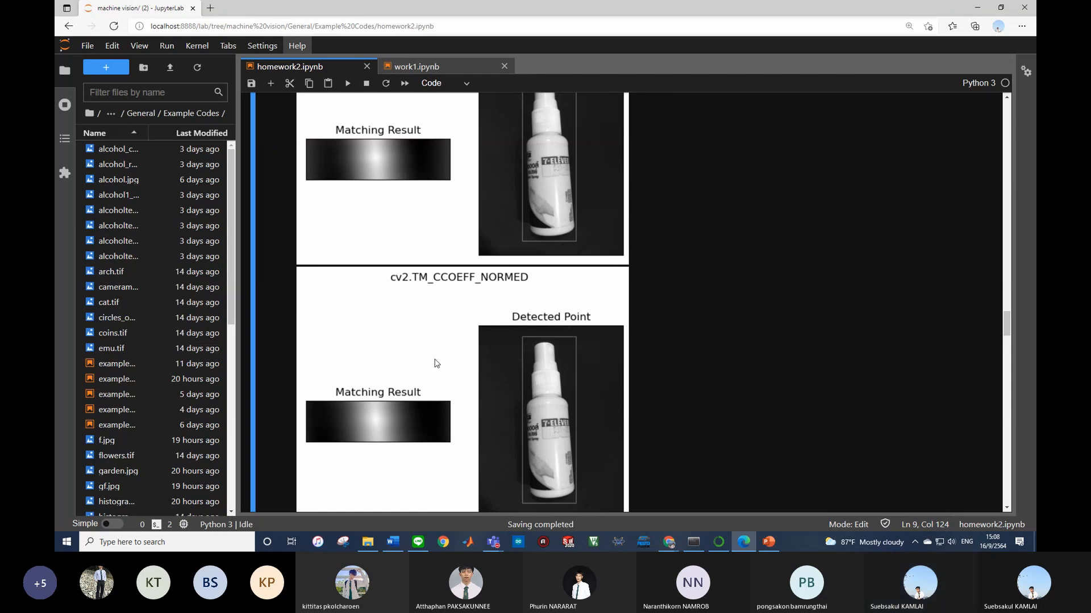
{"action": "scroll", "scroll_direction": "down", "scroll_amount": 3}
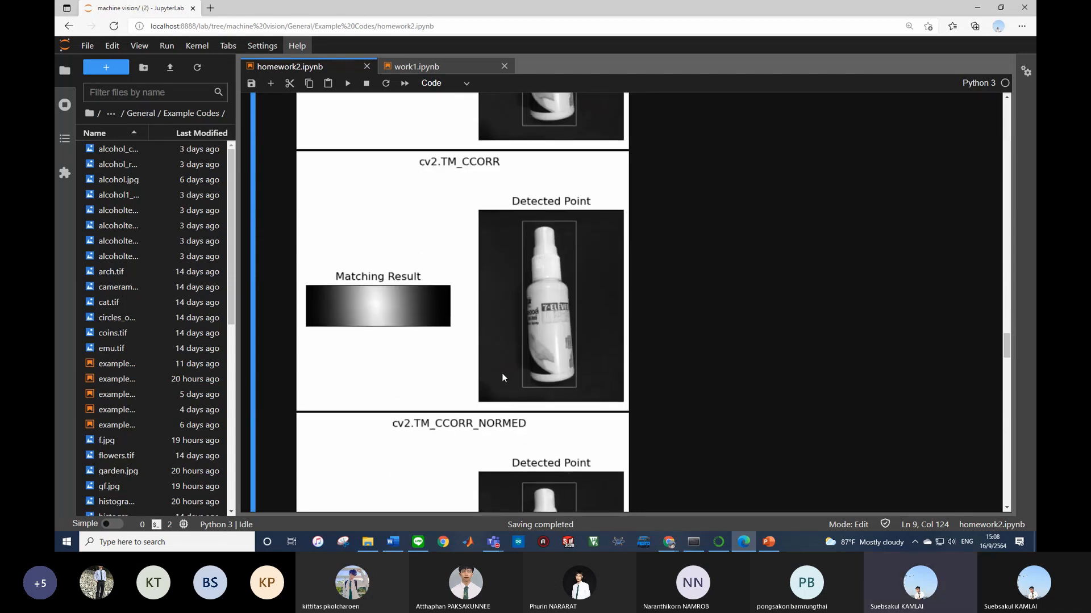
{"action": "scroll", "scroll_direction": "down", "scroll_amount": 3}
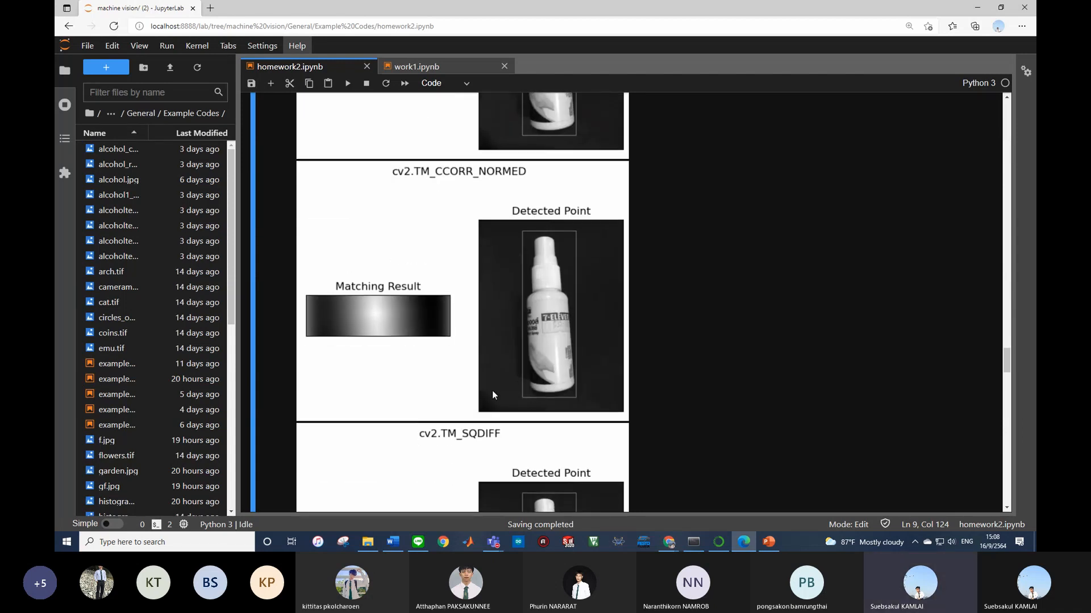
{"action": "mouse_move", "coordinate": [483, 434]}
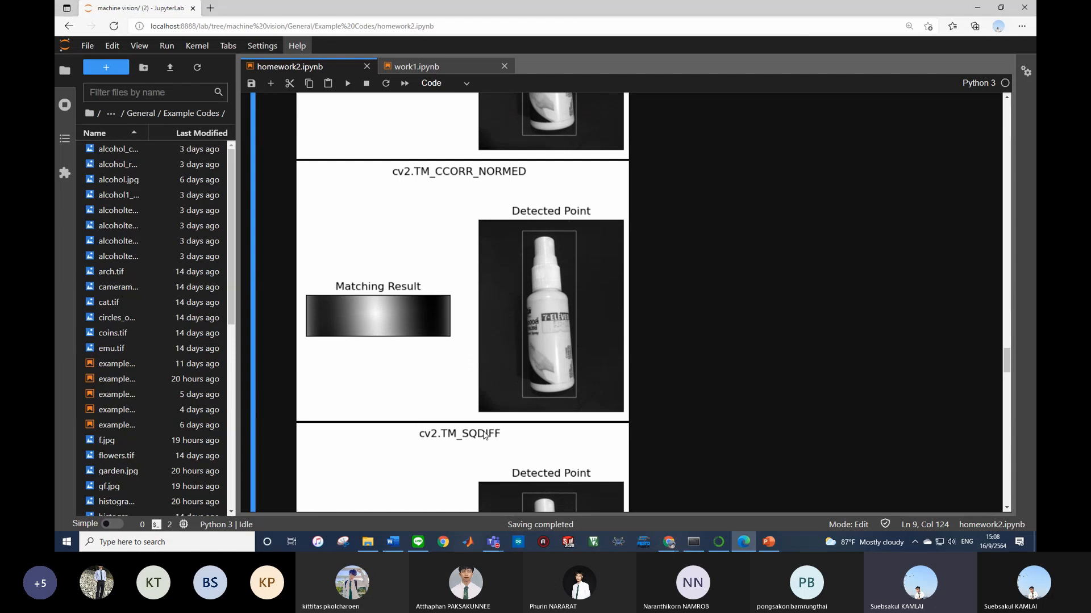
{"action": "mouse_move", "coordinate": [443, 281]}
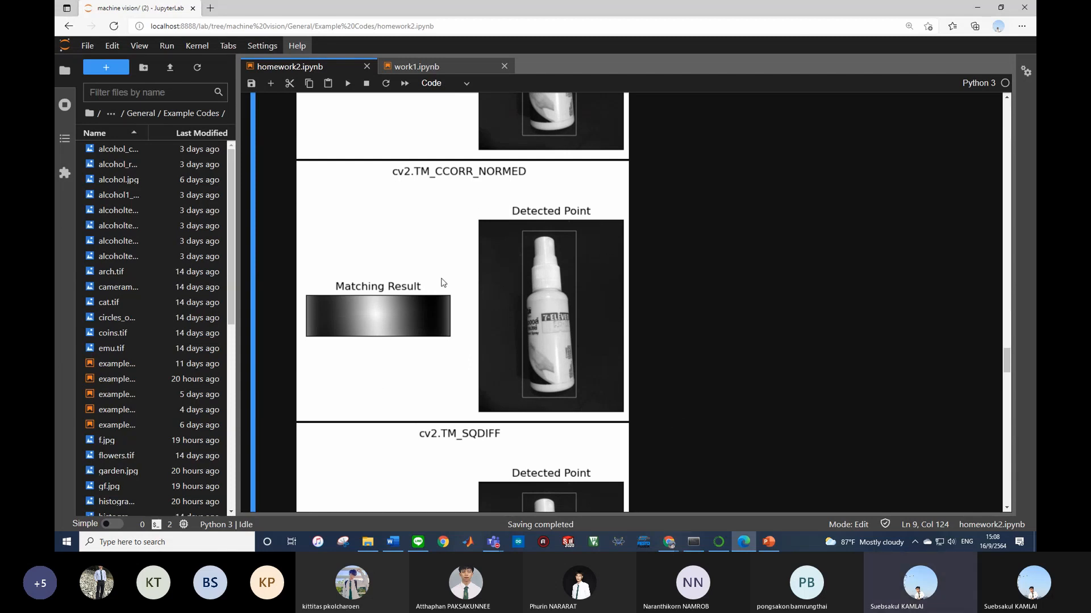
{"action": "mouse_move", "coordinate": [547, 337]}
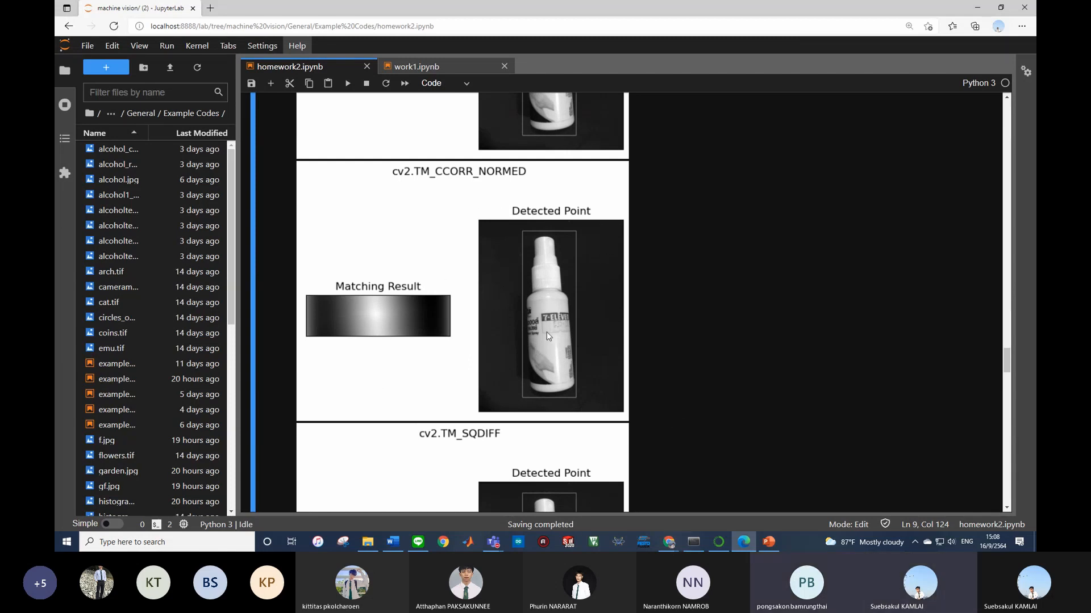
{"action": "scroll", "scroll_direction": "down", "scroll_amount": 3}
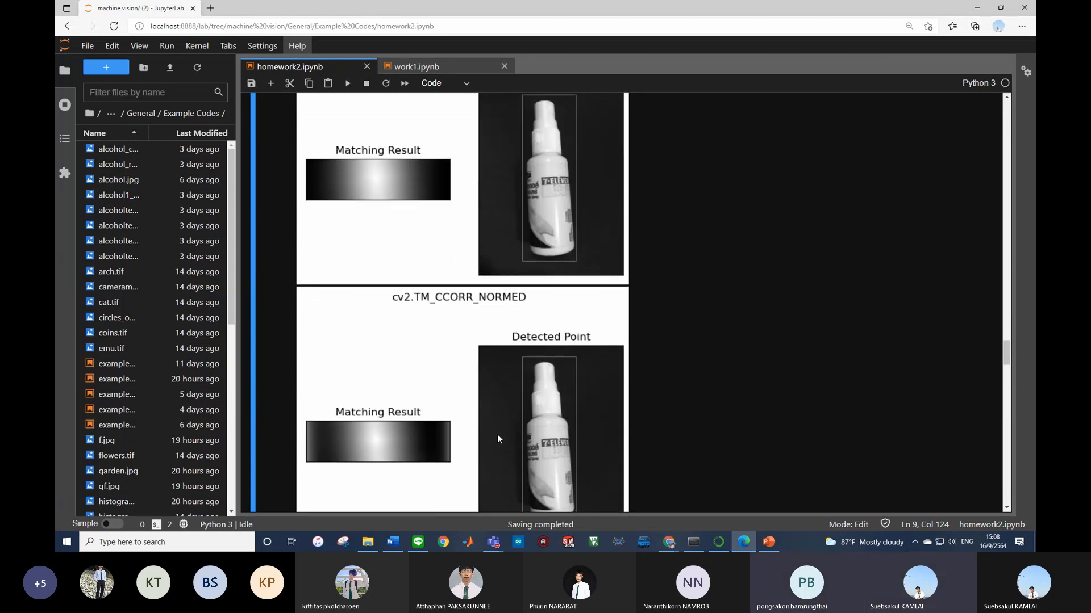
Step: Scroll on to the AttributeError traceback for the misspelled TM_SQDIFF_NORMAO method
{"action": "scroll", "scroll_direction": "down", "scroll_amount": 3}
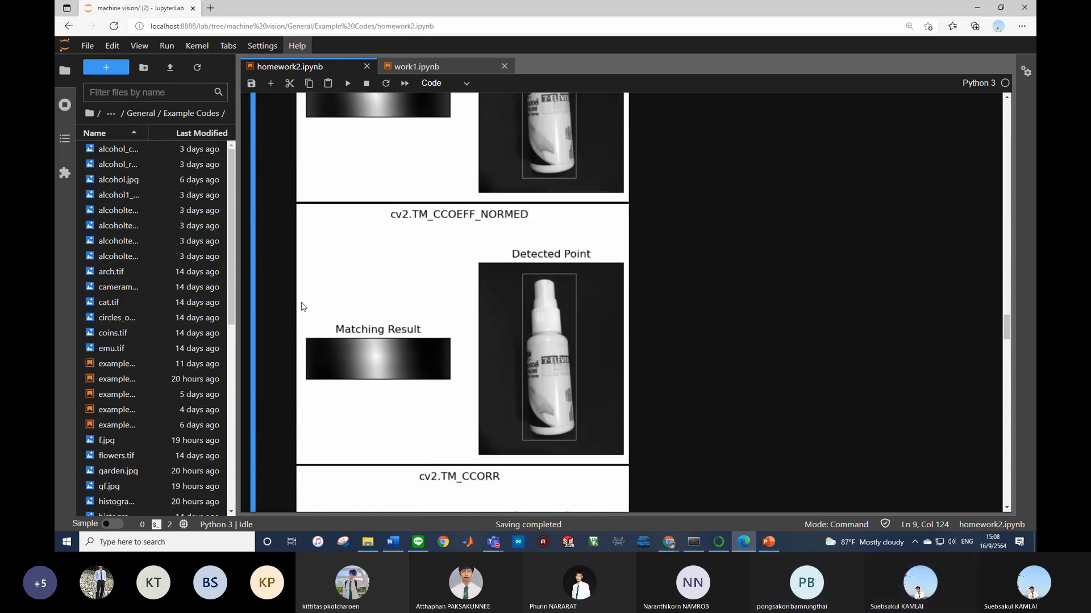
{"action": "mouse_move", "coordinate": [427, 439]}
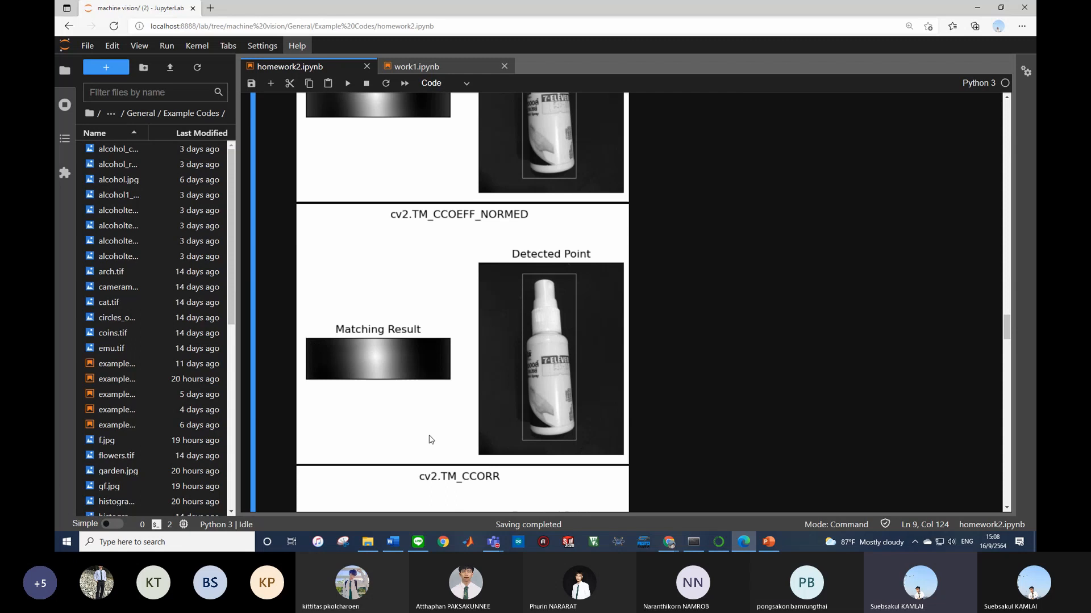
{"action": "mouse_move", "coordinate": [463, 261]}
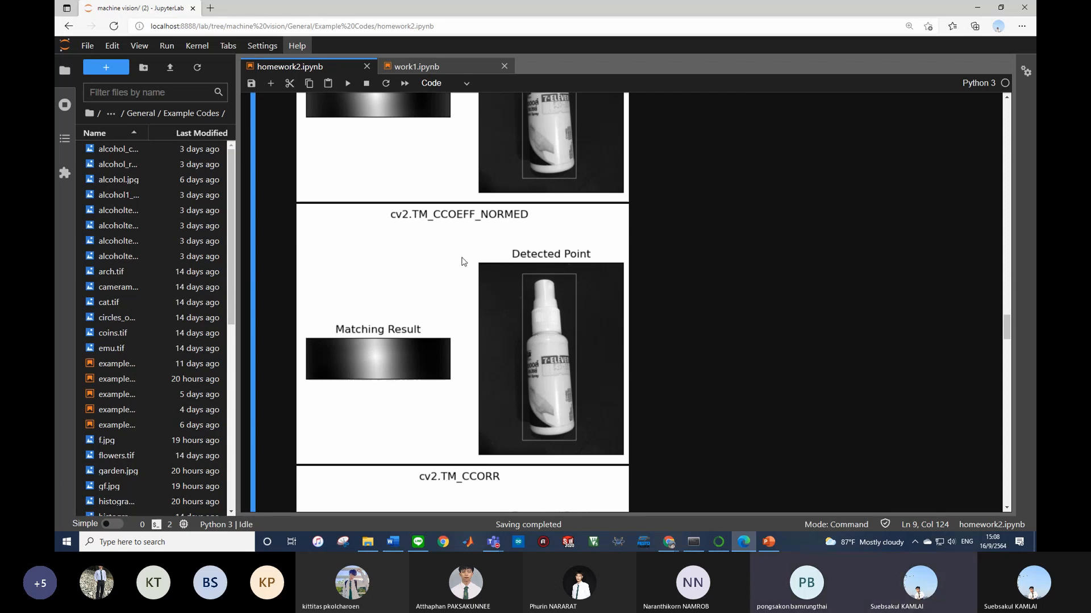
{"action": "mouse_move", "coordinate": [505, 250]}
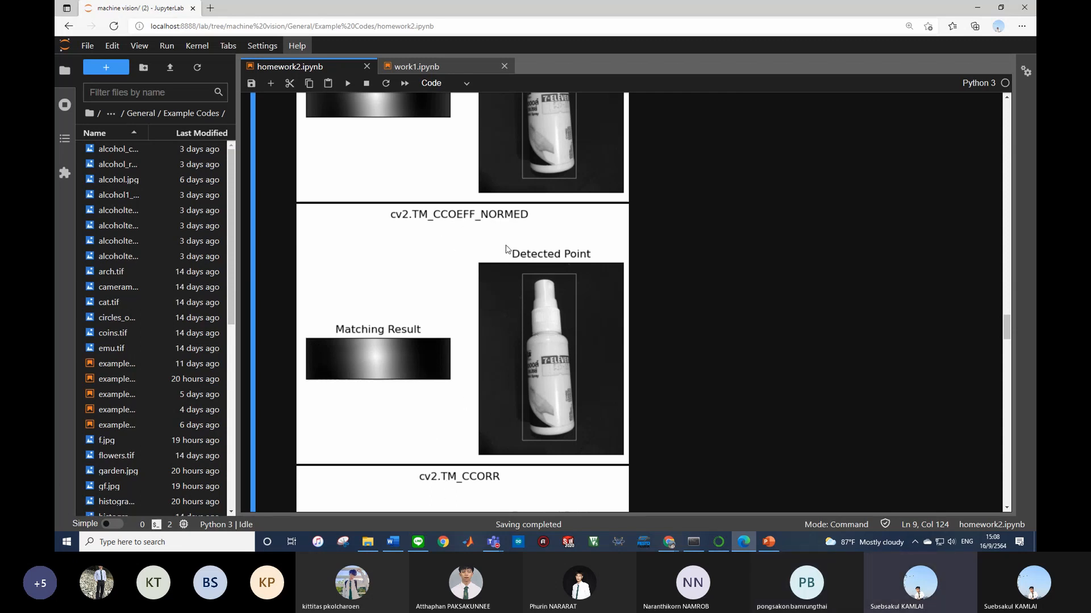
{"action": "scroll", "scroll_direction": "down", "scroll_amount": 3}
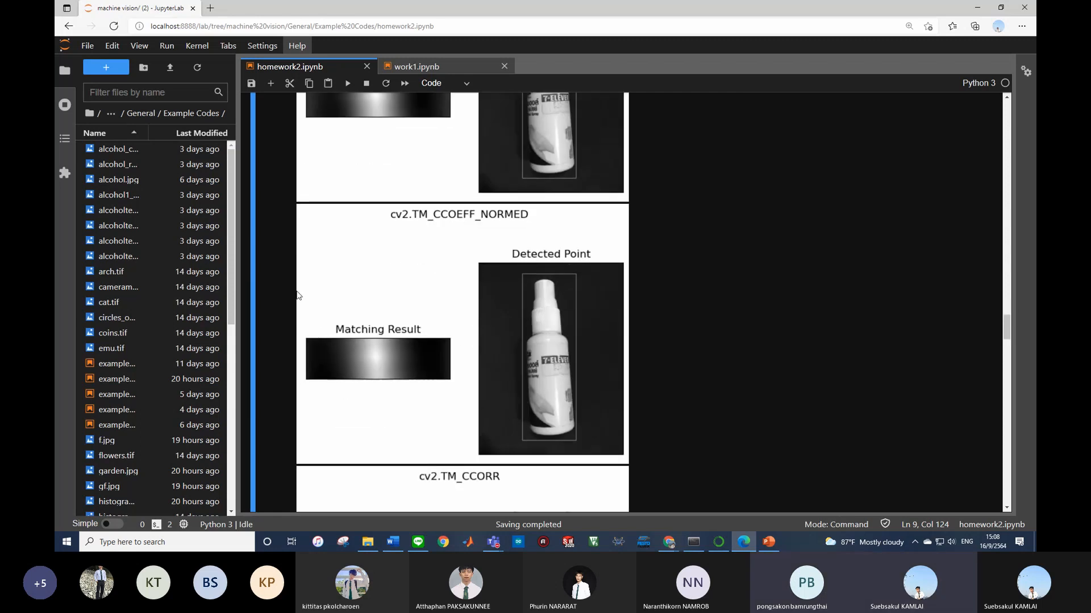
{"action": "mouse_move", "coordinate": [316, 449]}
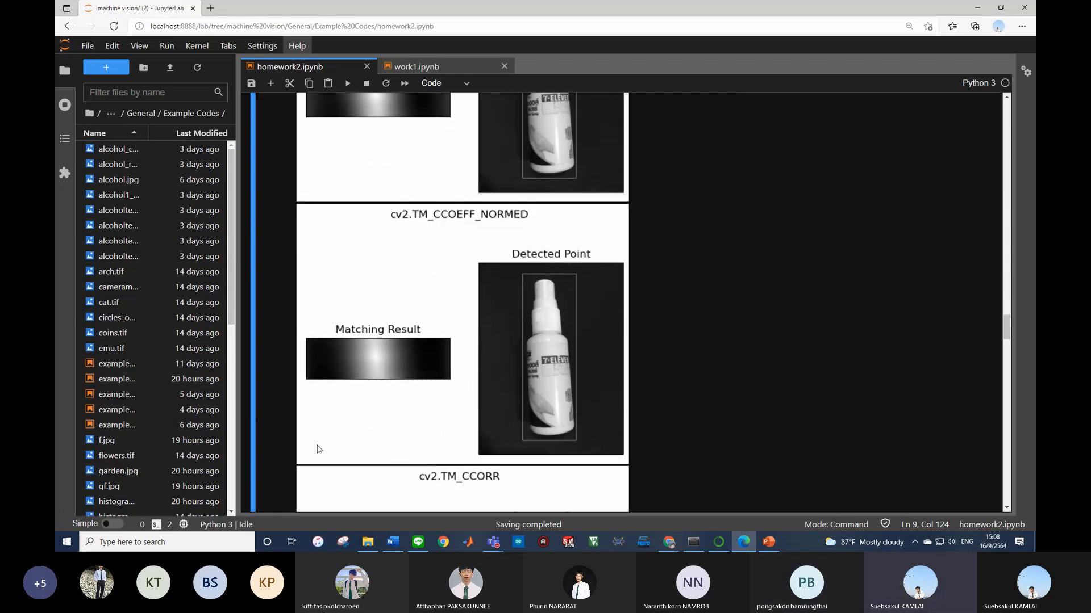
{"action": "scroll", "scroll_direction": "down", "scroll_amount": 3}
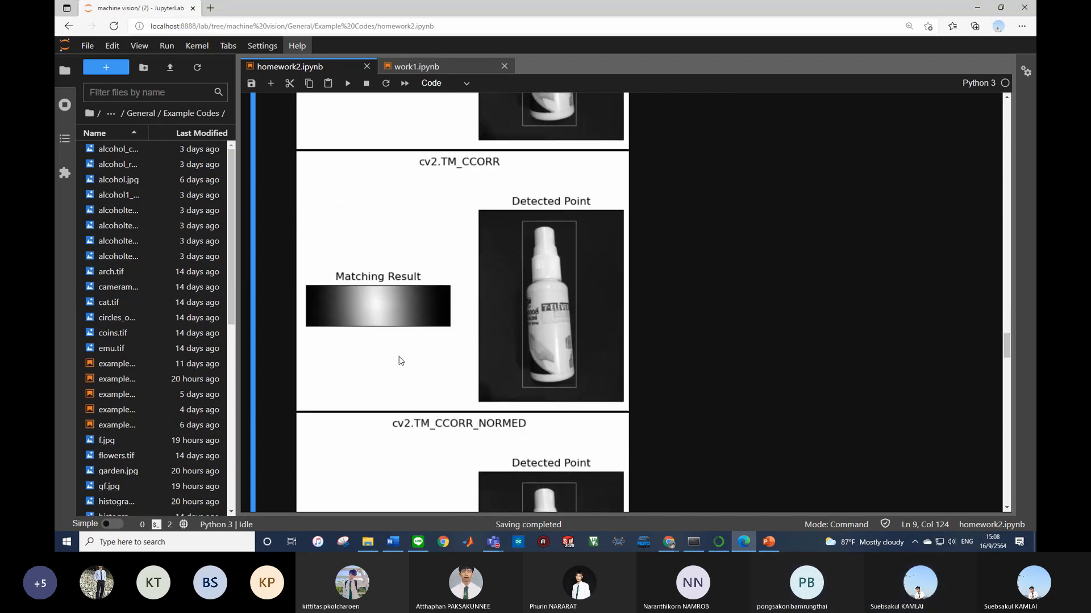
{"action": "scroll", "scroll_direction": "down", "scroll_amount": 3}
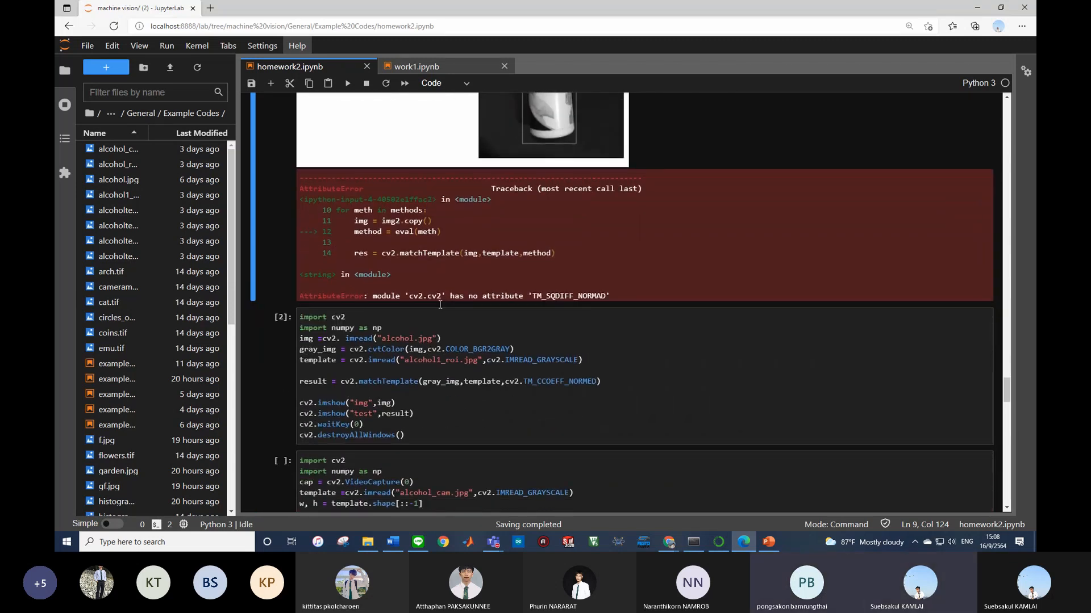
Step: Run the VideoCapture webcam template-matching cell, opening a Frame window reporting 'not Found'
{"action": "scroll", "scroll_direction": "down", "scroll_amount": 3}
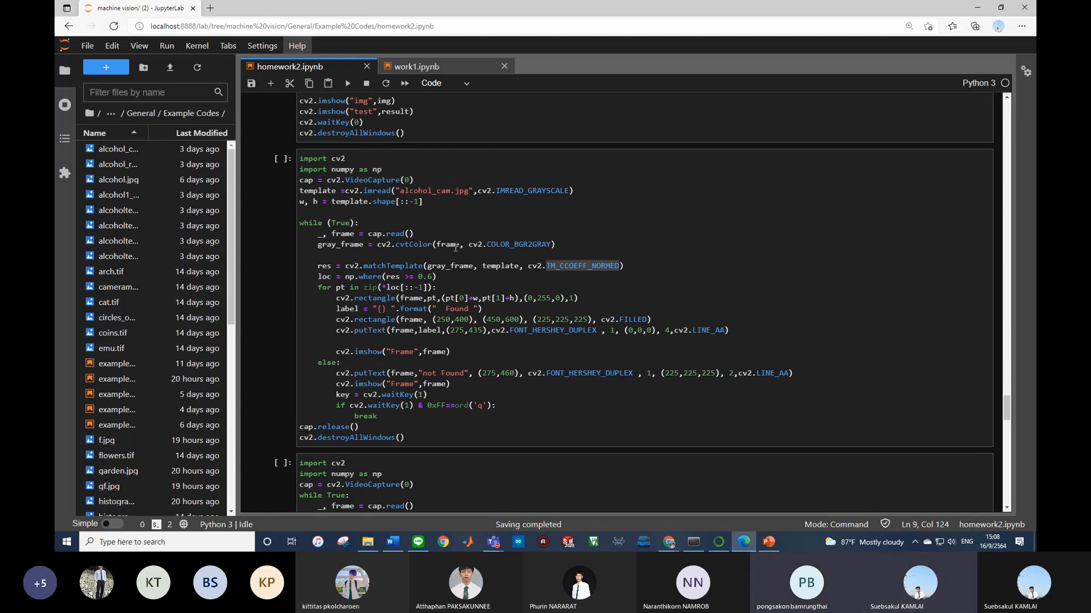
{"action": "left_click", "coordinate": [411, 233]}
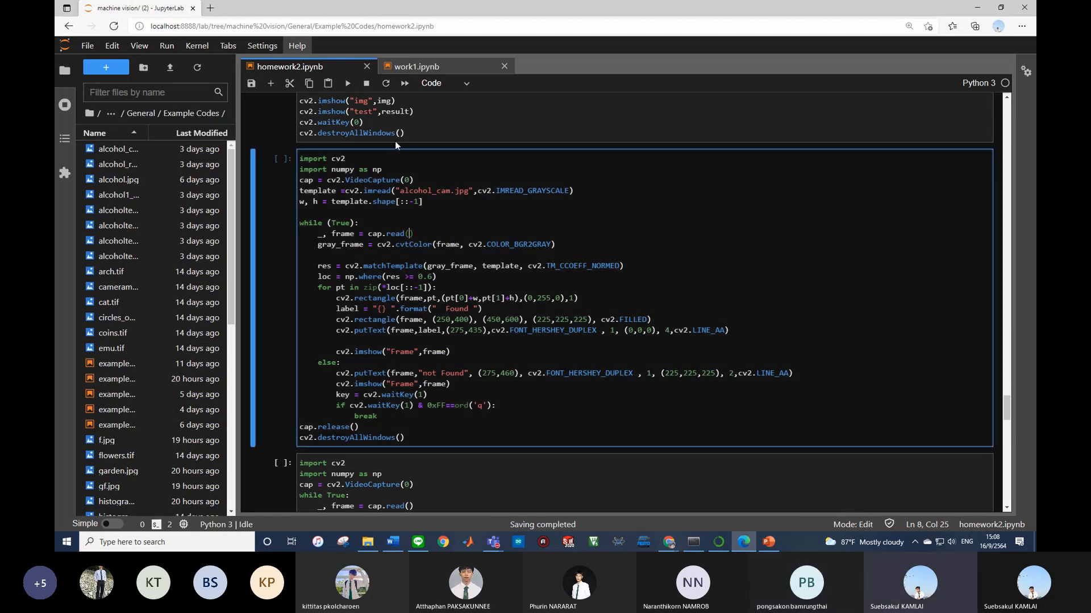
{"action": "left_click", "coordinate": [347, 83]}
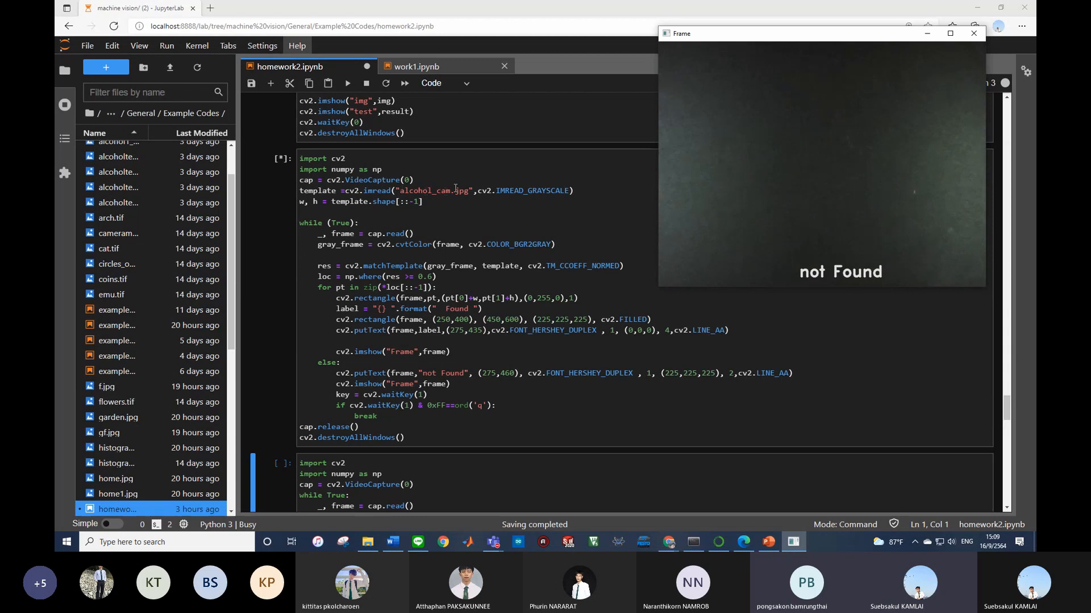
{"action": "scroll", "scroll_direction": "down", "scroll_amount": 3}
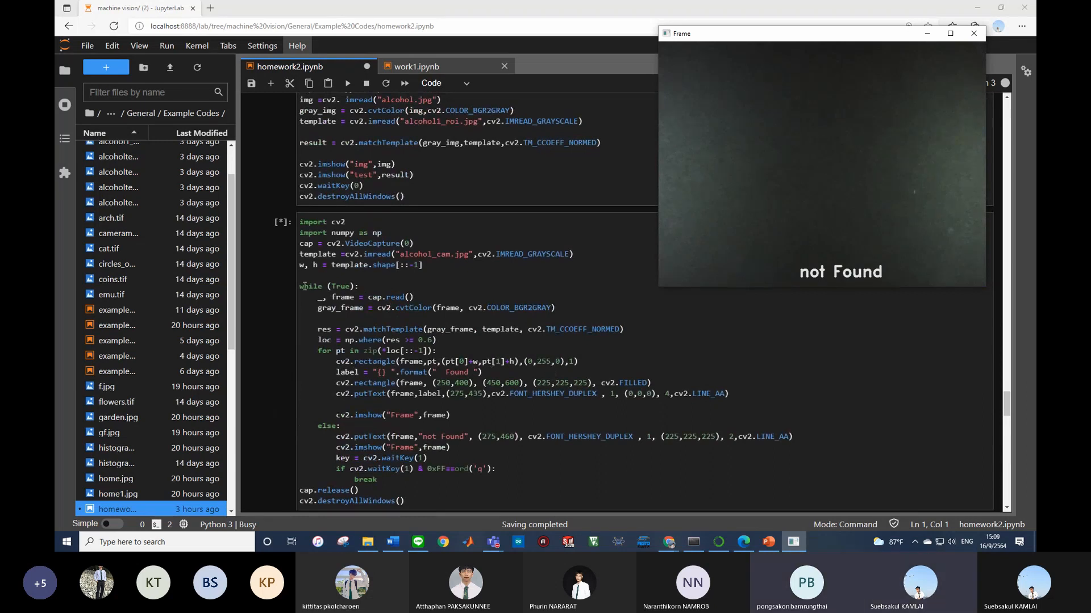
{"action": "left_click", "coordinate": [375, 286]}
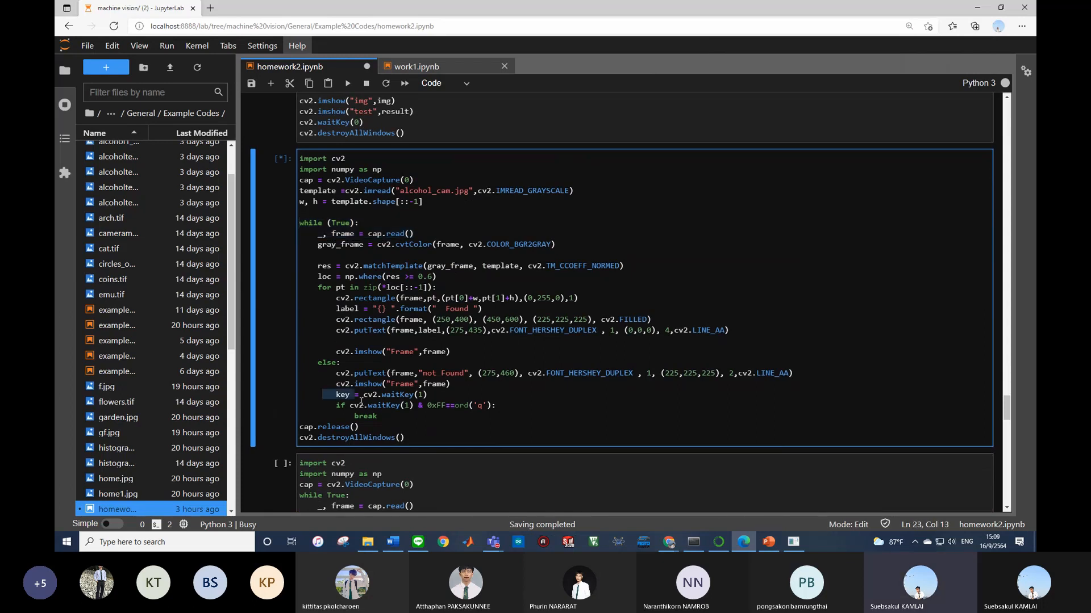
{"action": "left_click_drag", "start_coordinate": [341, 394], "coordinate": [403, 437]}
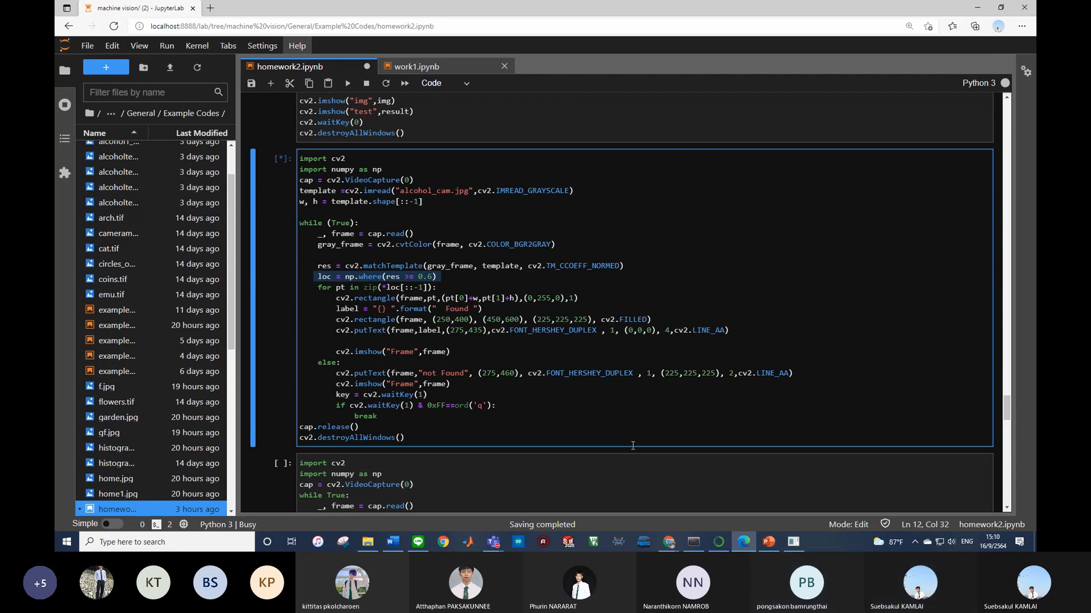
{"action": "mouse_move", "coordinate": [768, 542]}
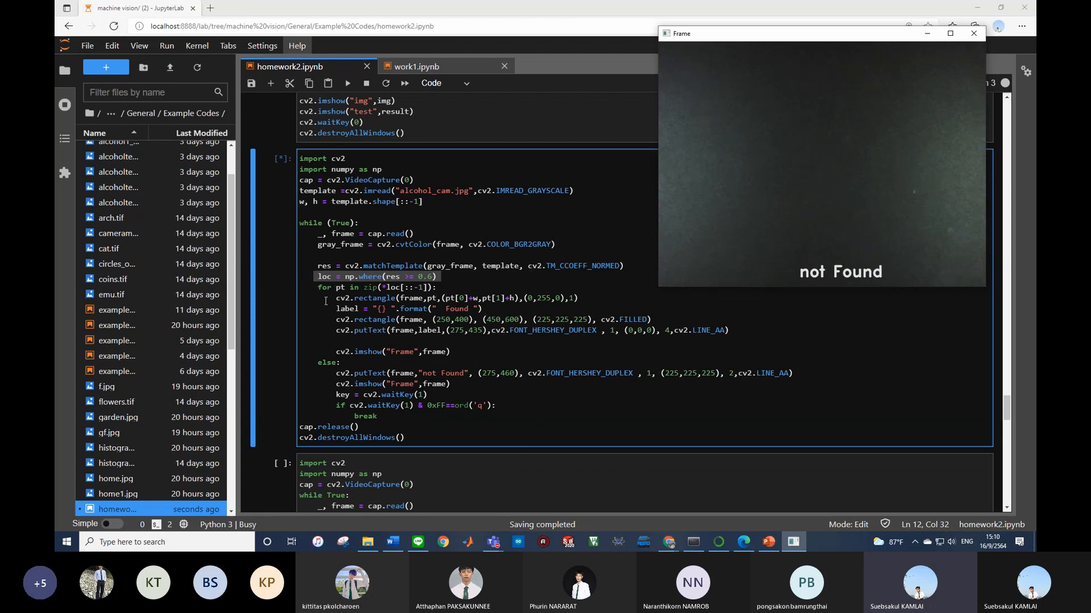
{"action": "left_click", "coordinate": [973, 33]}
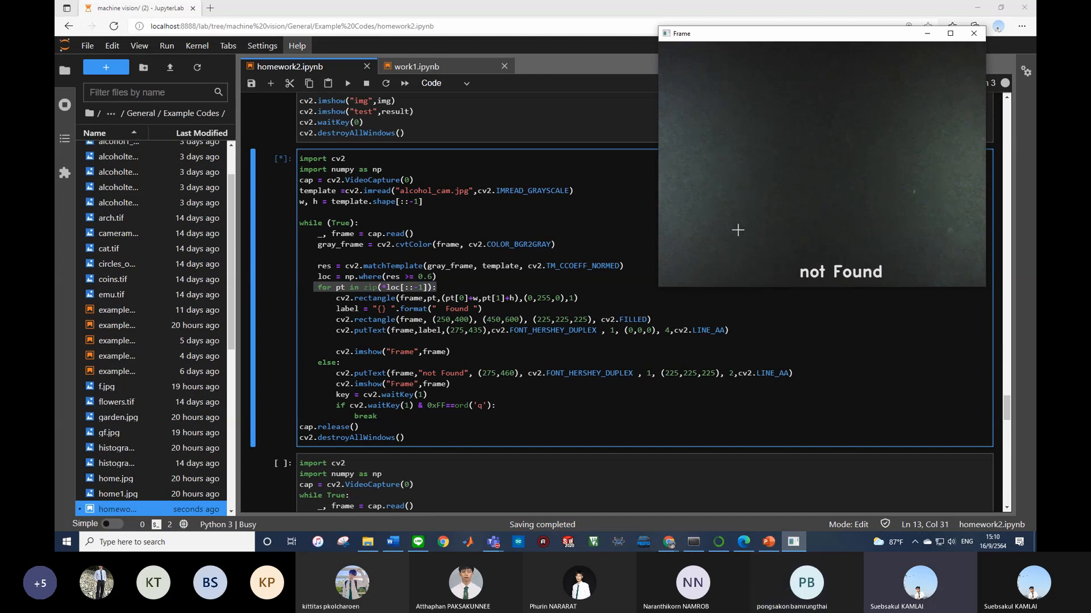
{"action": "mouse_move", "coordinate": [918, 276]}
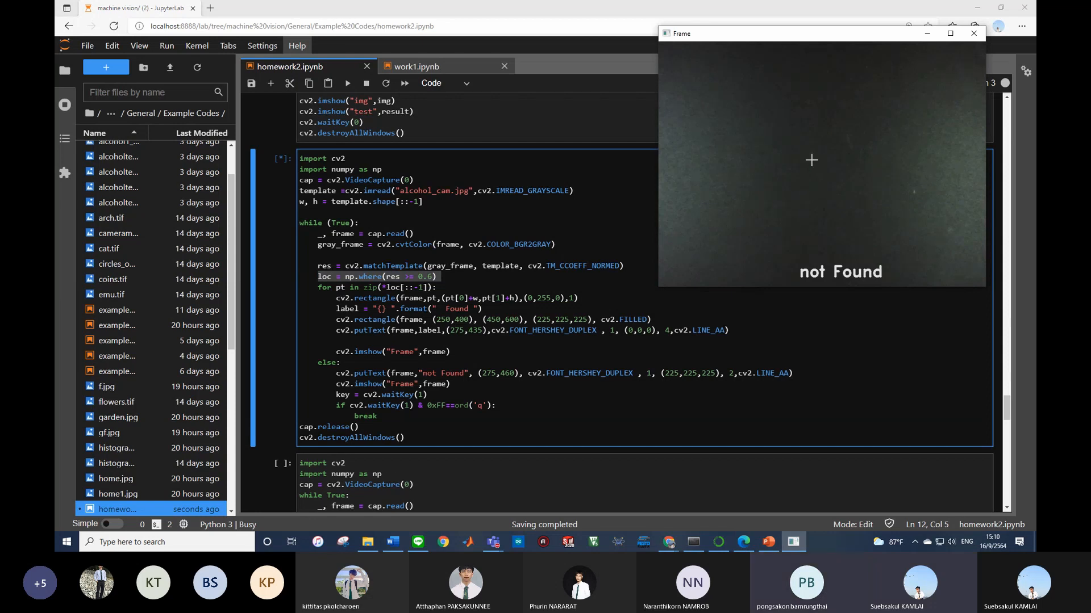
{"action": "mouse_move", "coordinate": [720, 259]}
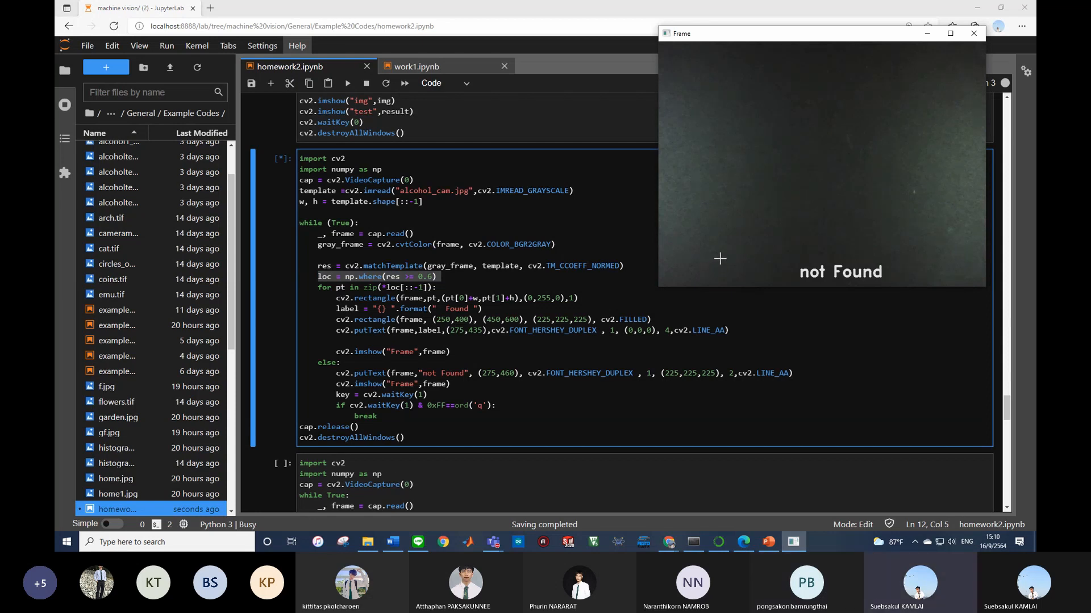
{"action": "mouse_move", "coordinate": [914, 106]}
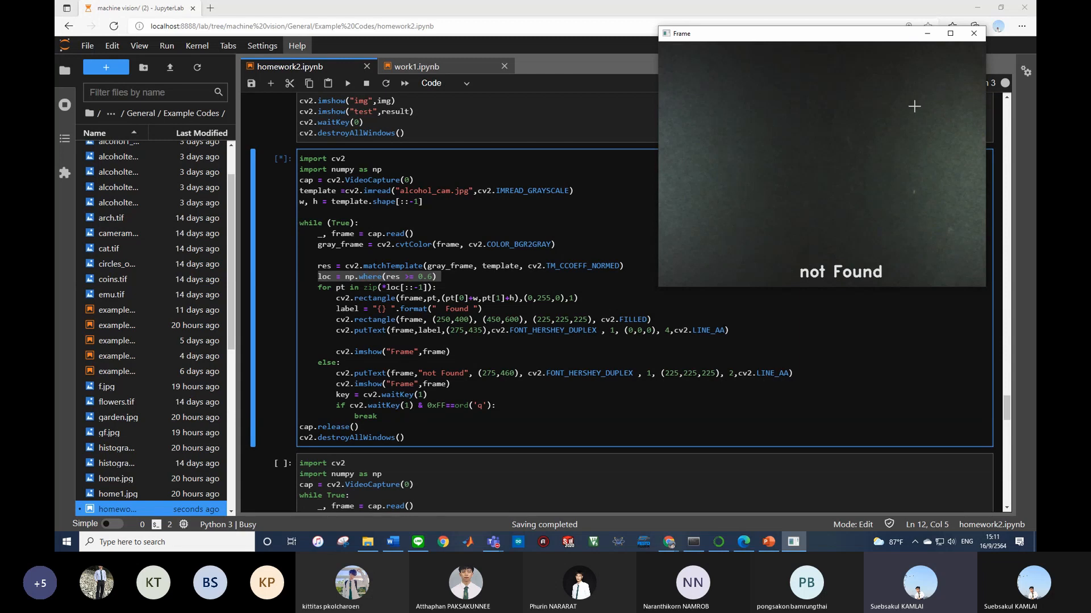
{"action": "mouse_move", "coordinate": [896, 121]}
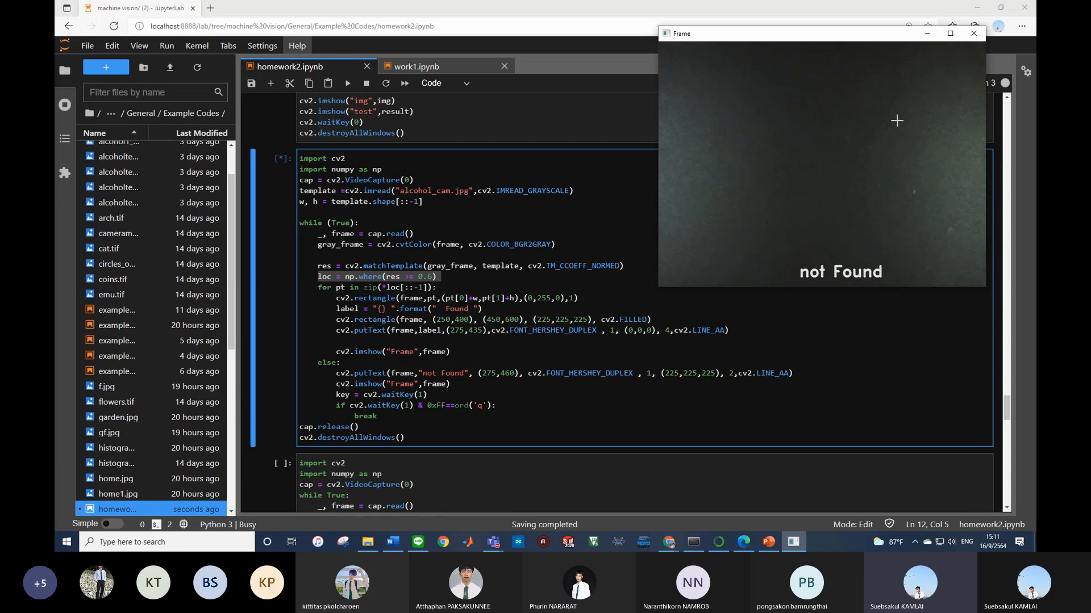
{"action": "mouse_move", "coordinate": [473, 325]}
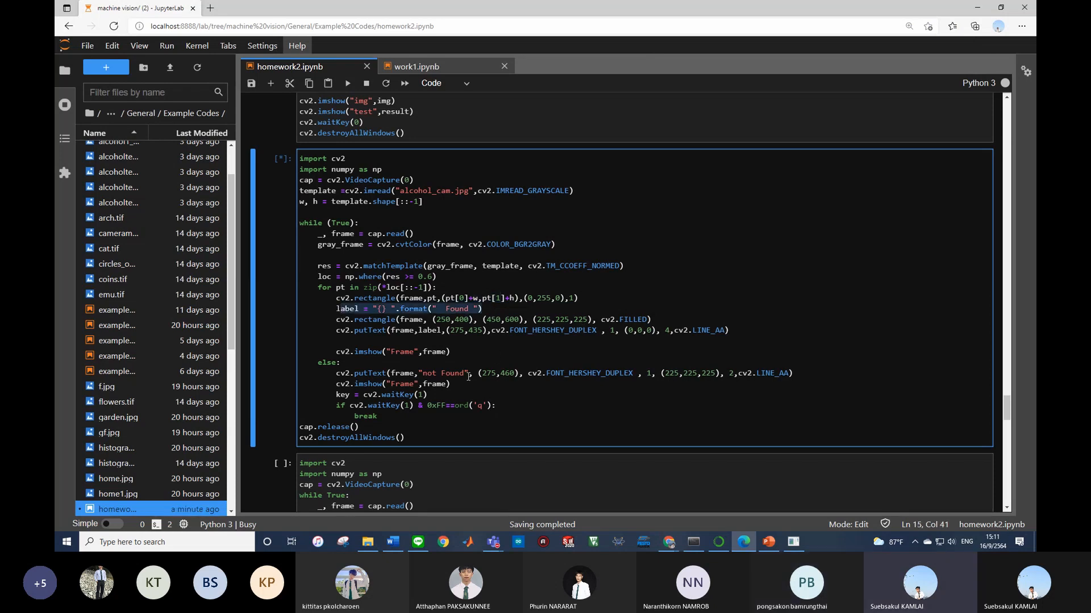
{"action": "mouse_move", "coordinate": [793, 542]}
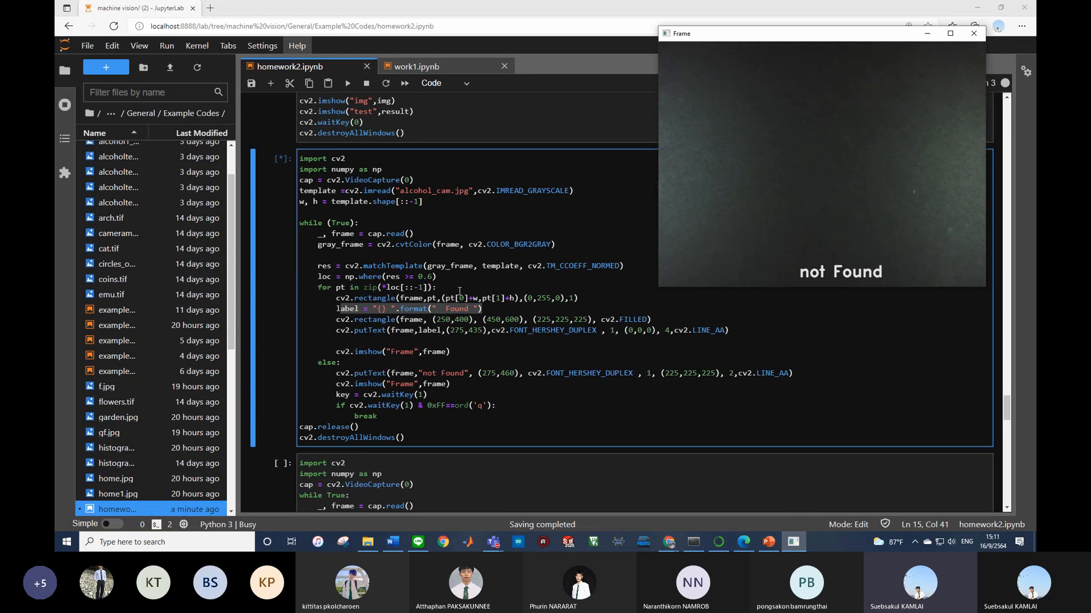
{"action": "mouse_move", "coordinate": [679, 278]}
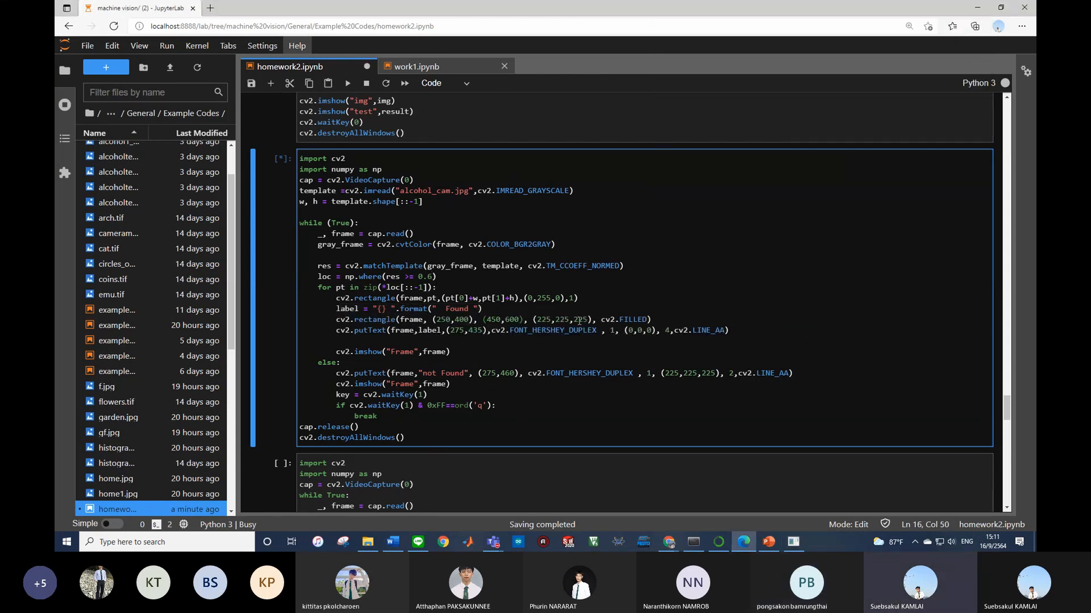
{"action": "left_click", "coordinate": [347, 83]}
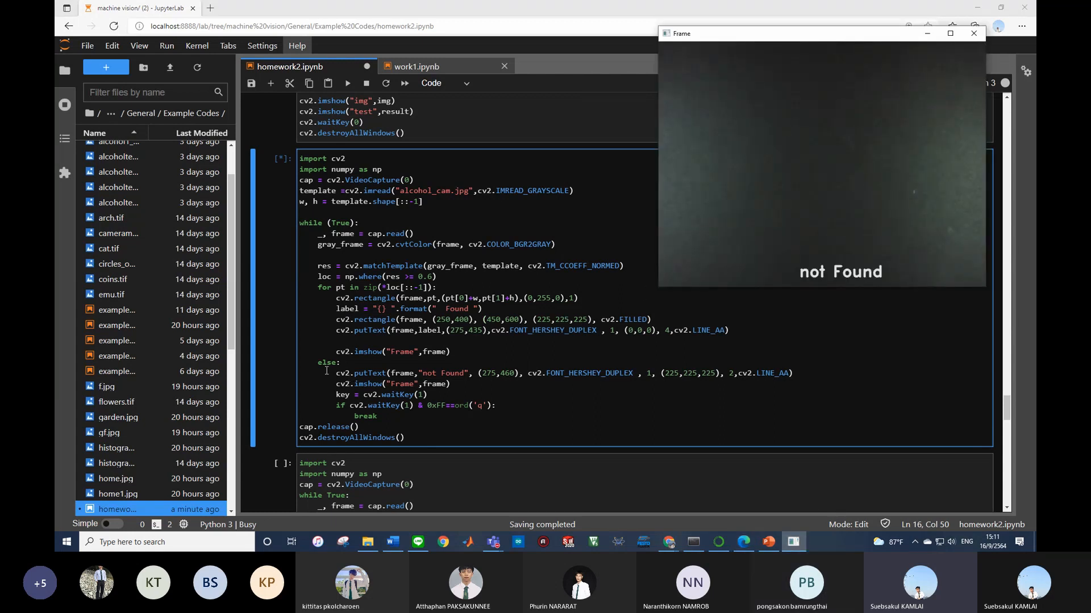